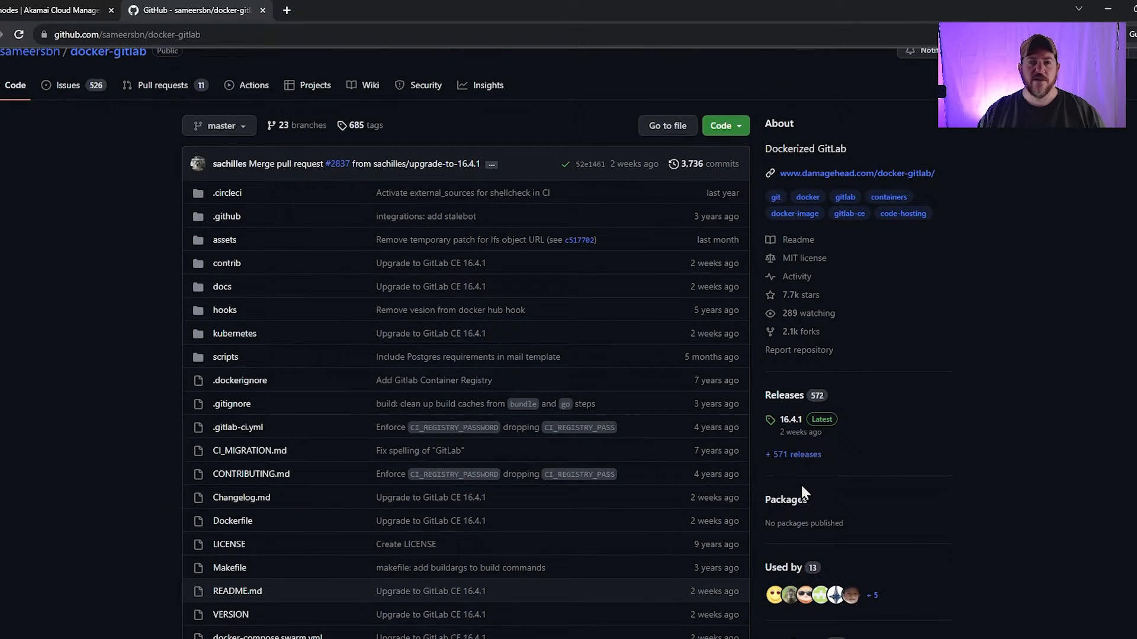
Step: Begin creating a new Linode and choose Ubuntu 22.04 LTS as its image
scroll(down, 3)
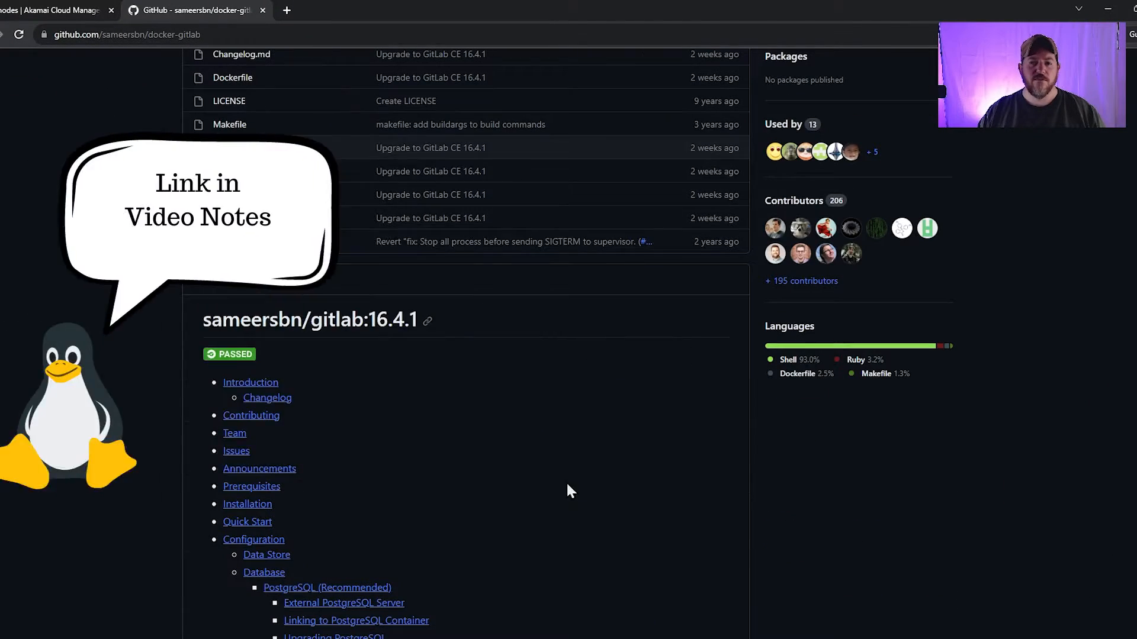
scroll(down, 3)
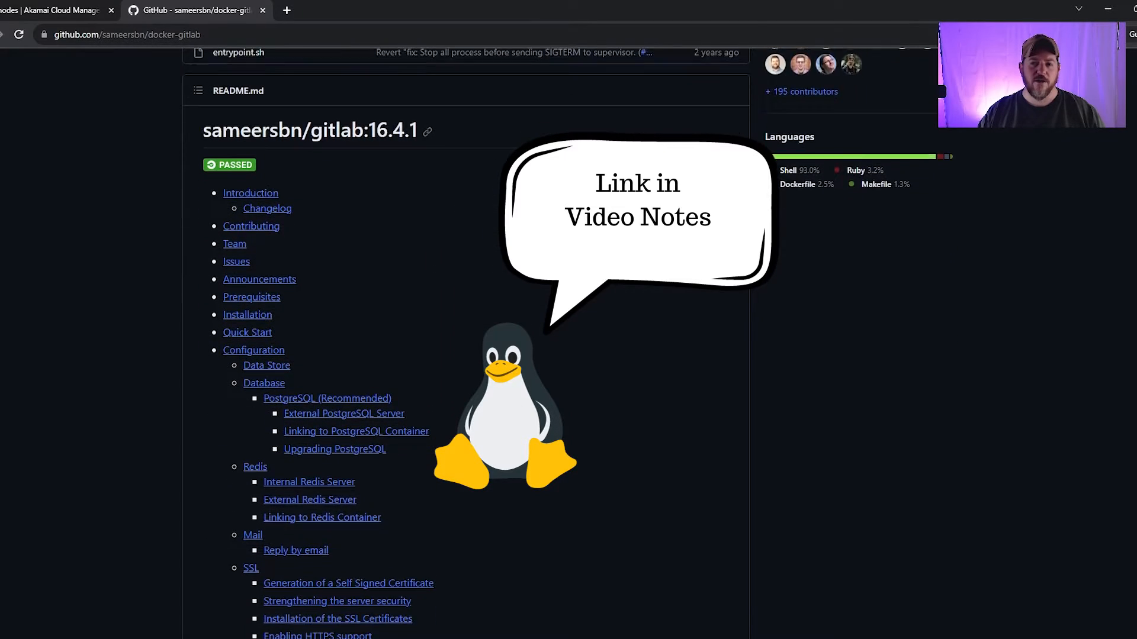
scroll(down, 3)
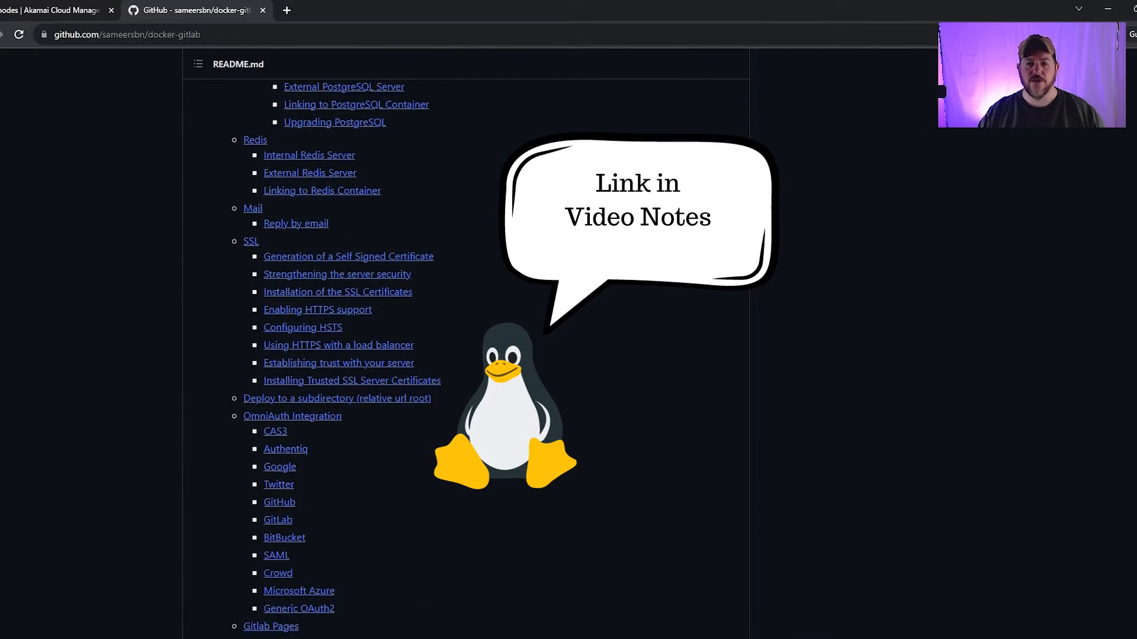
scroll(down, 3)
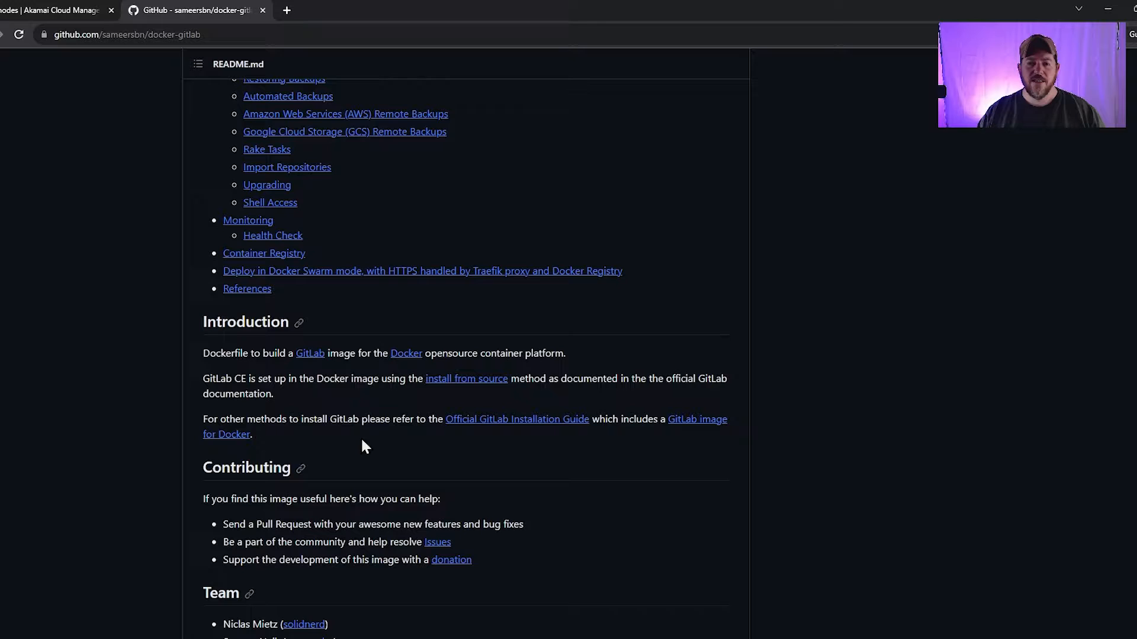
mouse_move(508, 448)
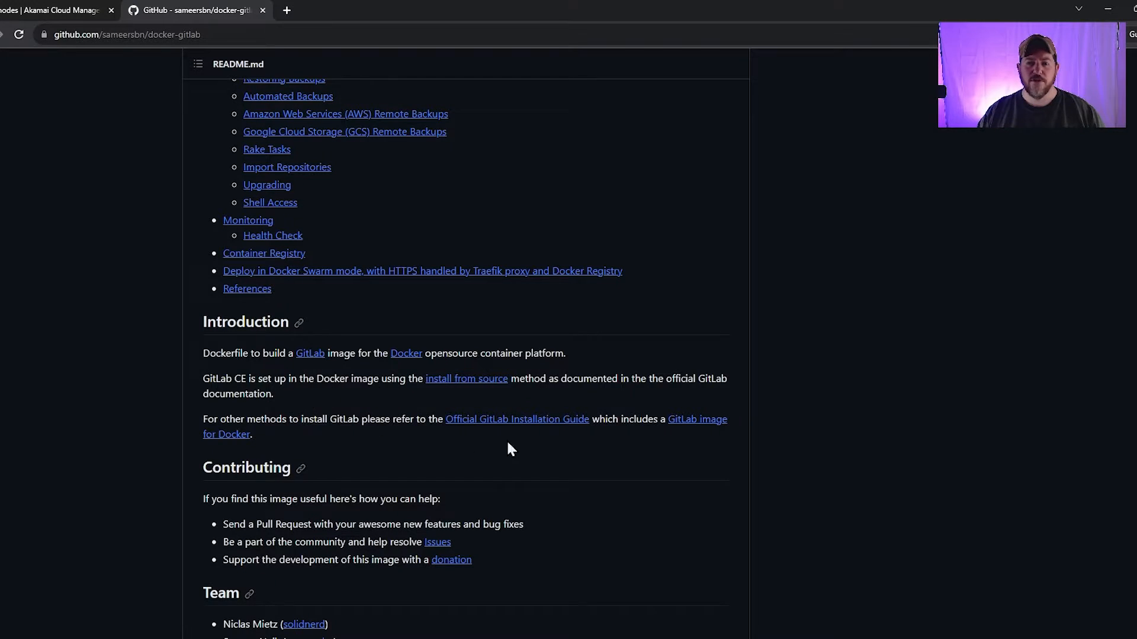
scroll(down, 3)
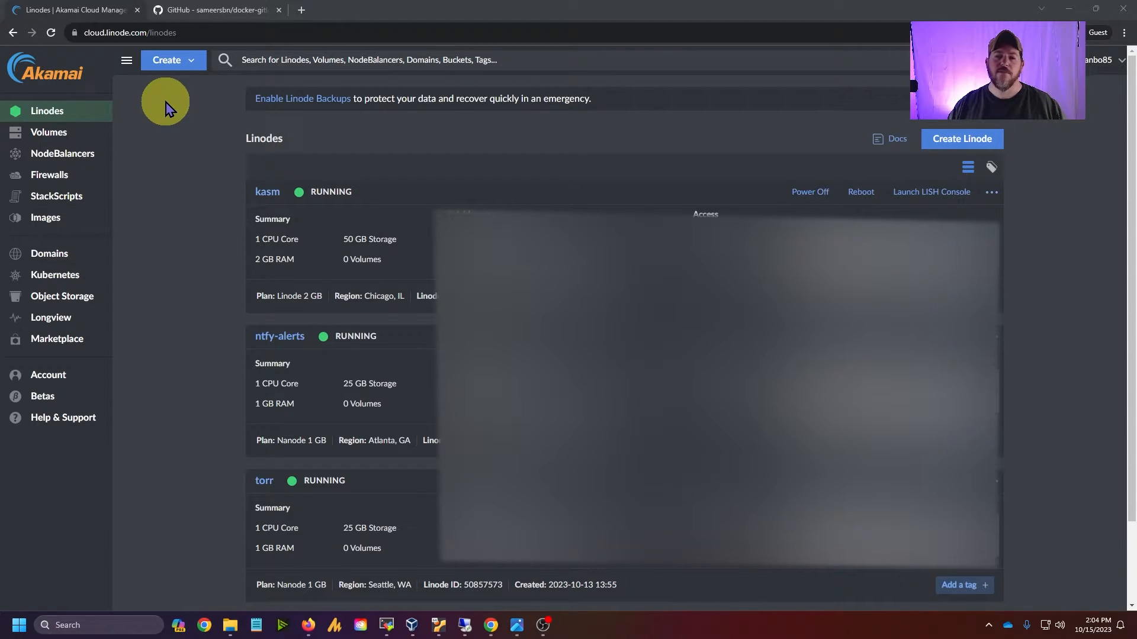
mouse_move(177, 114)
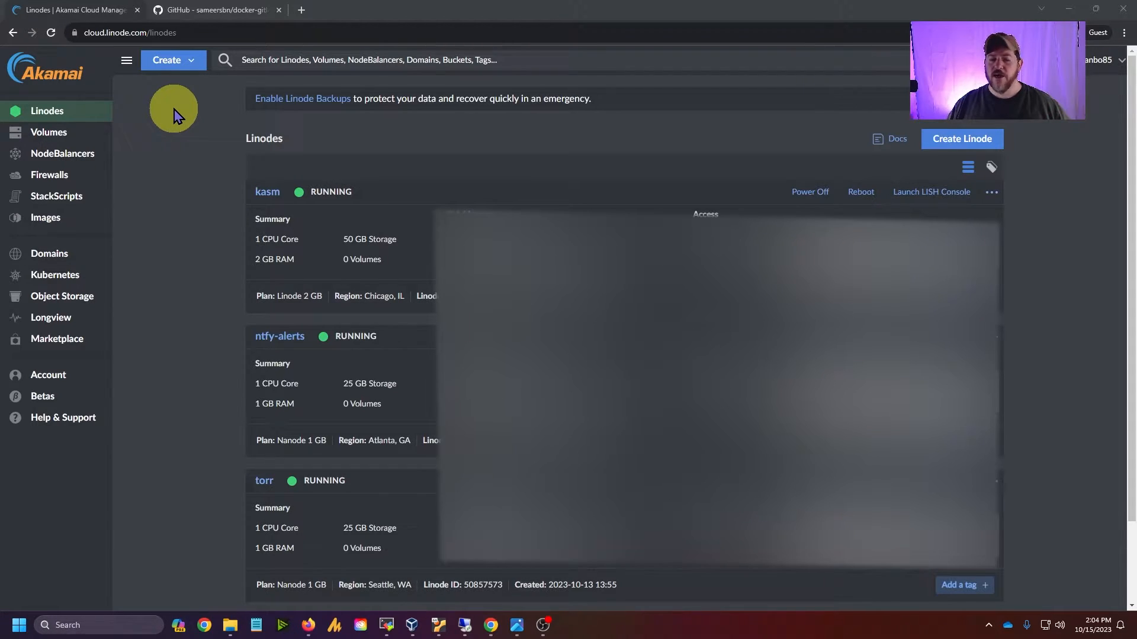
mouse_move(173, 59)
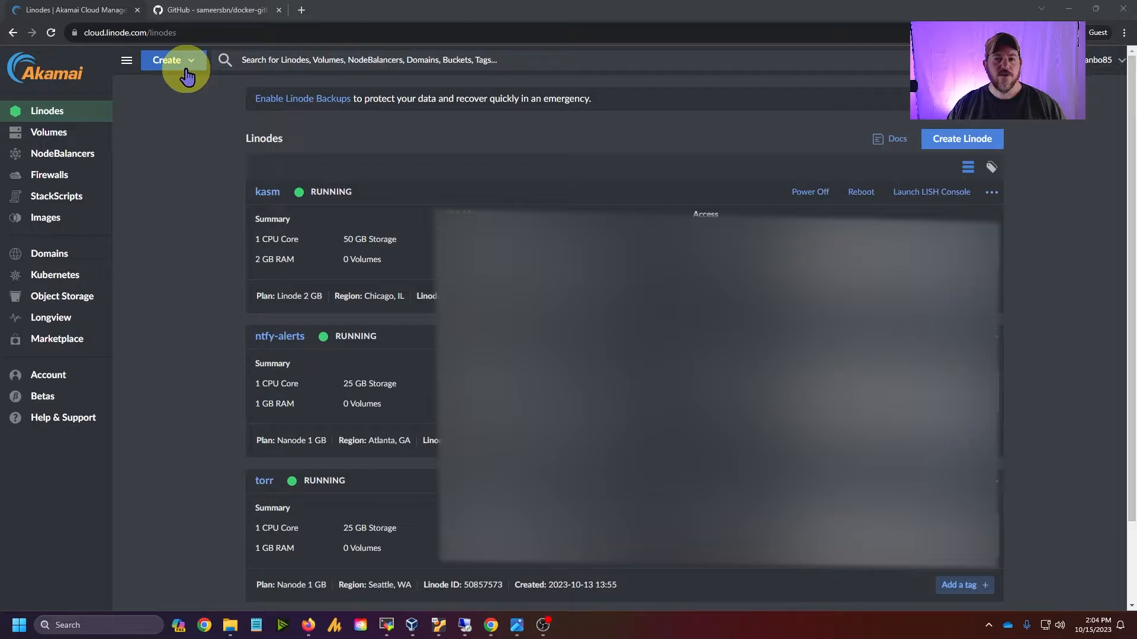
click(173, 60)
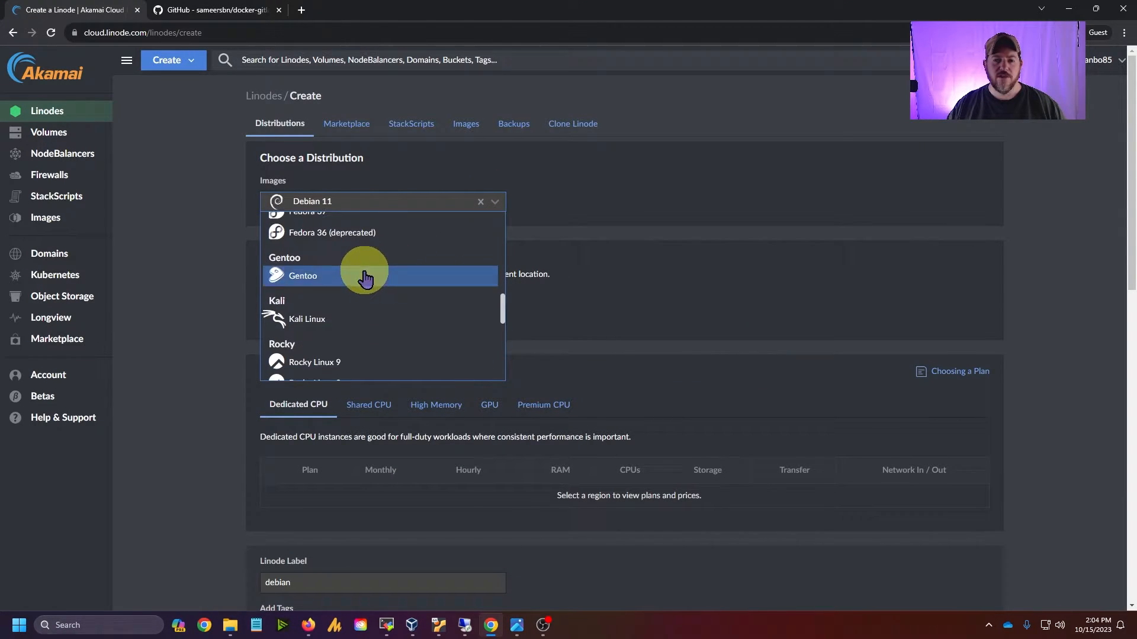
scroll(down, 3)
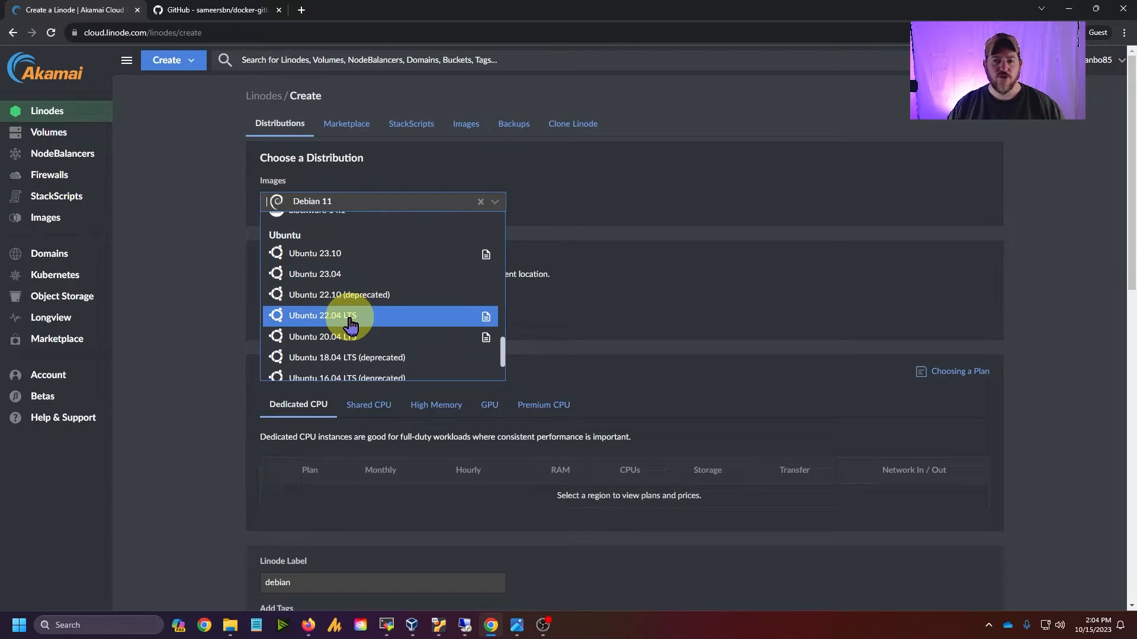
click(322, 314)
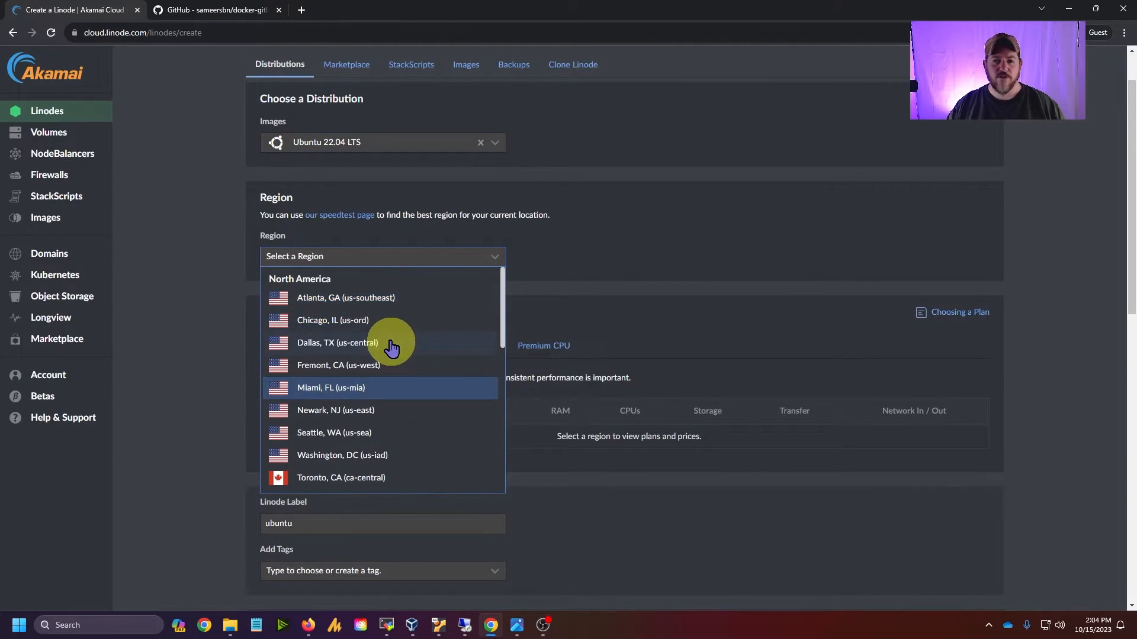
Step: Set region Chicago, IL, pick the shared Linode 2 GB plan, and enter a root password
click(333, 319)
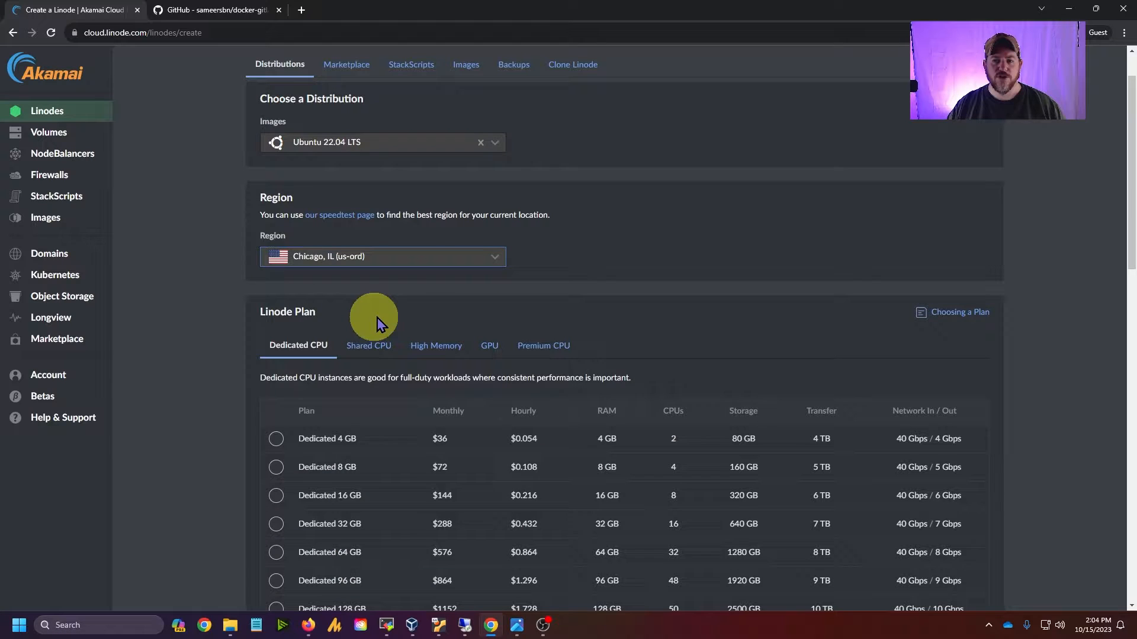
click(369, 345)
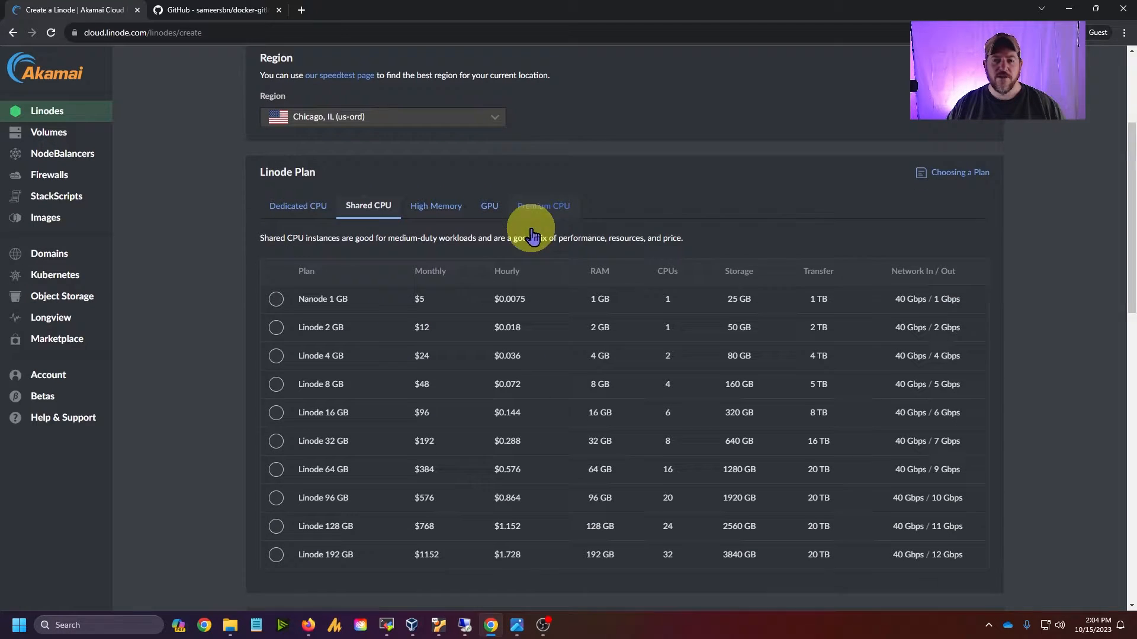
scroll(down, 3)
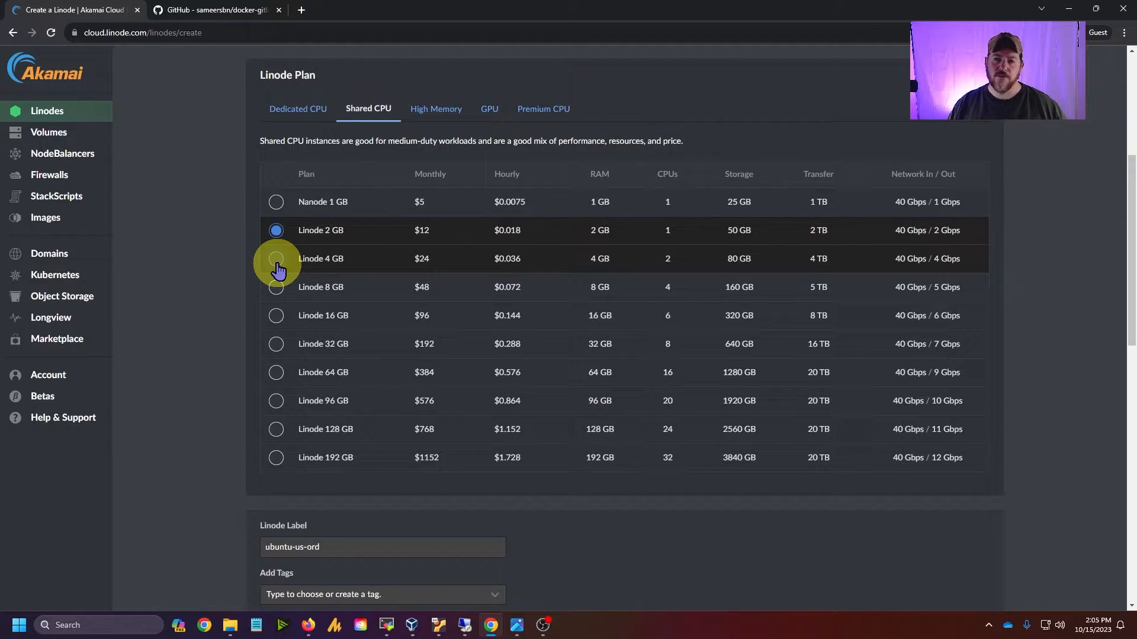
scroll(down, 3)
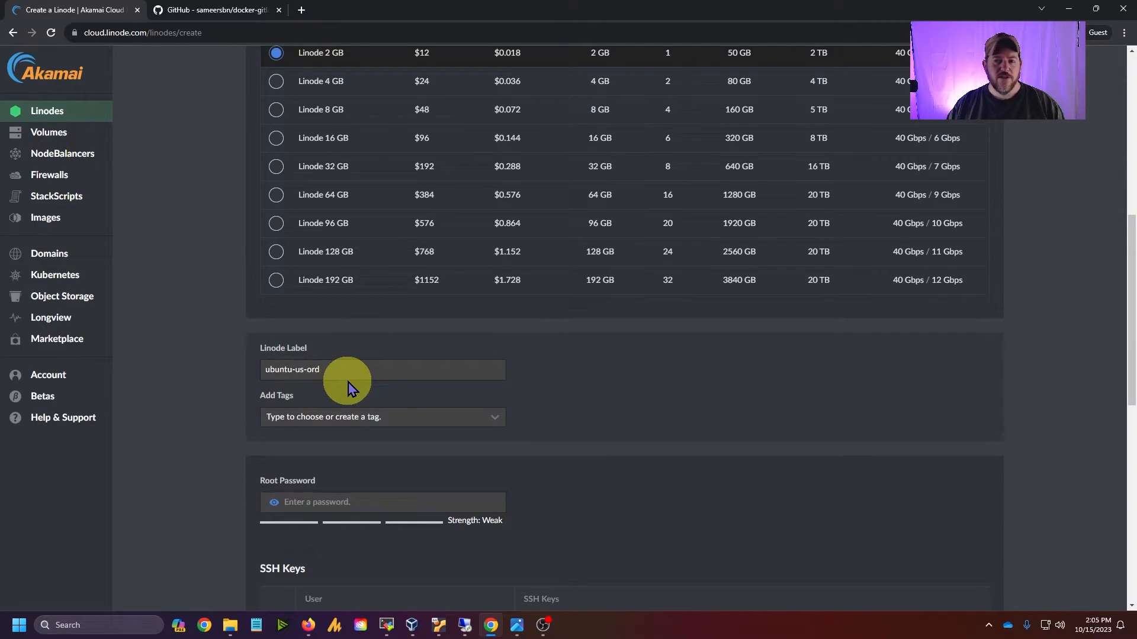
scroll(down, 3)
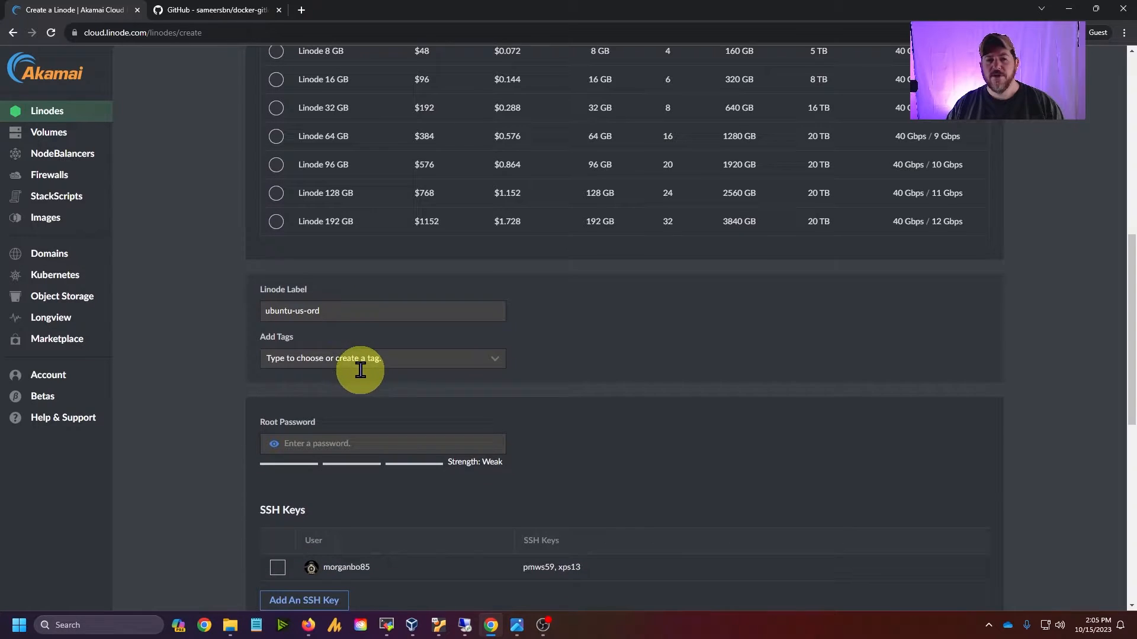
scroll(down, 3)
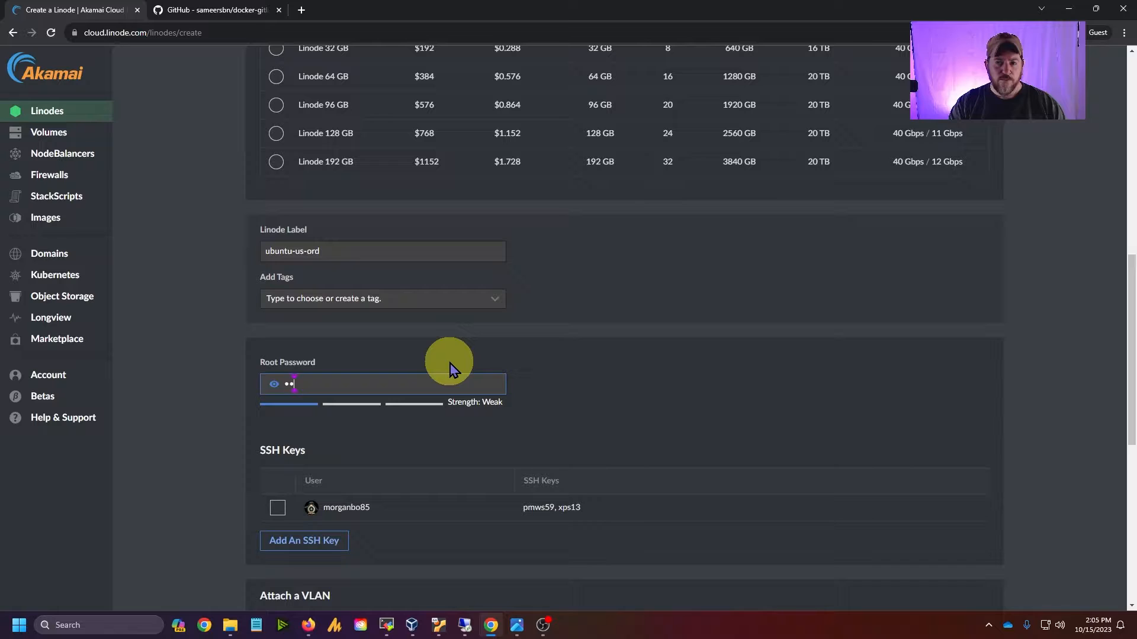
text(password)
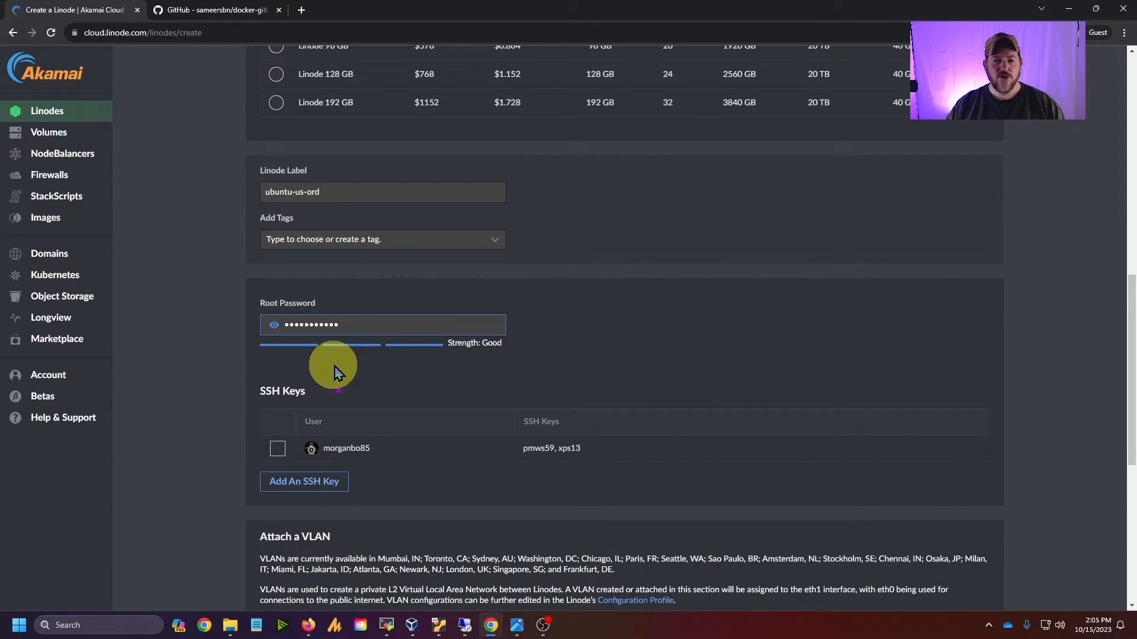
scroll(down, 3)
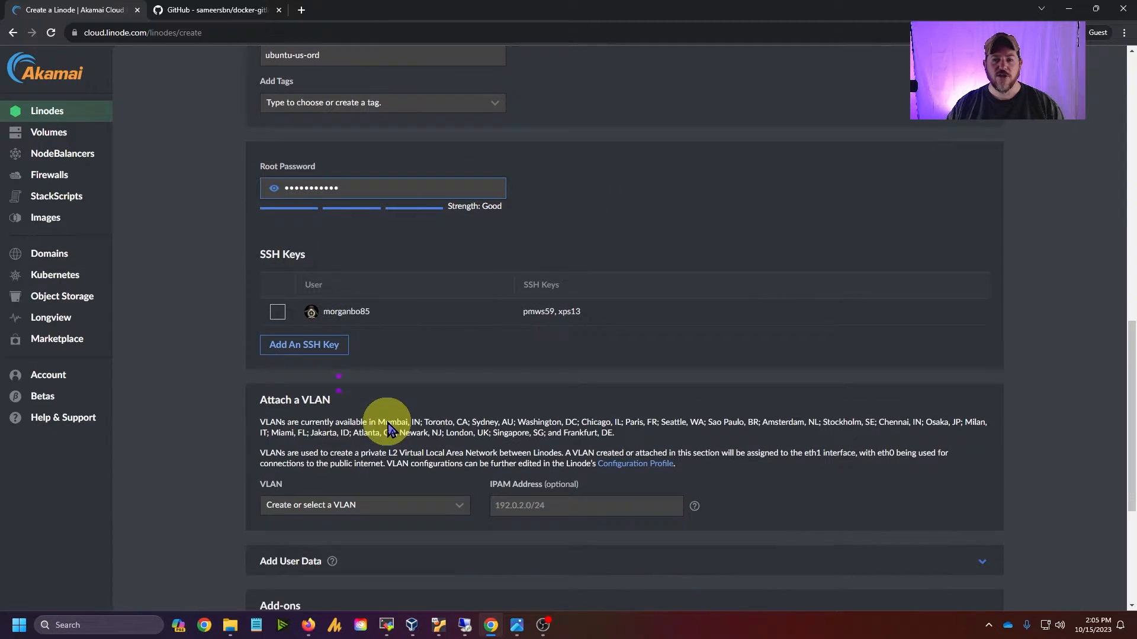
scroll(down, 3)
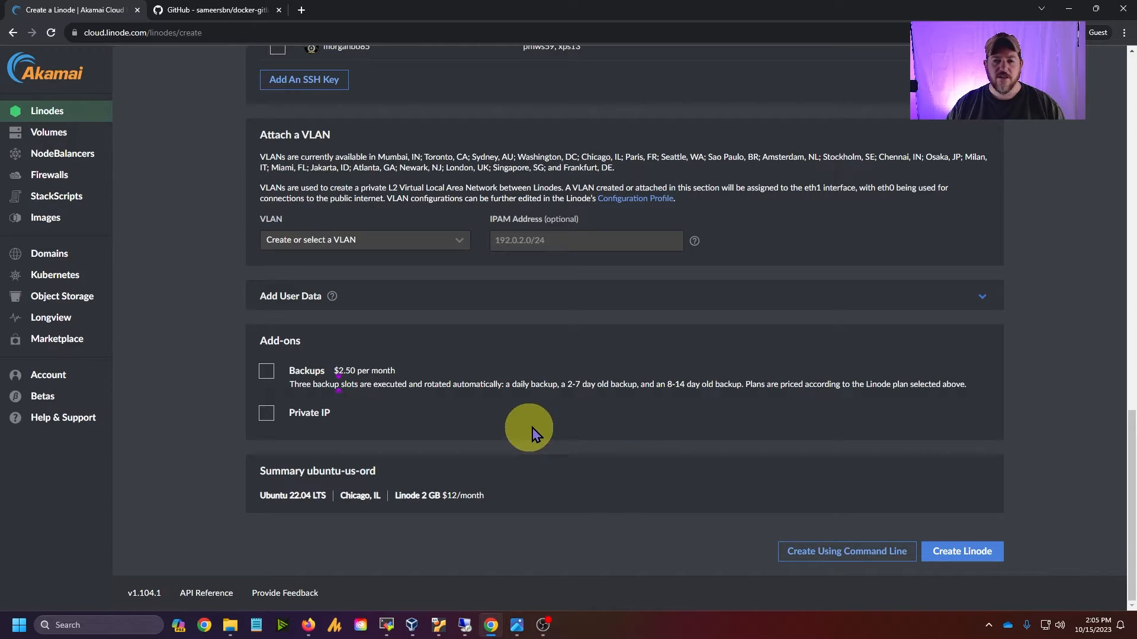
mouse_move(961, 551)
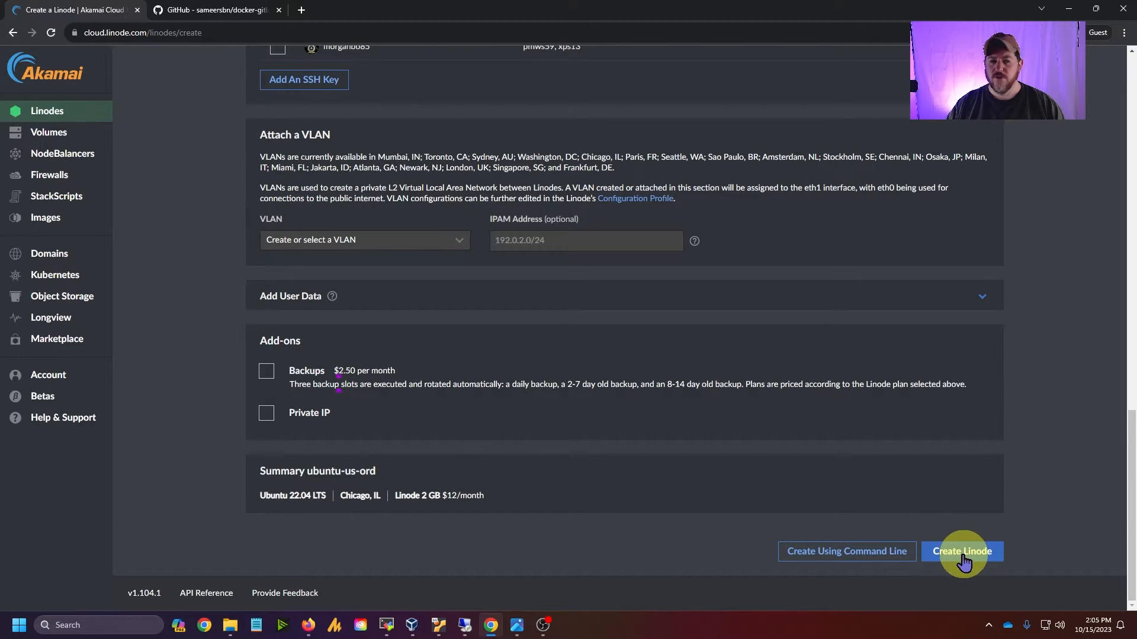
click(961, 551)
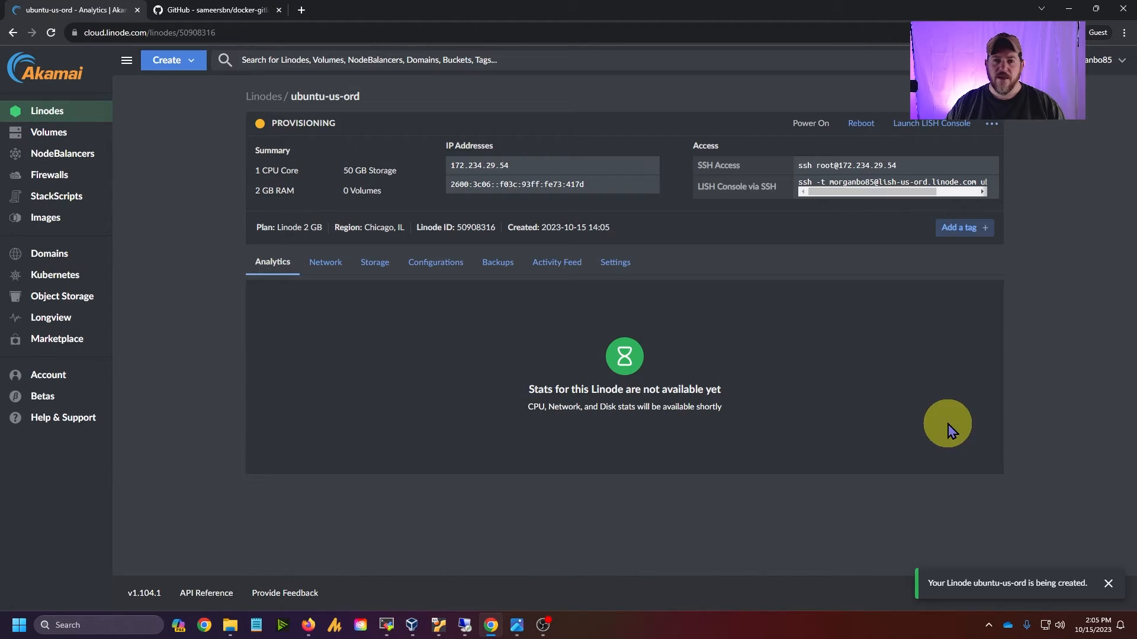
mouse_move(311, 137)
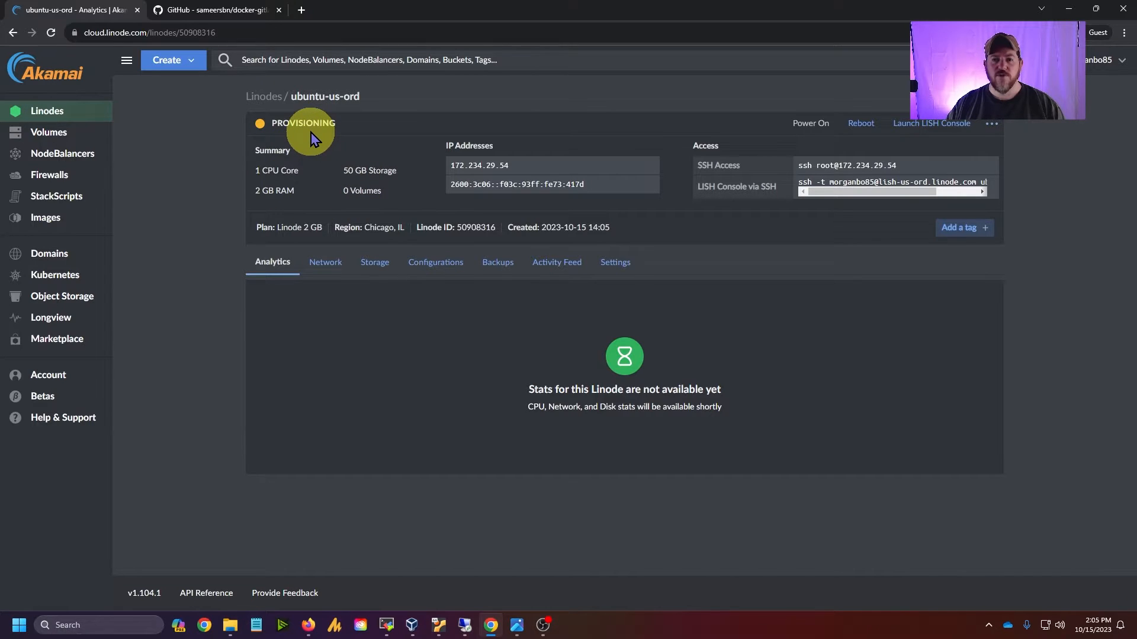
mouse_move(931, 123)
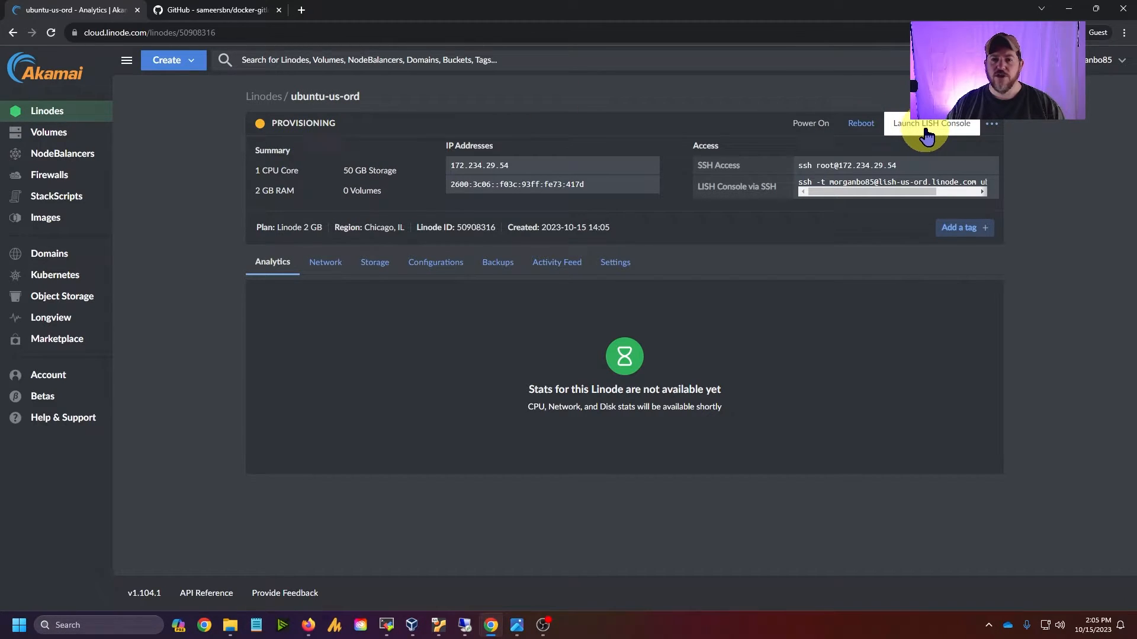
click(931, 123)
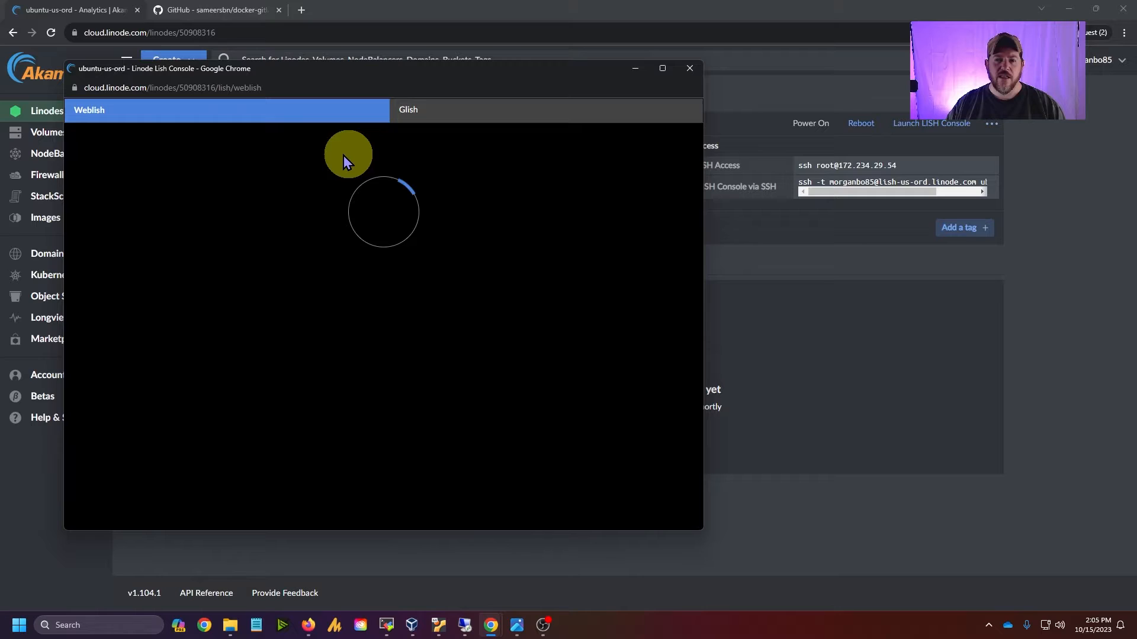
mouse_move(336, 370)
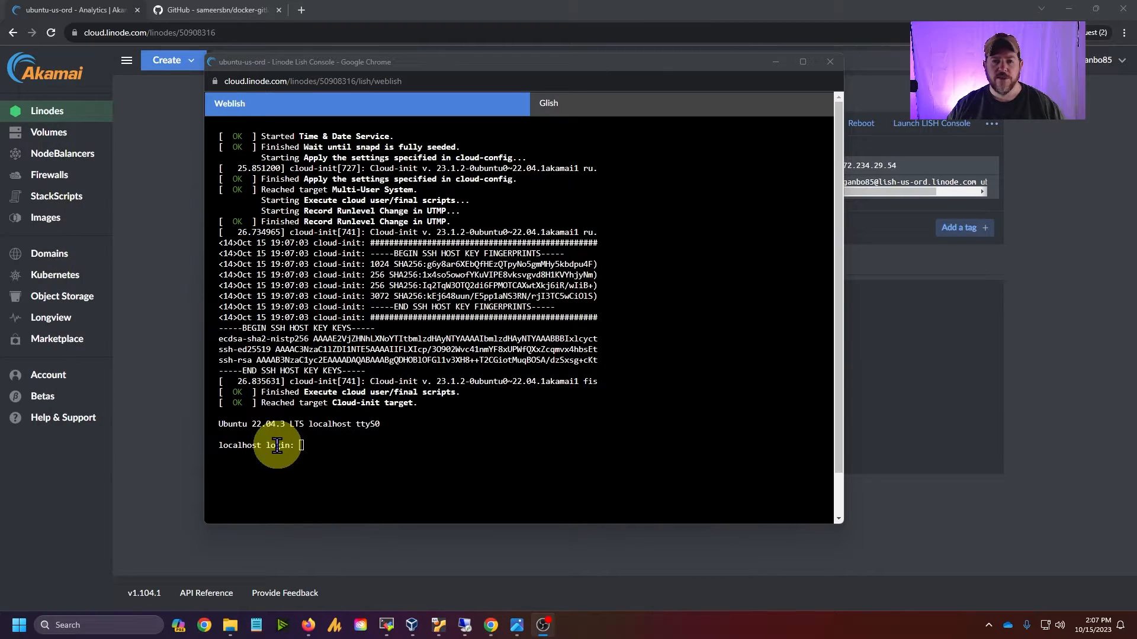
mouse_move(594, 174)
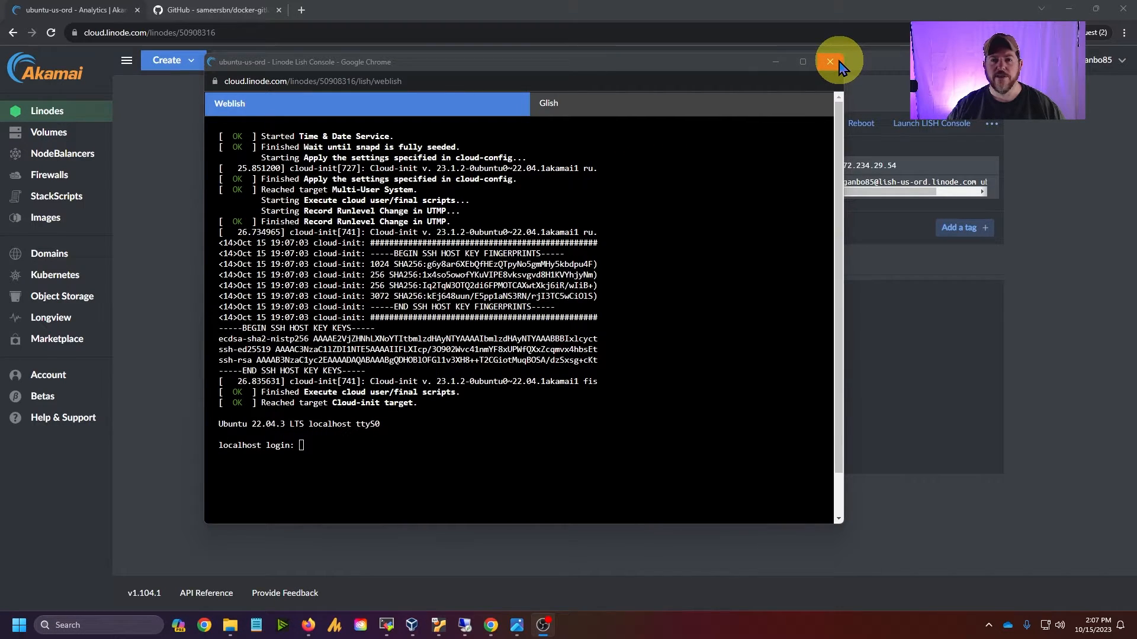
click(828, 61)
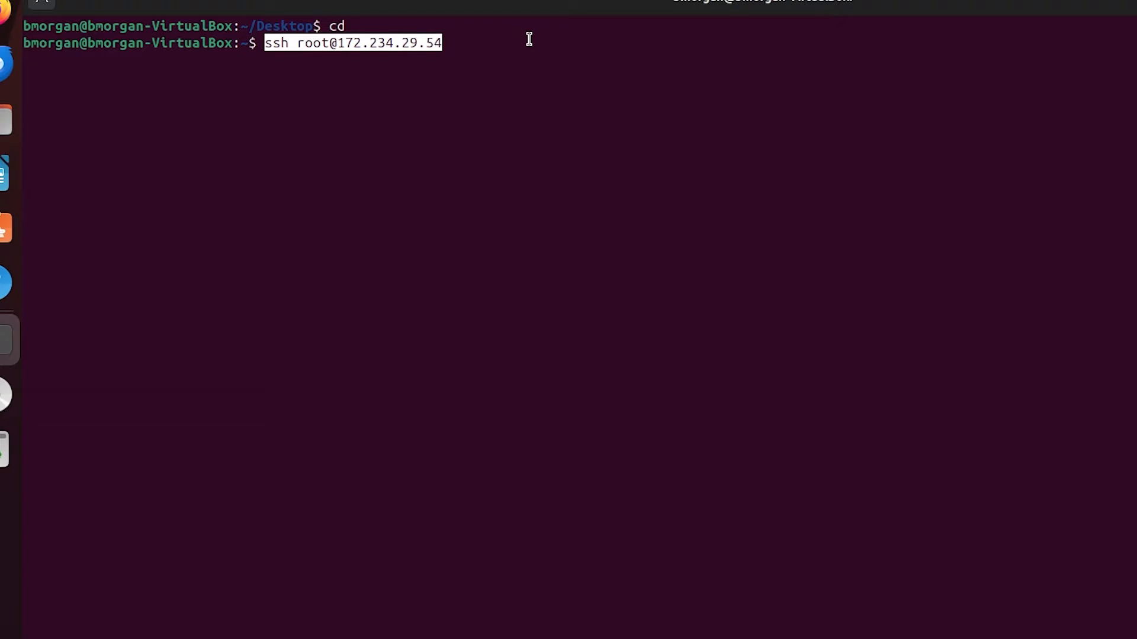
Step: SSH as root to 172.234.29.54, answer yes to the host key, and log in with the password
key(Return)
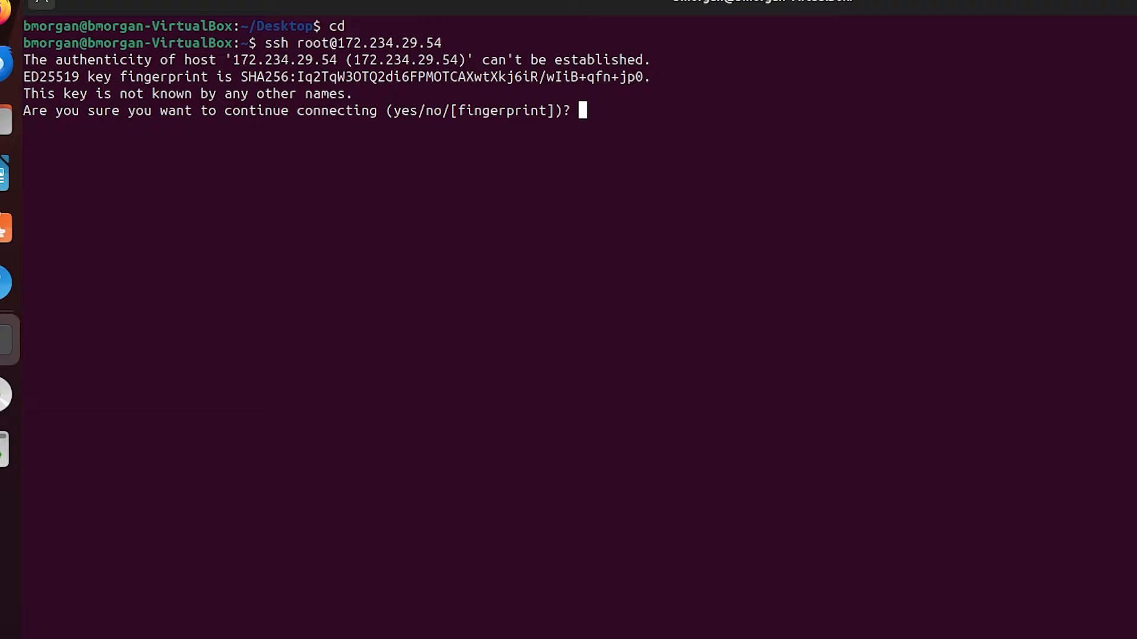
text(yes)
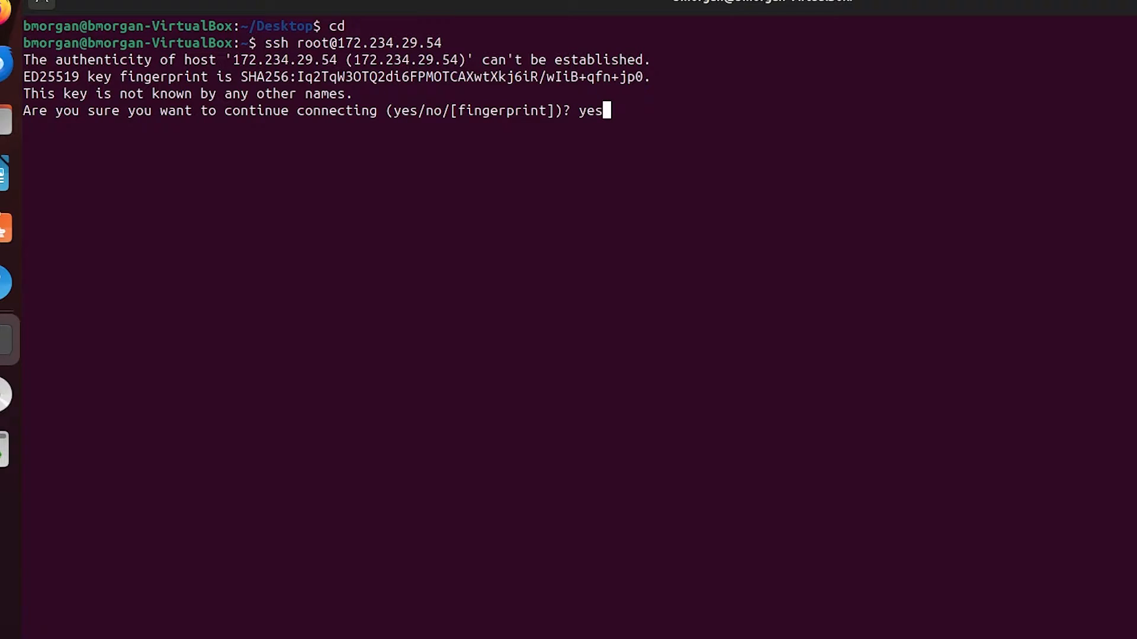
key(Return)
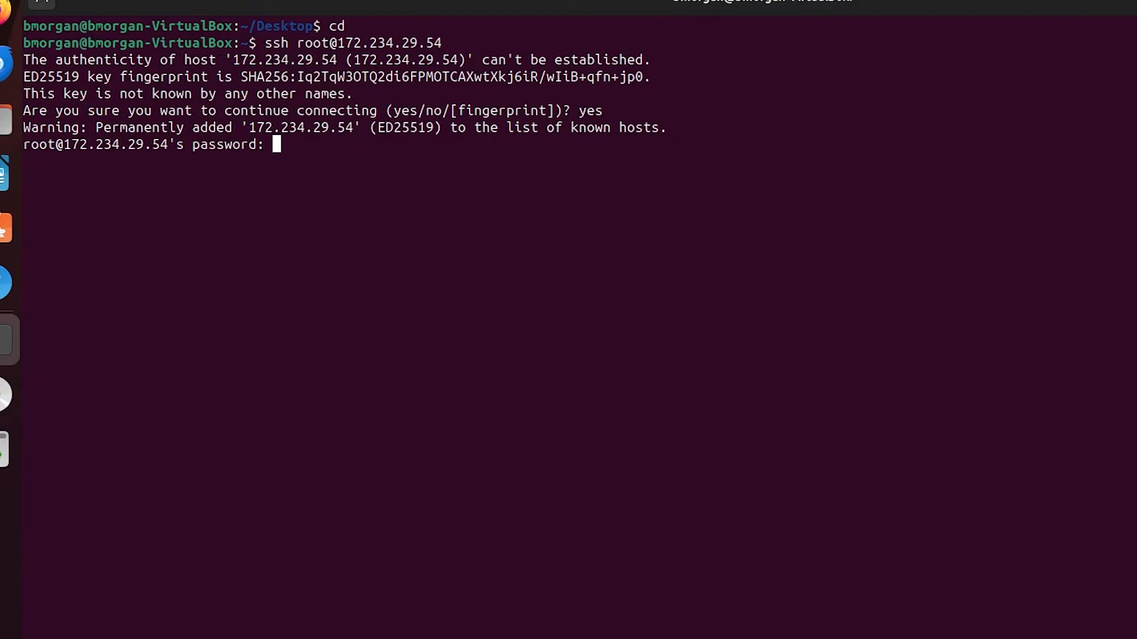
key(Return)
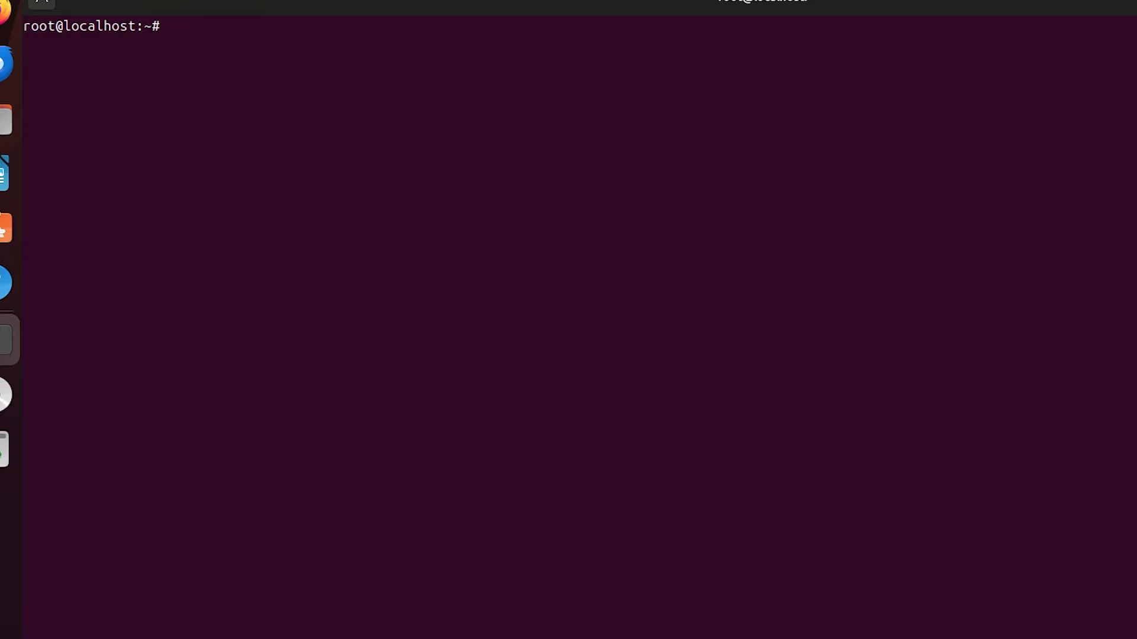
text(sudo apt update)
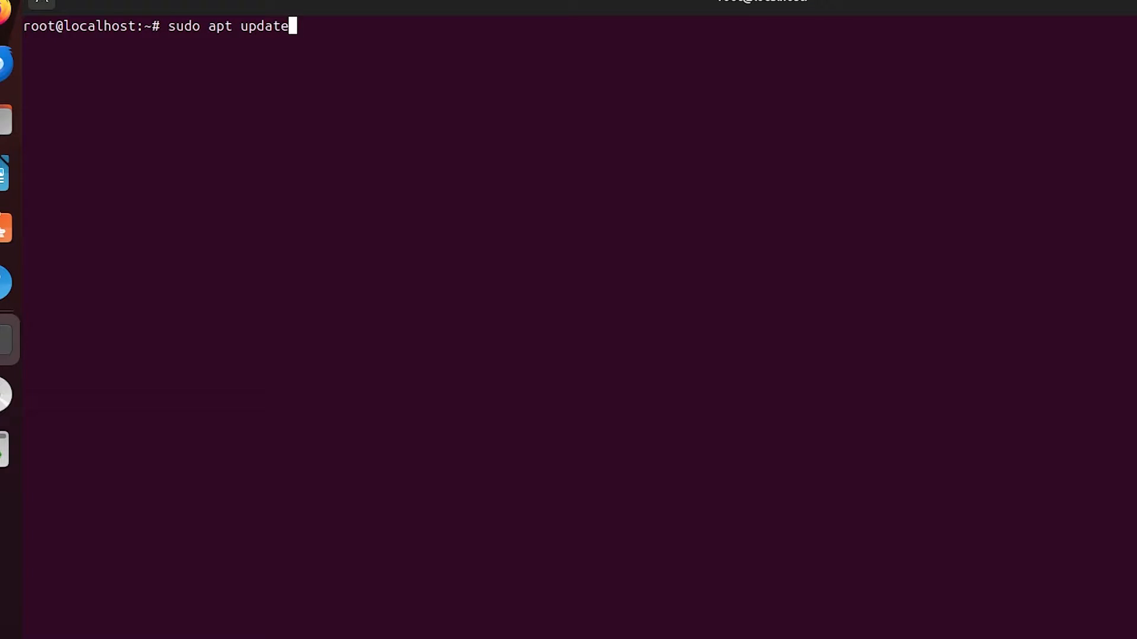
Step: Run sudo apt update, then install apt-transport-https, ca-certificates, curl and software-properties-common, answering y
key(Return)
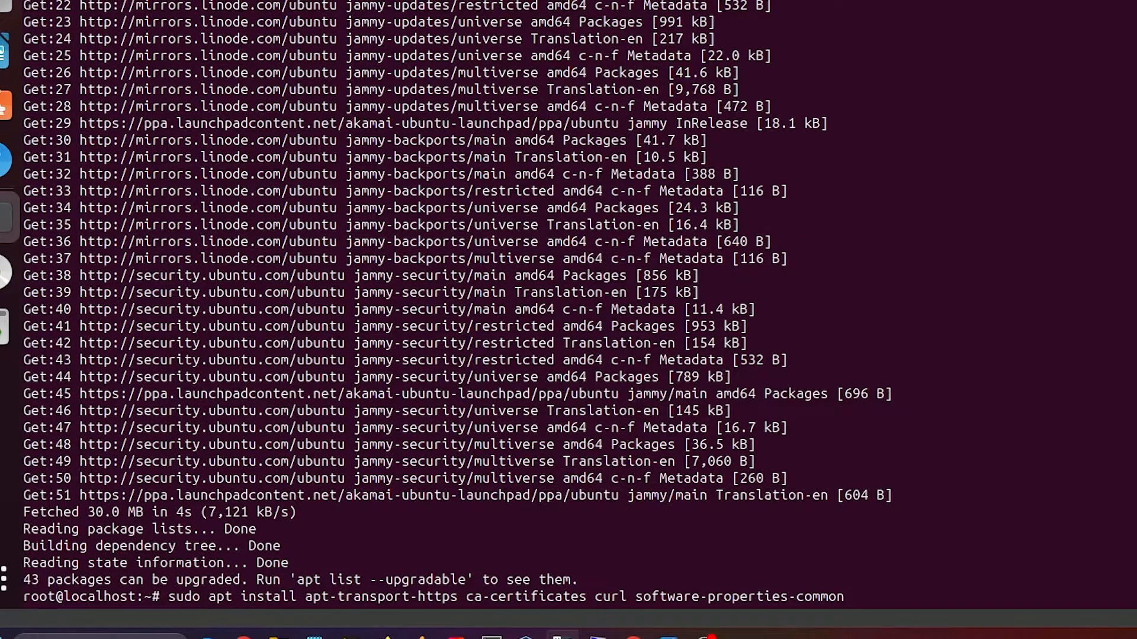
key(Return)
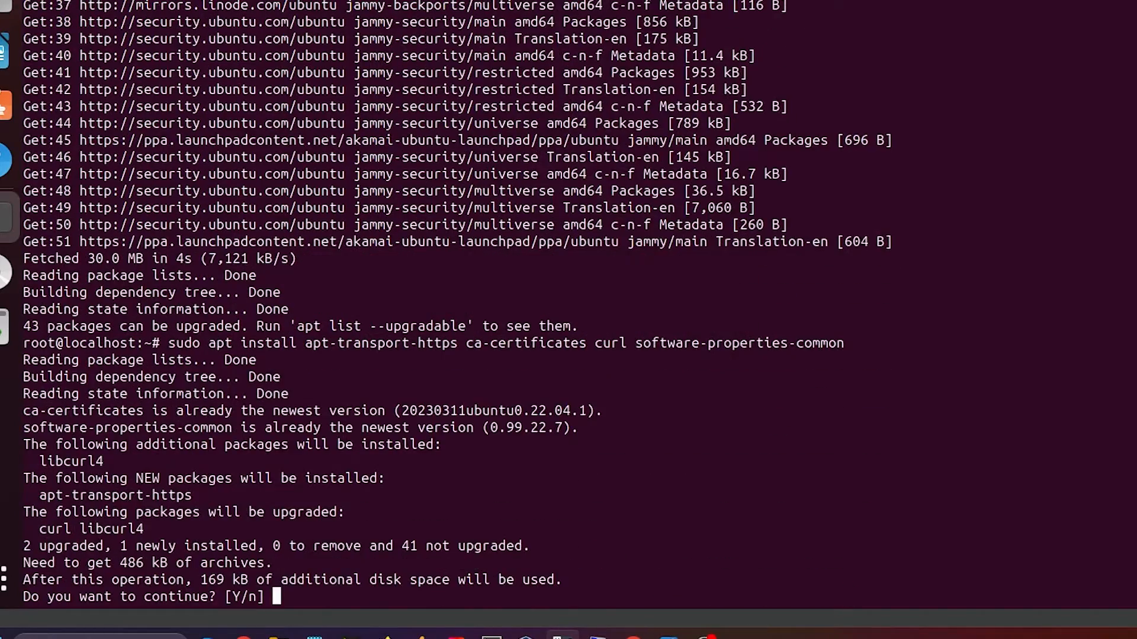
text(y)
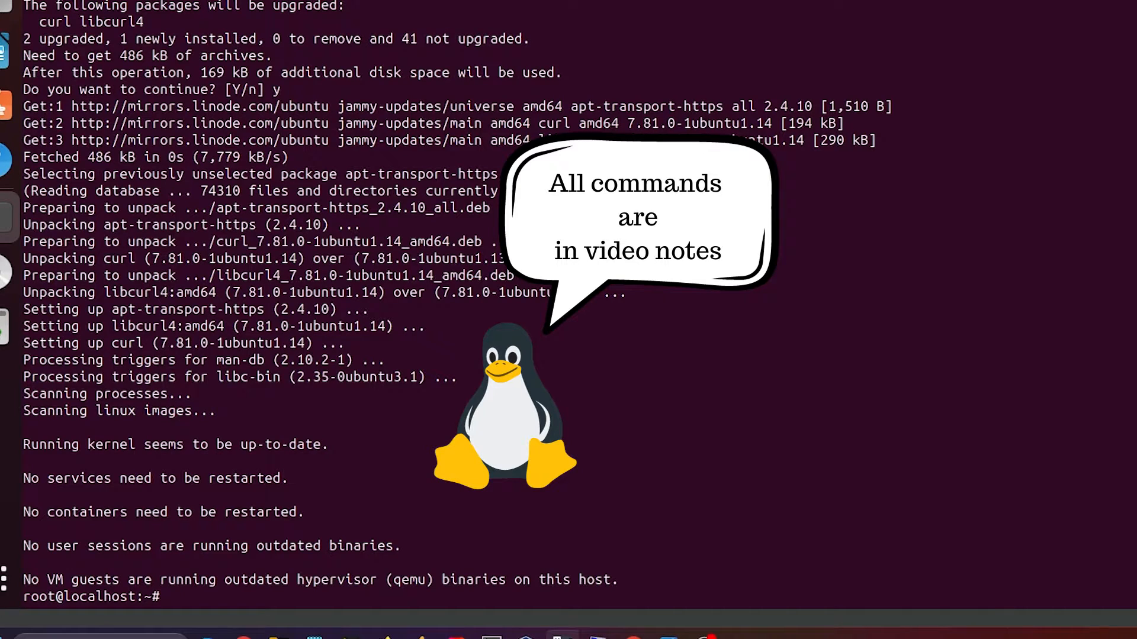
Step: Add Docker's GPG key and focal stable apt repository, then check the Docker service status with systemctl
text(curl -fsSL https://download.docker.com/linux/ubuntu/gpg | sudo apt-key add -)
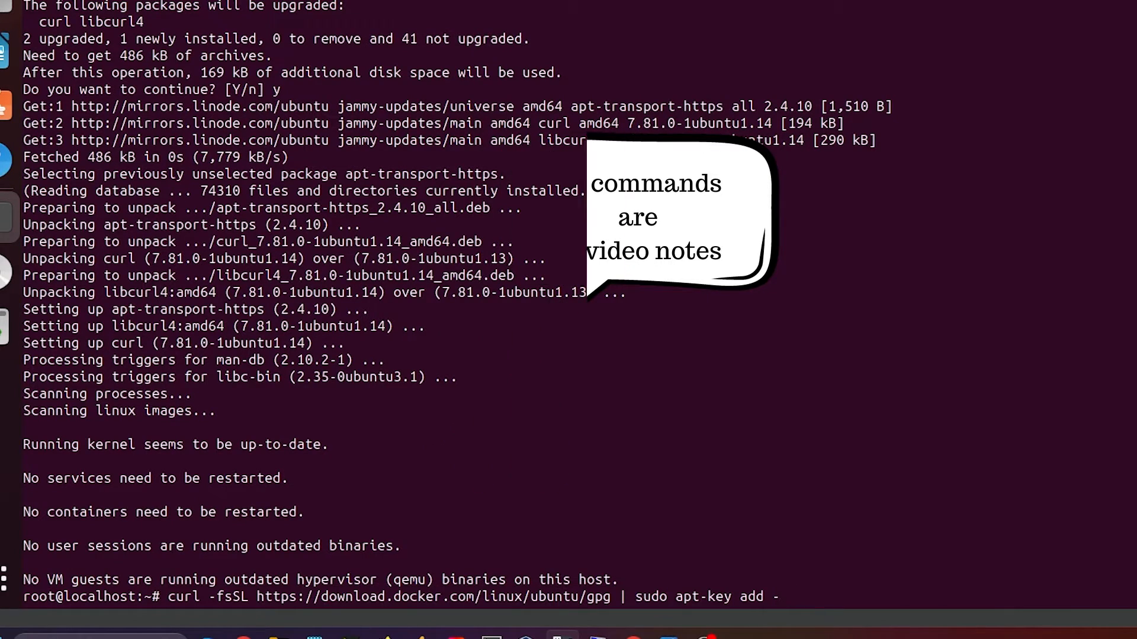
text(sudo add-apt-repository "deb [arch=amd64] https://download.docker.com/linux/ubuntu focal stable")
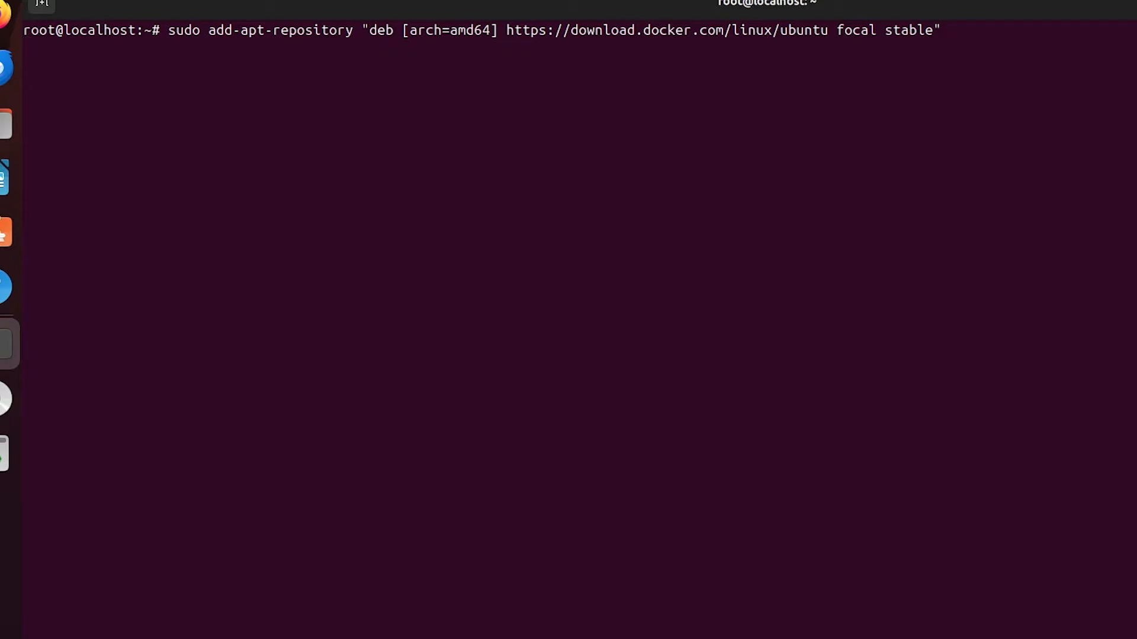
key(Return)
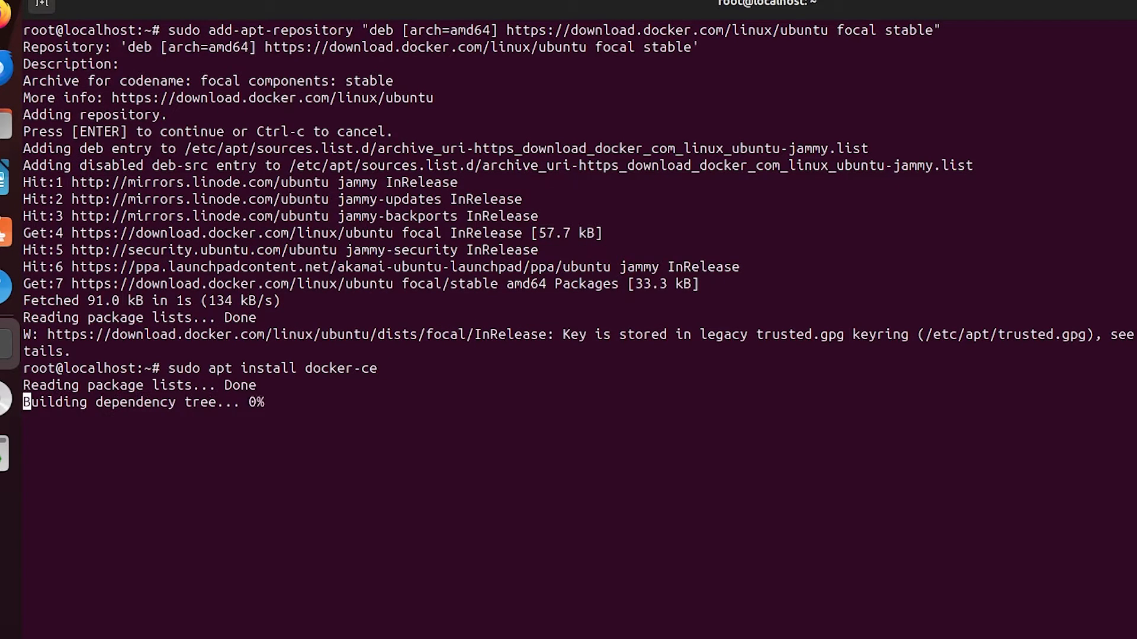
text(sudo systemctl status docker)
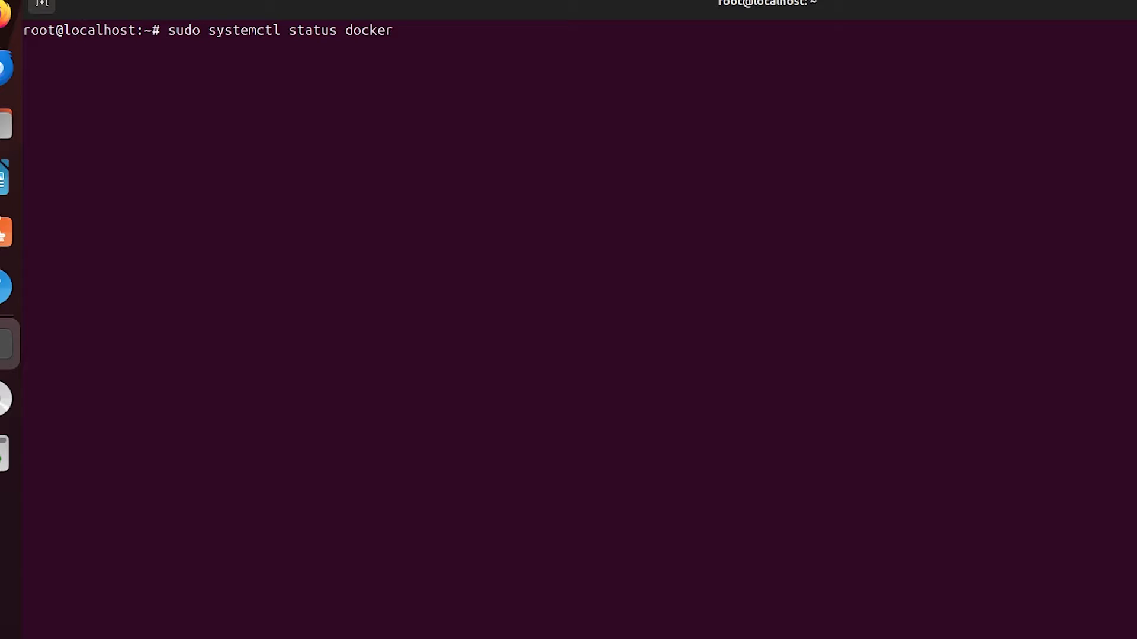
key(Return)
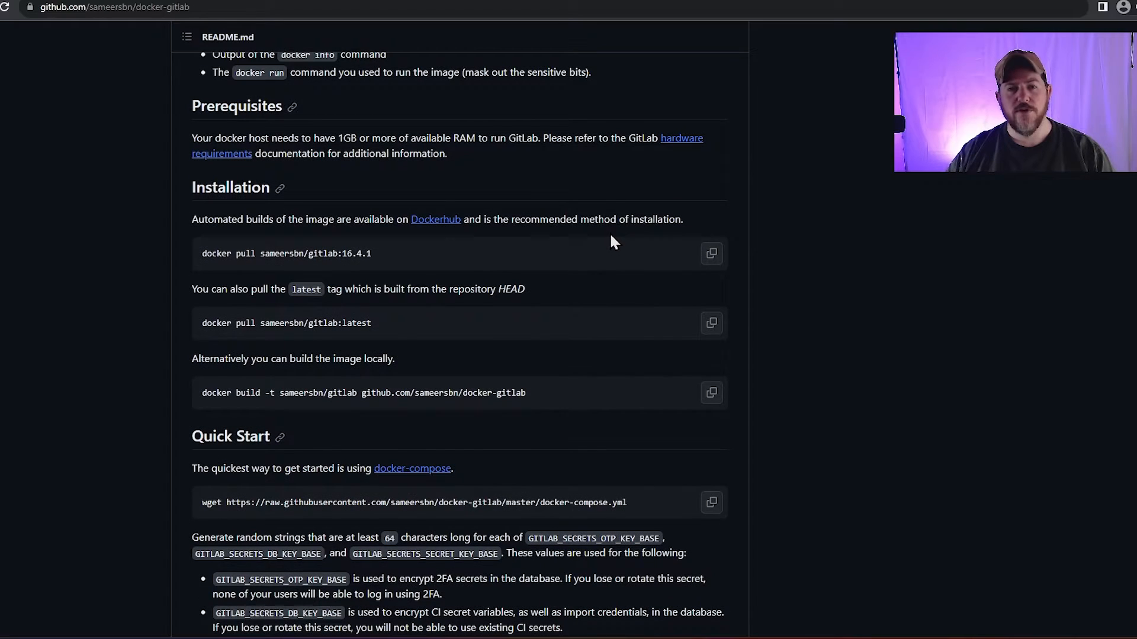
Step: Scroll the docker-gitlab README down to the three-step postgresql, redis and gitlab launch guide
scroll(down, 3)
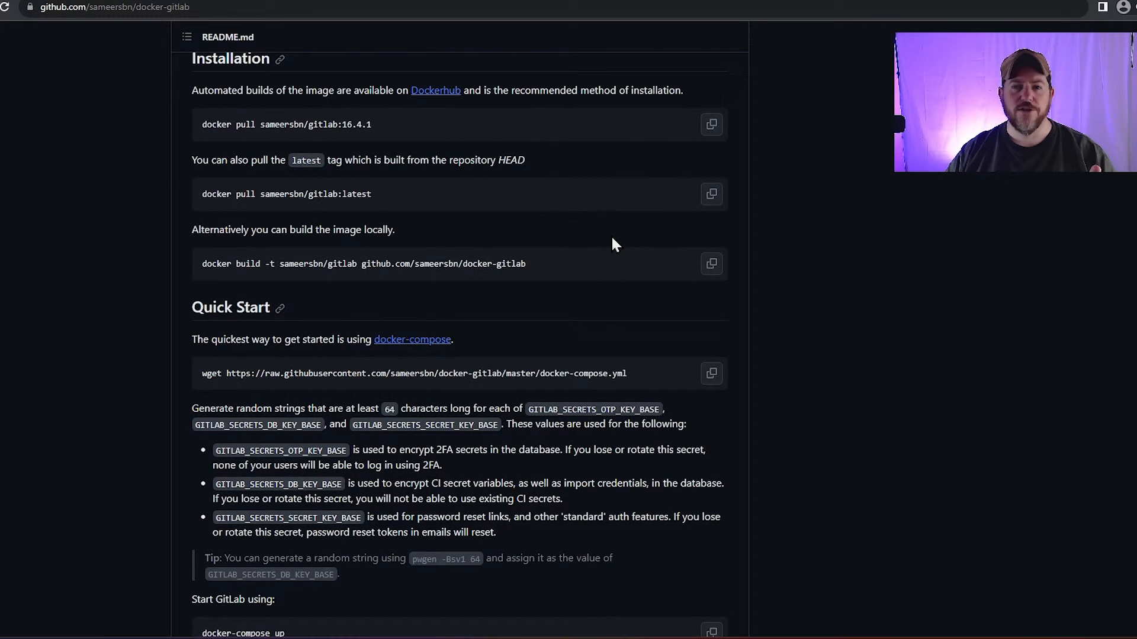
scroll(down, 3)
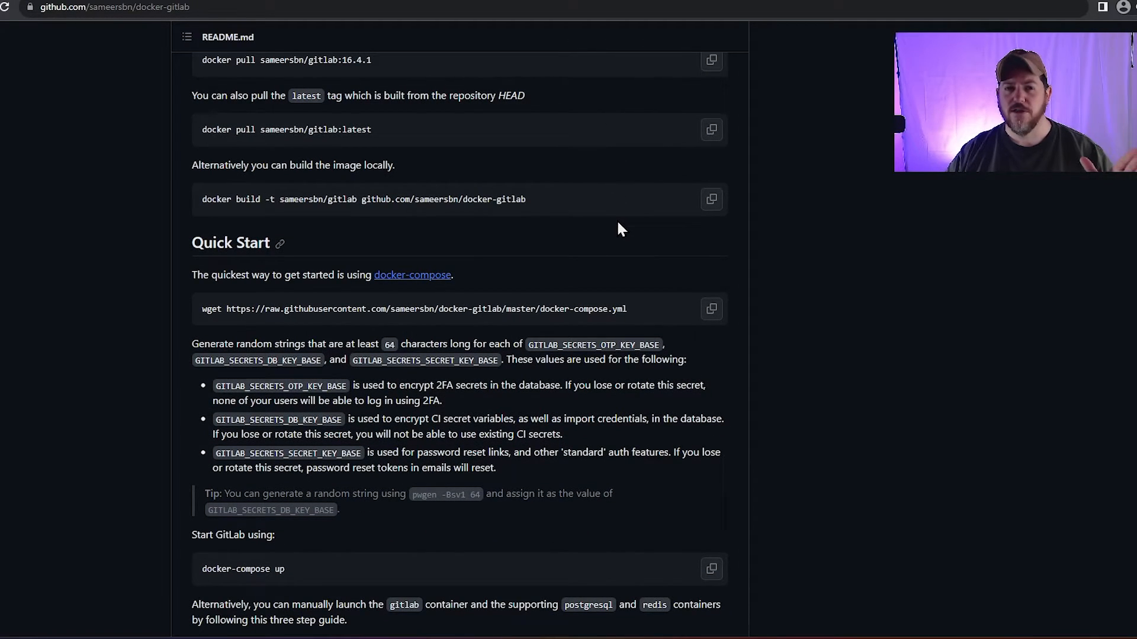
scroll(down, 3)
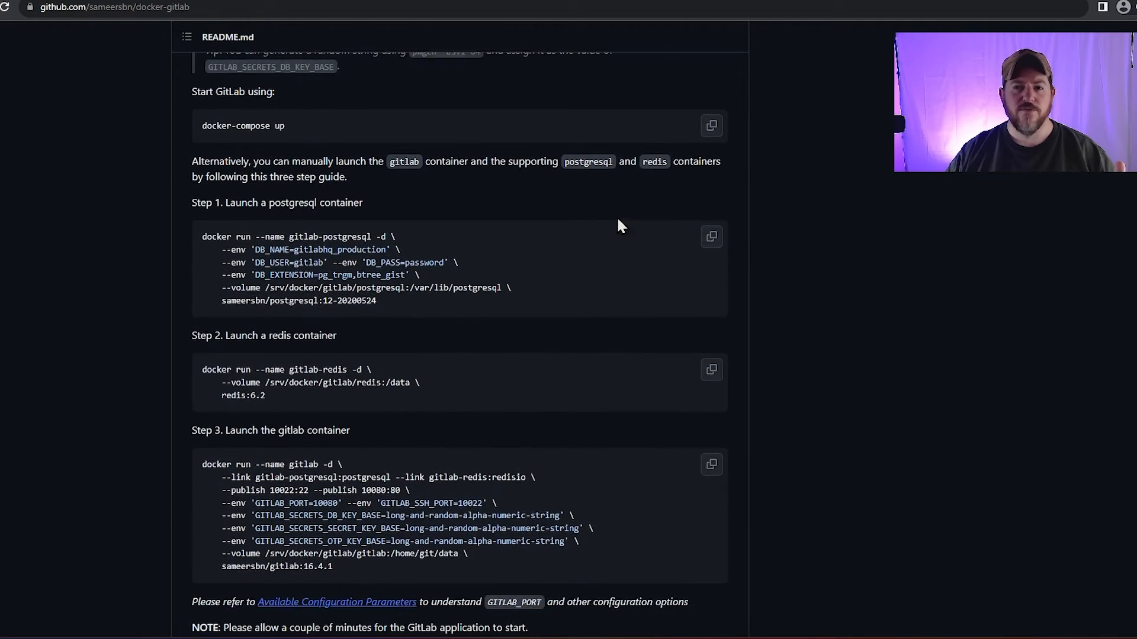
scroll(down, 3)
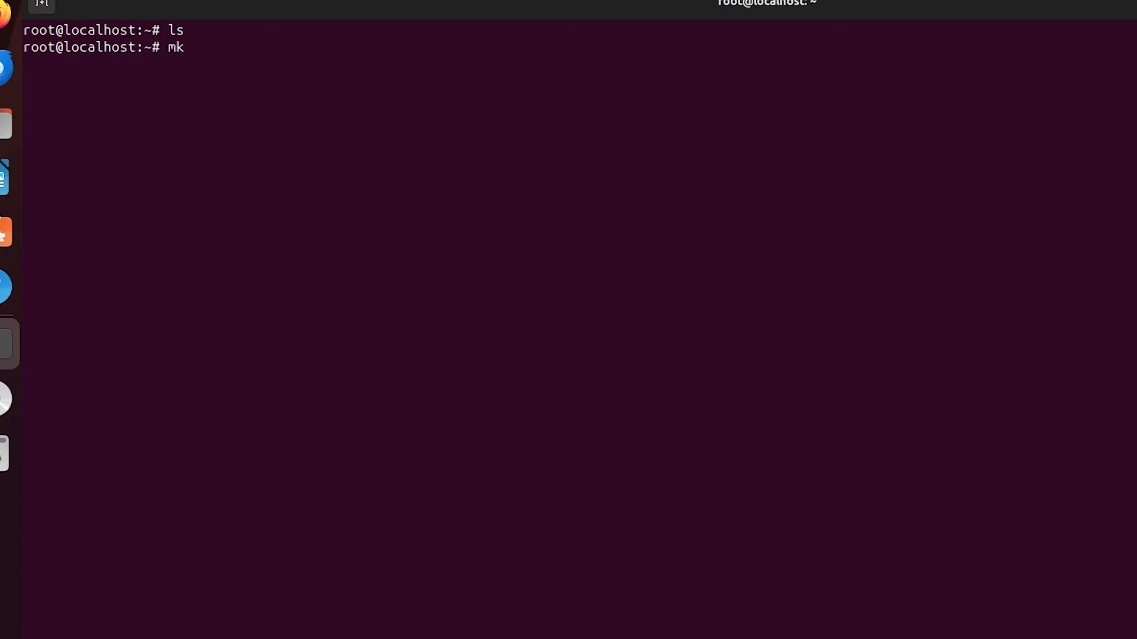
Step: Make an sbin directory and create the gitlab-postgresql script with sudo vi
text(dir)
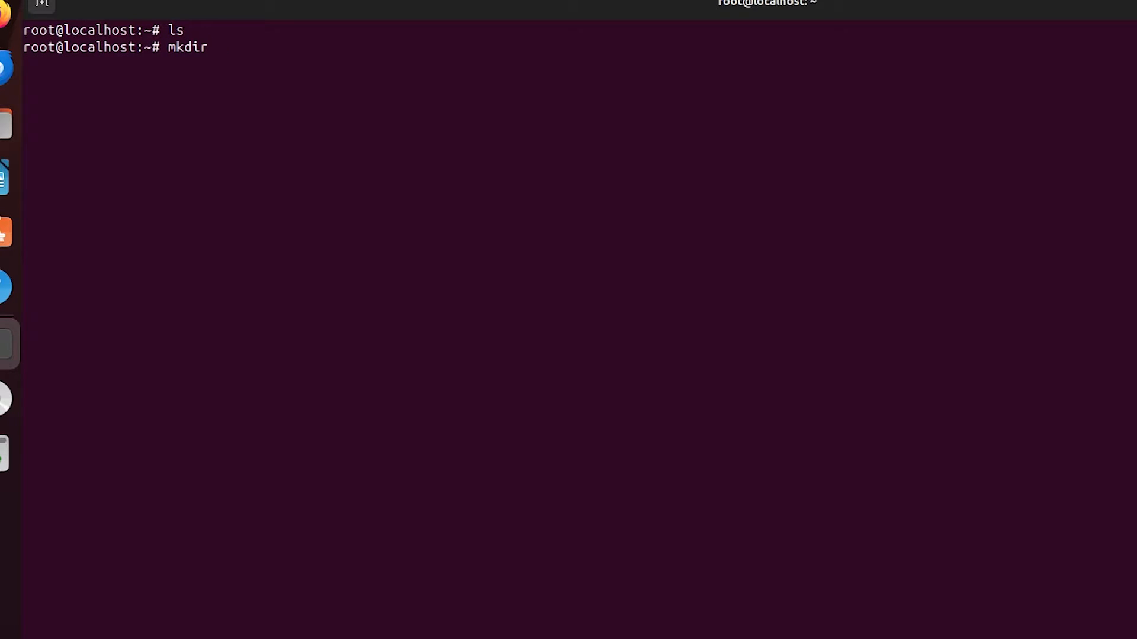
key(Return)
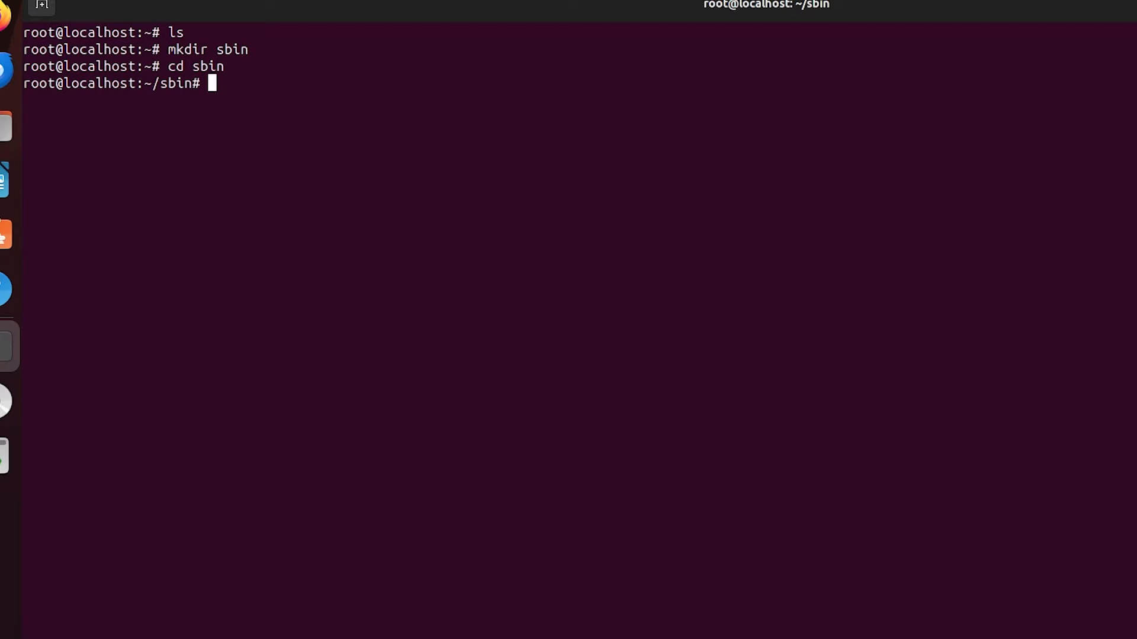
text(sudo vi)
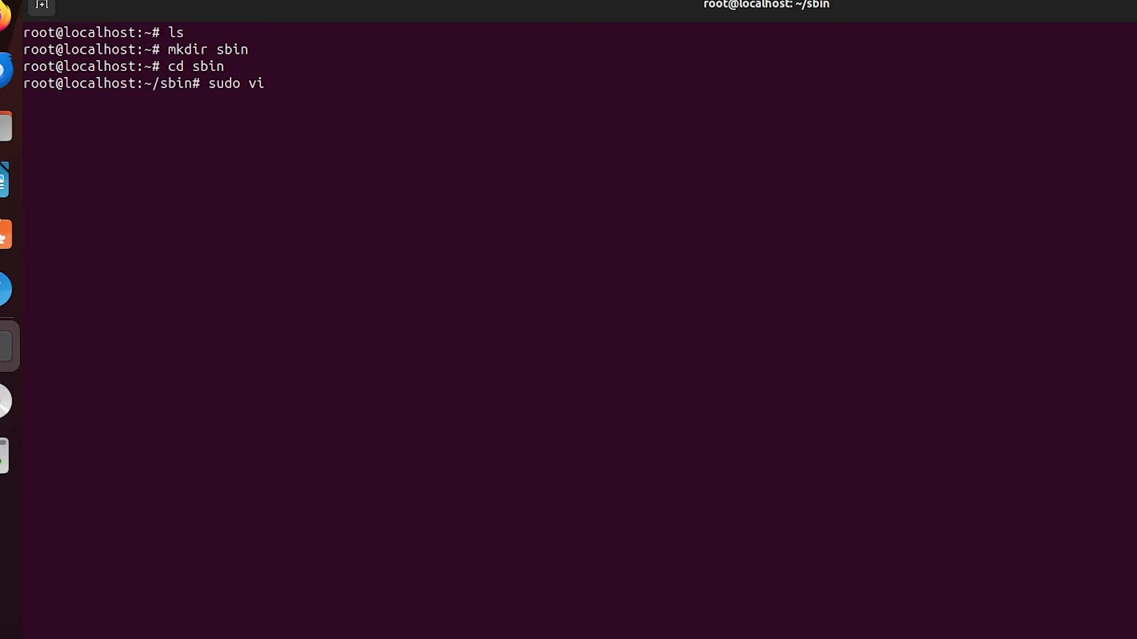
text(gitlab-)
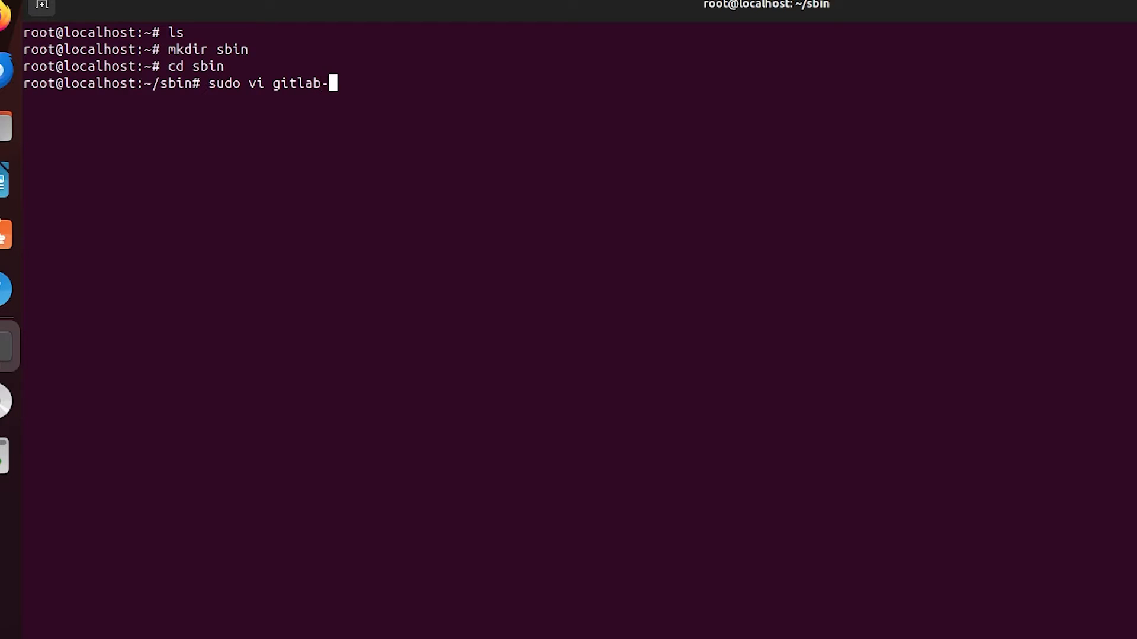
text(postgre)
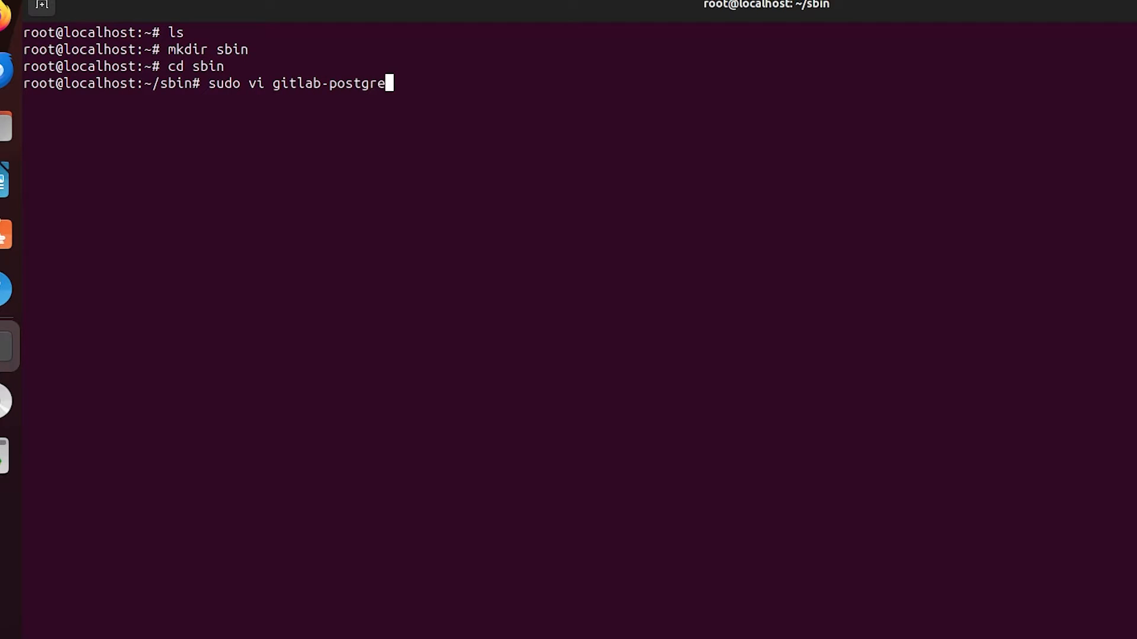
key(Return)
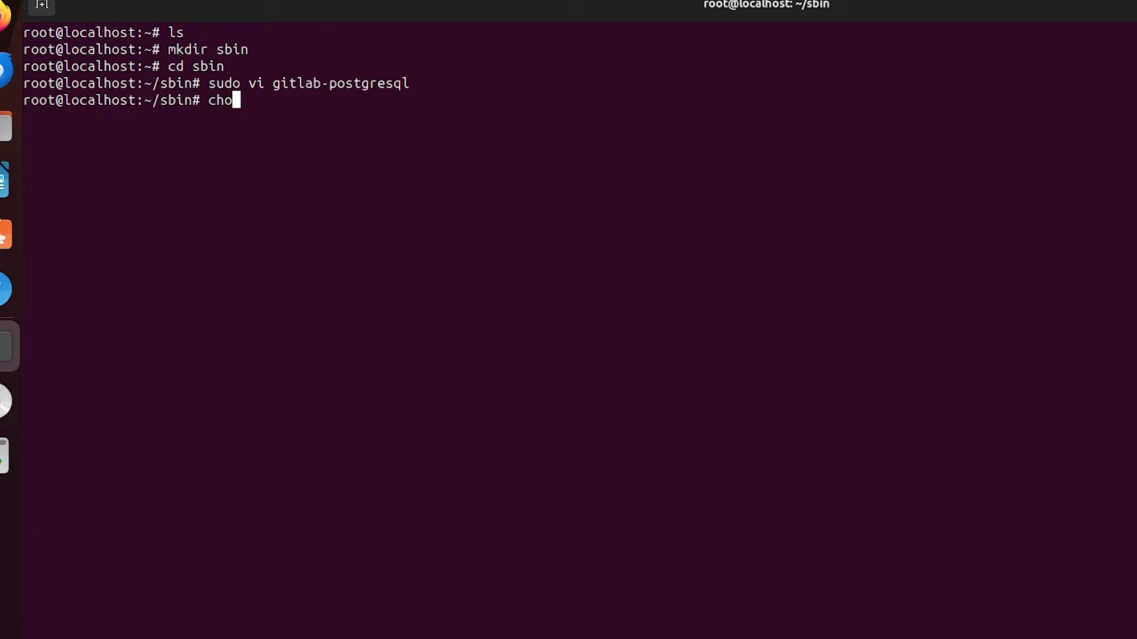
Step: Make gitlab-postgresql executable with chmod +x and run it to start PostgreSQL
text(md +)
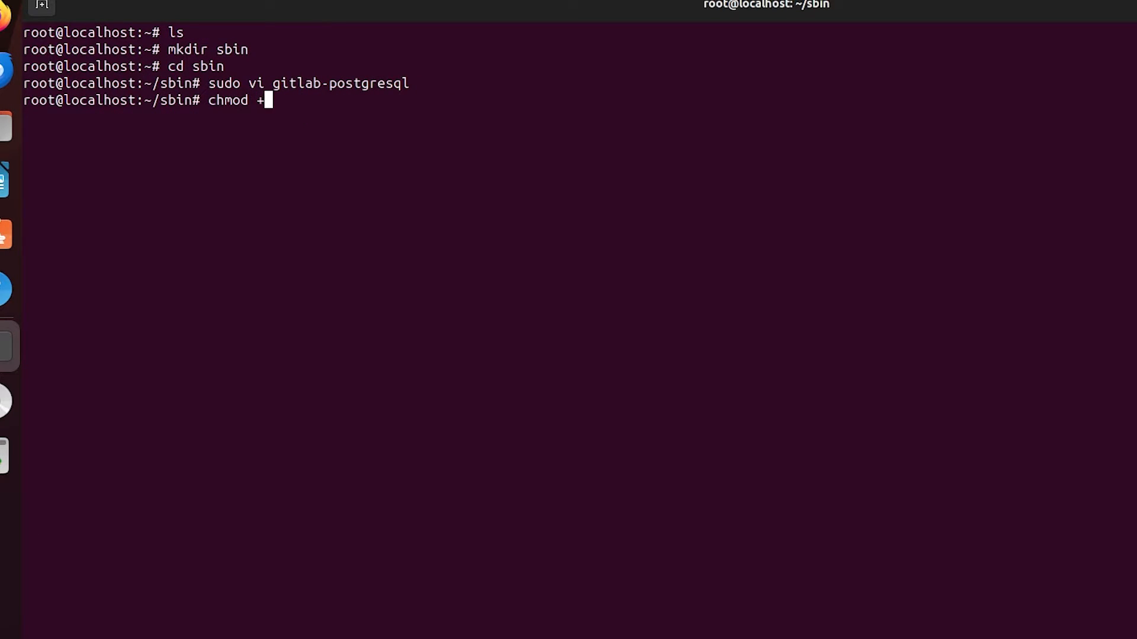
key(Return)
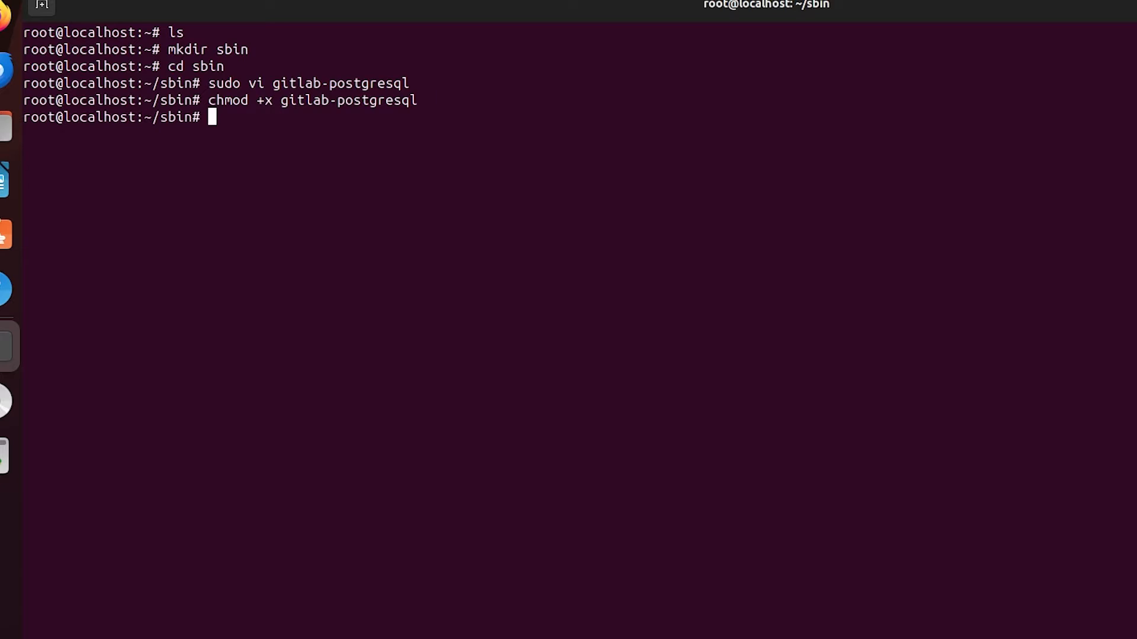
text(./g)
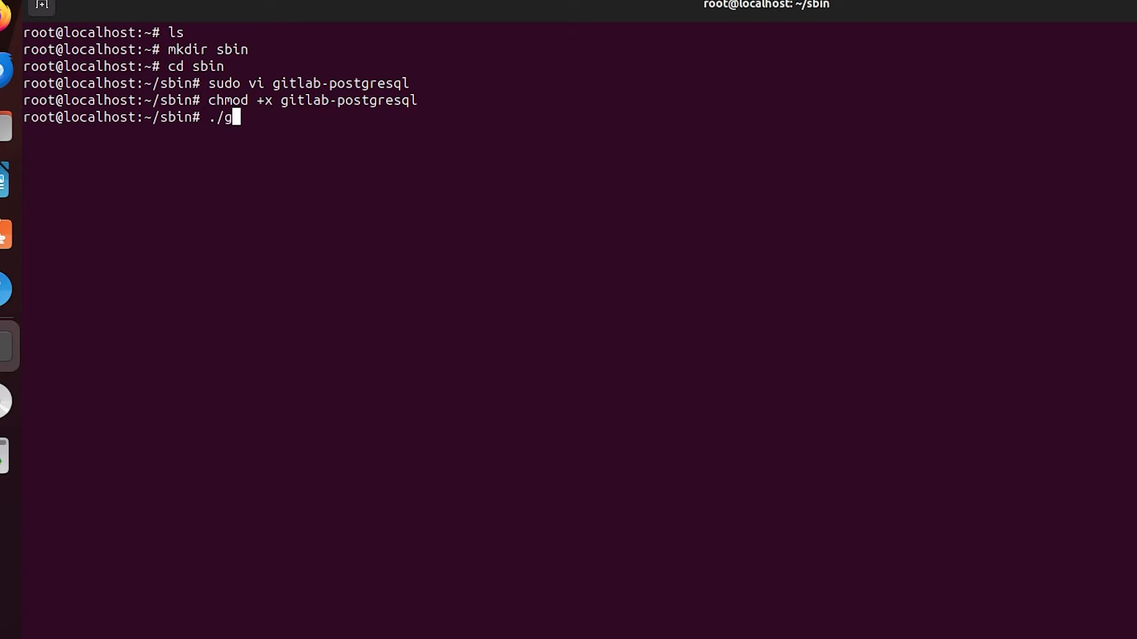
key(Return)
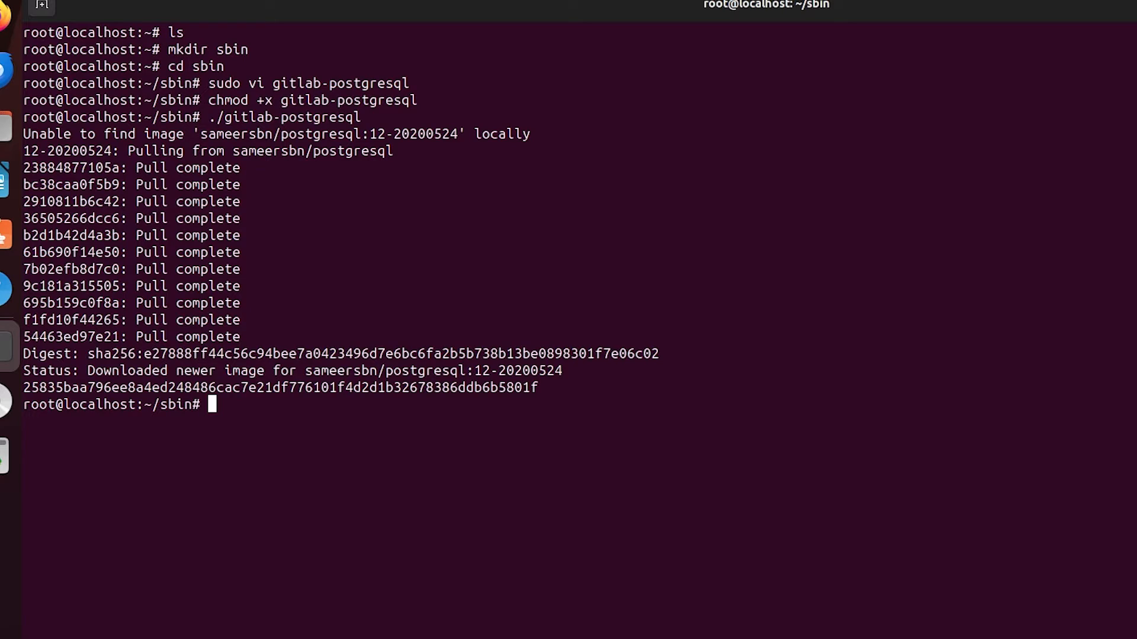
Step: Create a new gitlab-redis script with sudo vi for the redis:6.2 container
text(sudo vi gitlab)
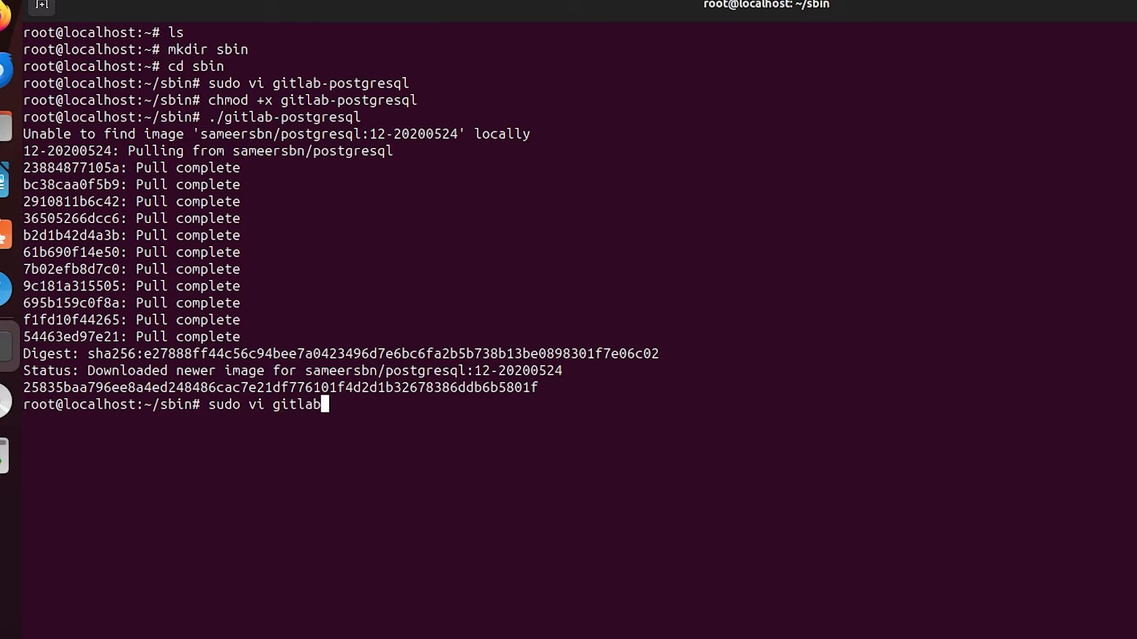
text(-redis)
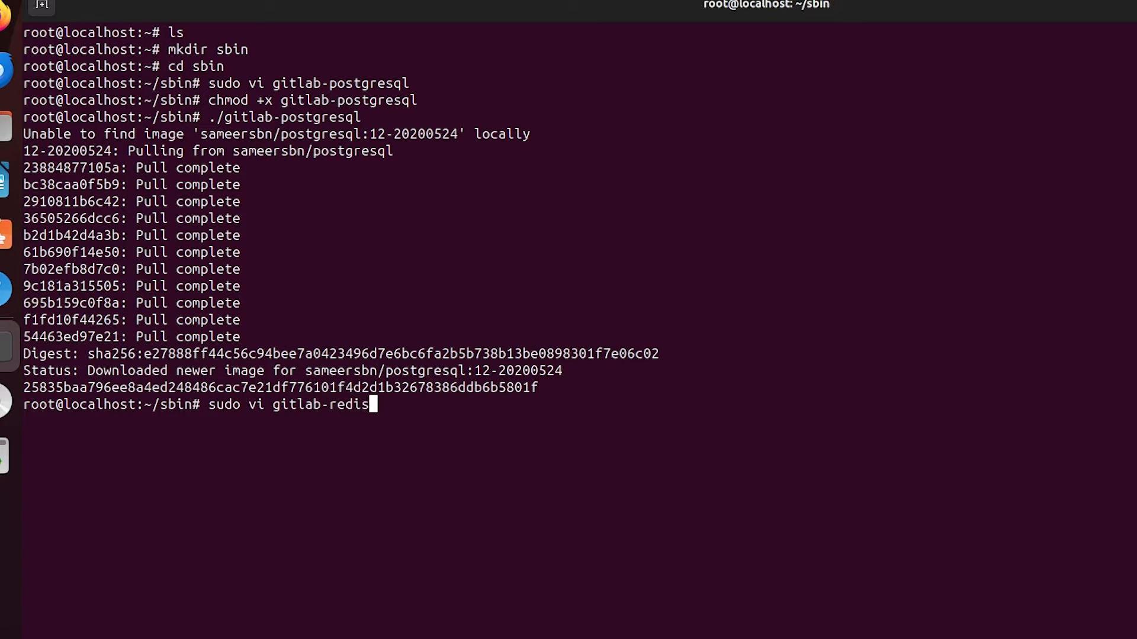
key(Return)
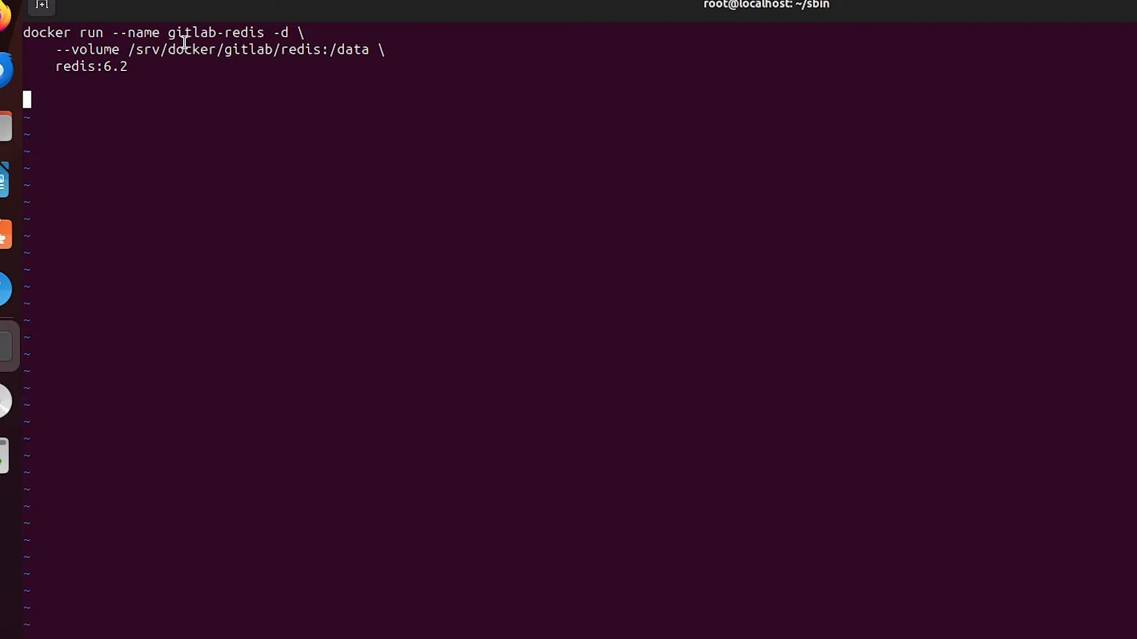
mouse_move(267, 40)
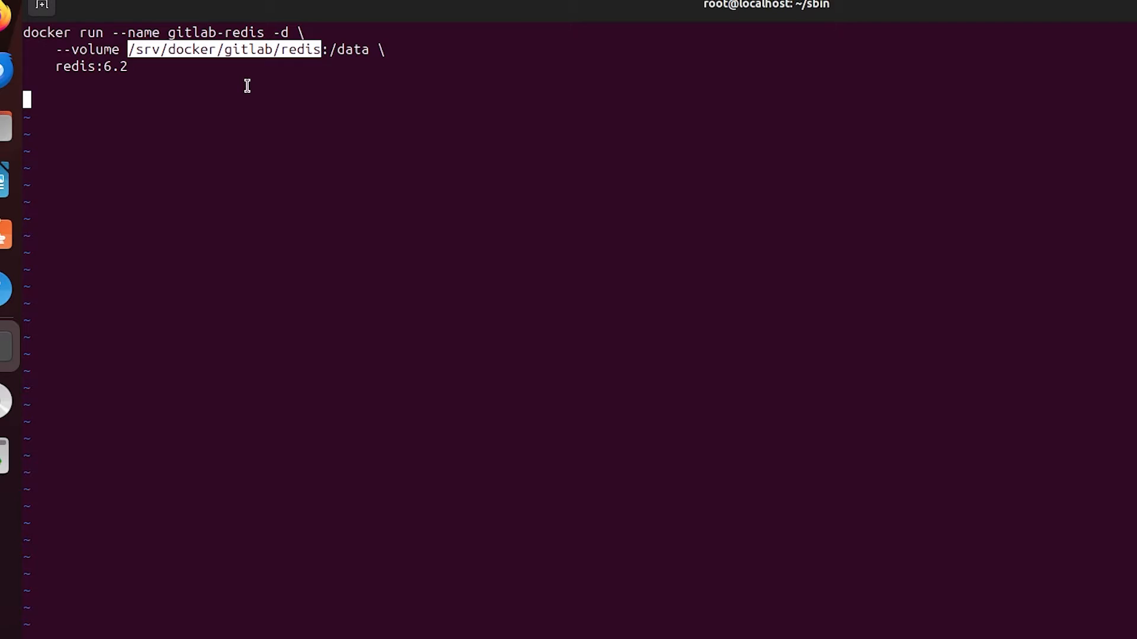
mouse_move(447, 147)
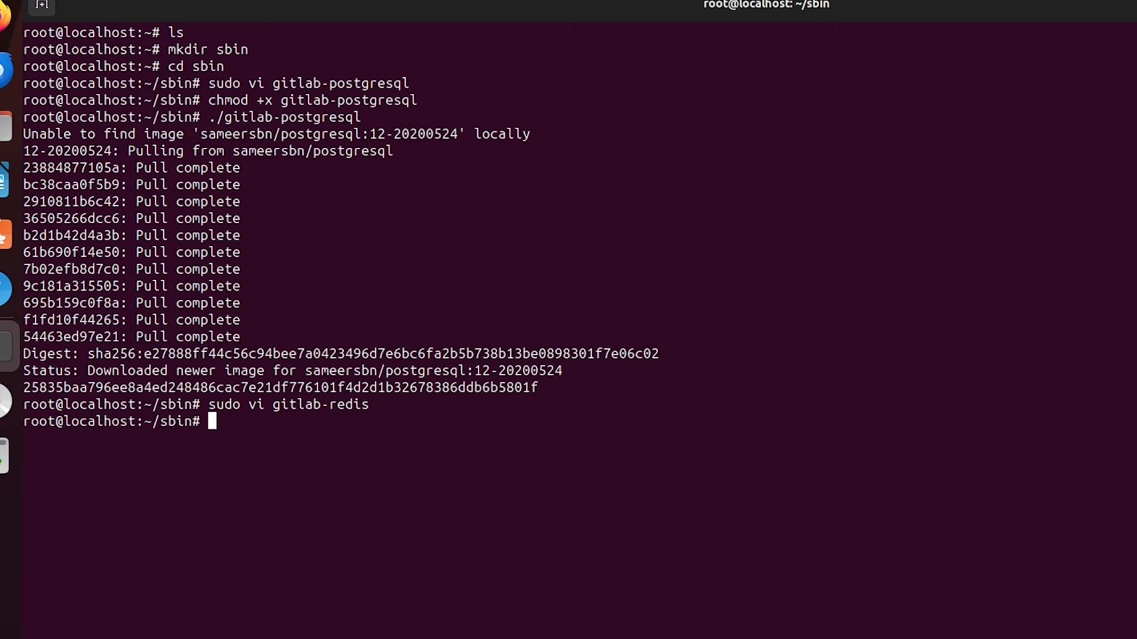
Step: Run sudo chmod +x gitlab-redis to make the Redis script executable
text(sudo chmod +)
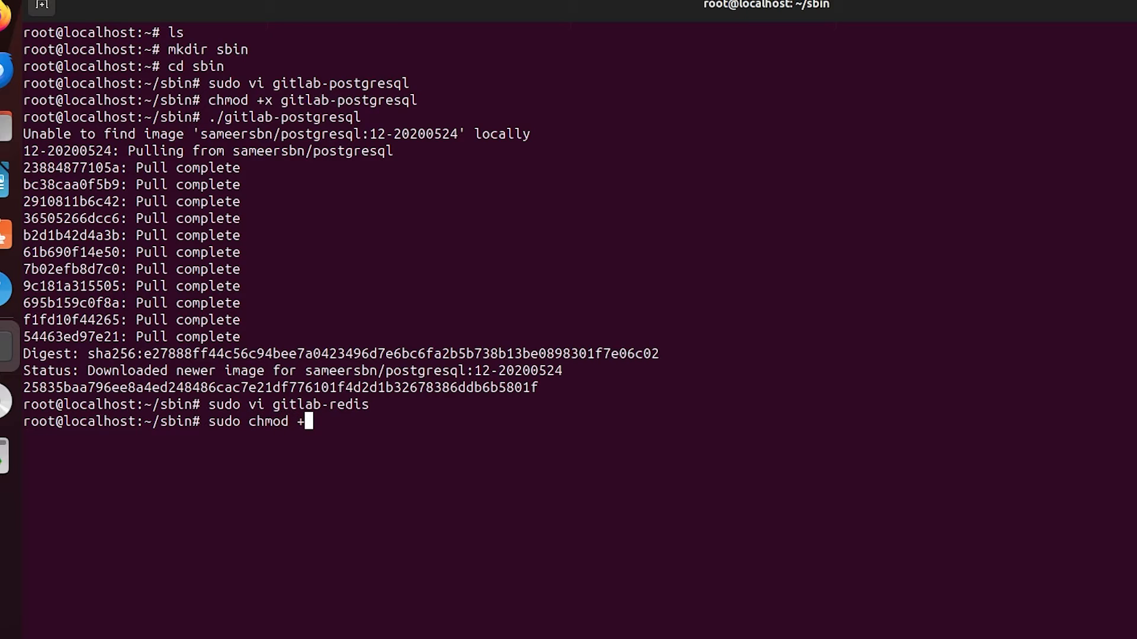
text(x gitlab-r)
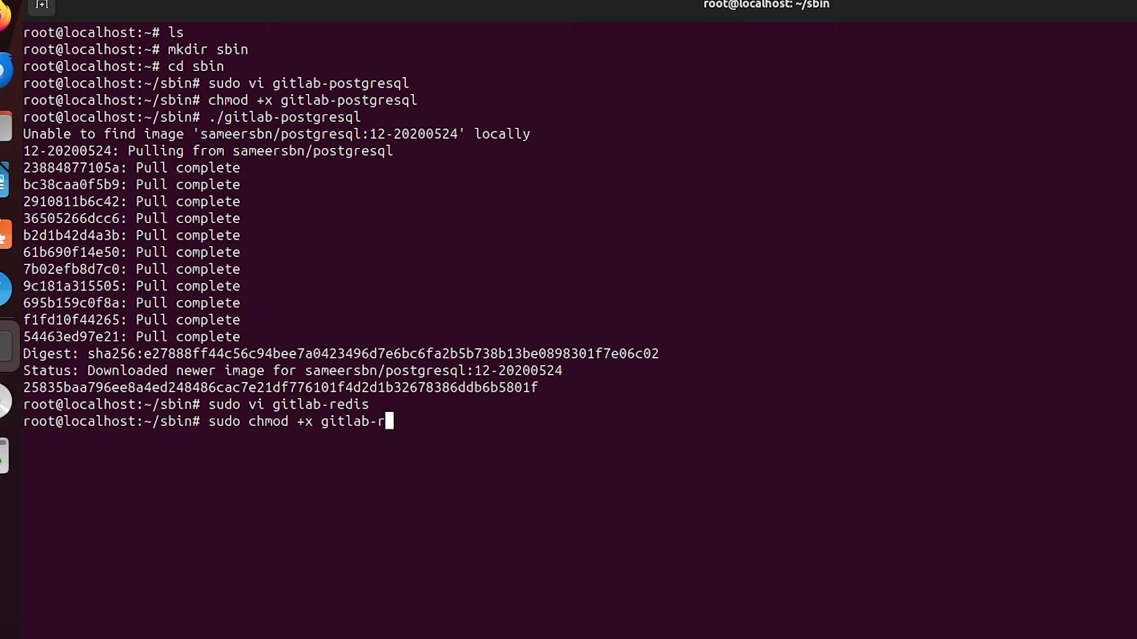
key(Return)
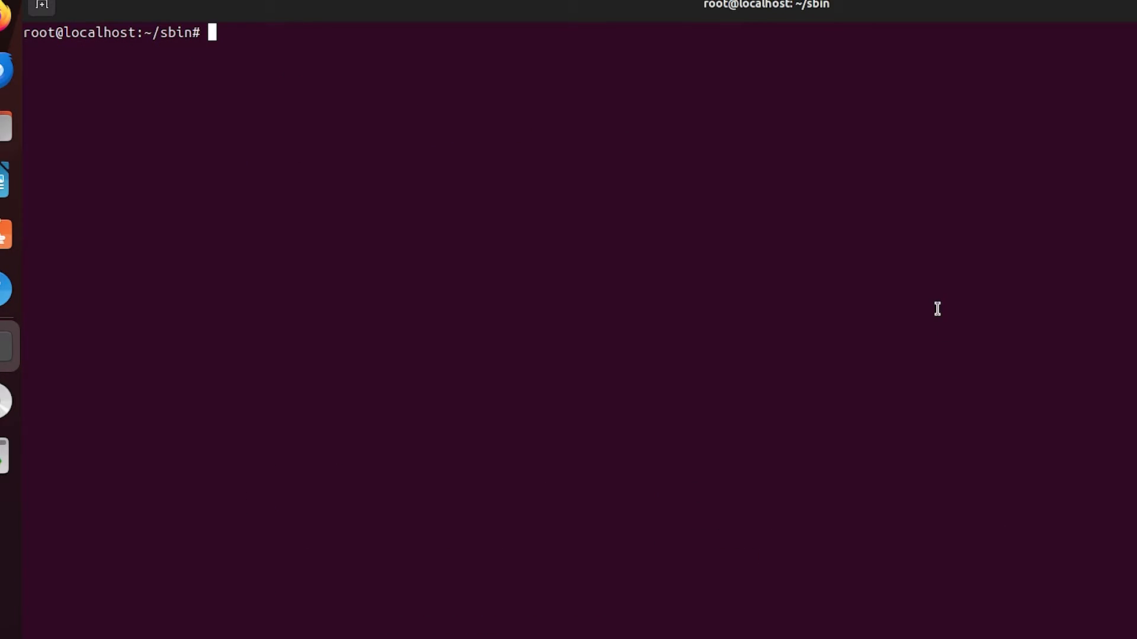
Step: Create gitlab-run with sudo vi and paste the sameersbn/gitlab:16.4.1 docker run command, ports 2222/8080
text(sudo vi)
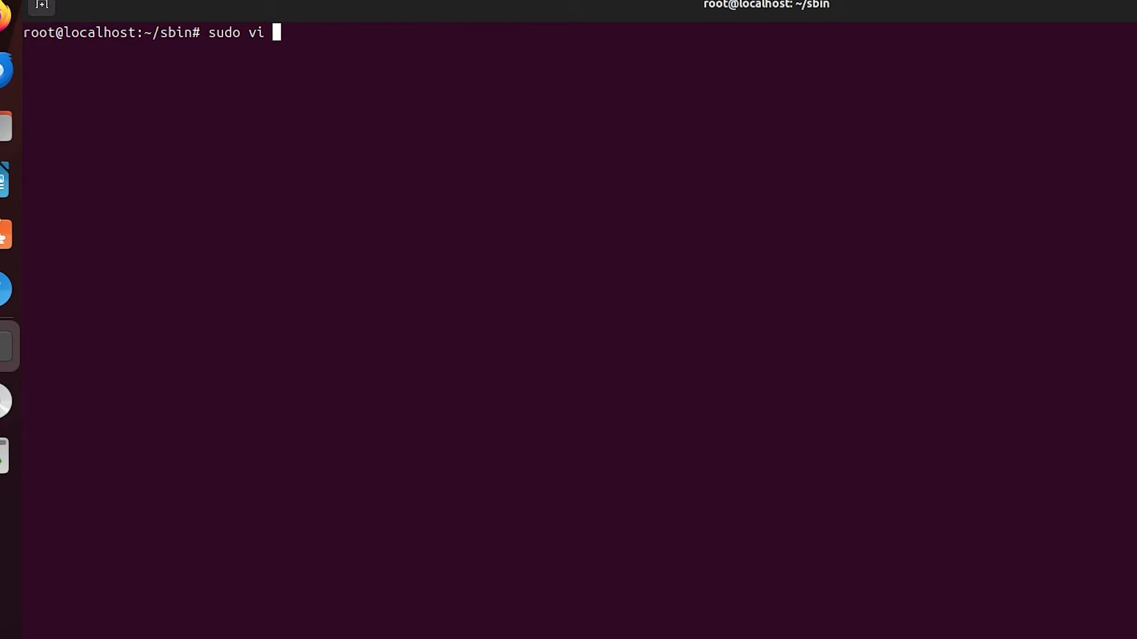
text(gitlab-r)
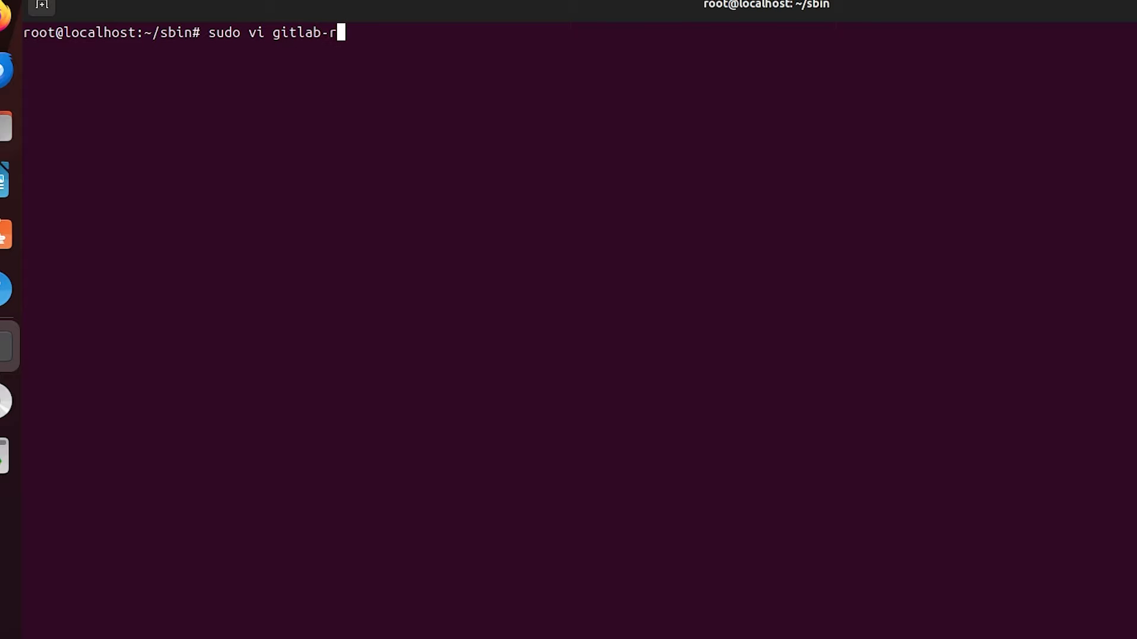
text(un)
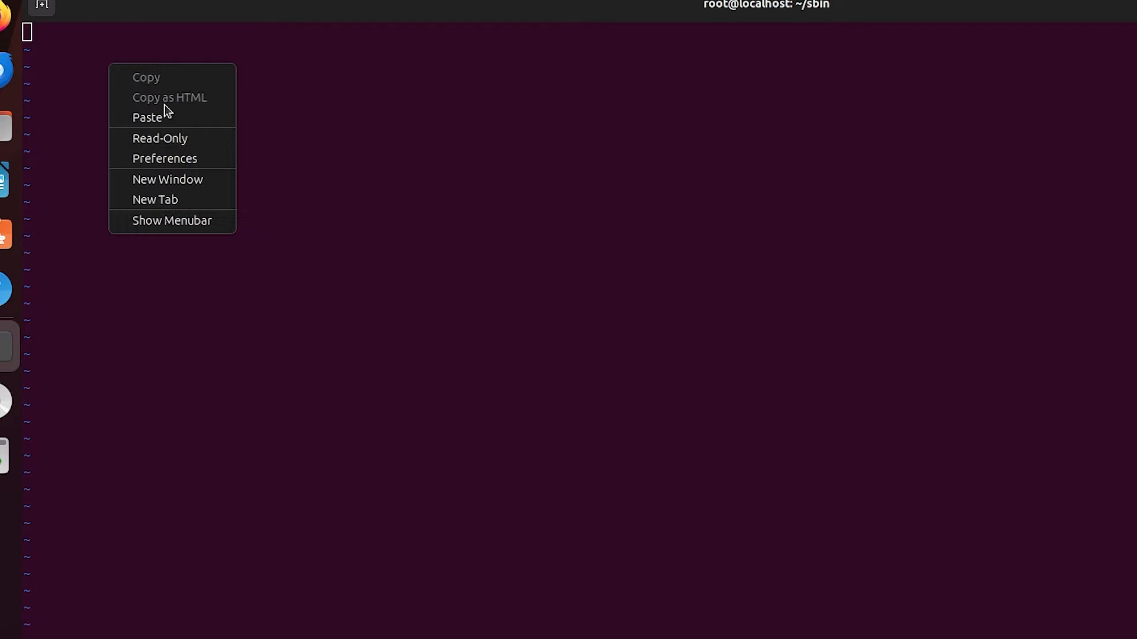
click(150, 118)
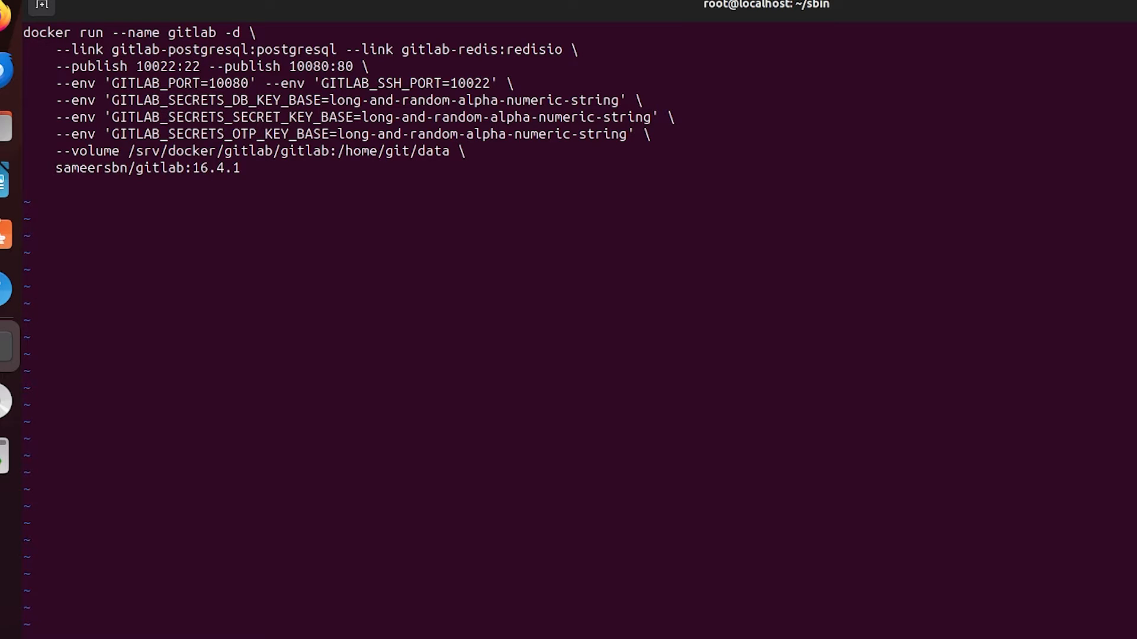
click(210, 66)
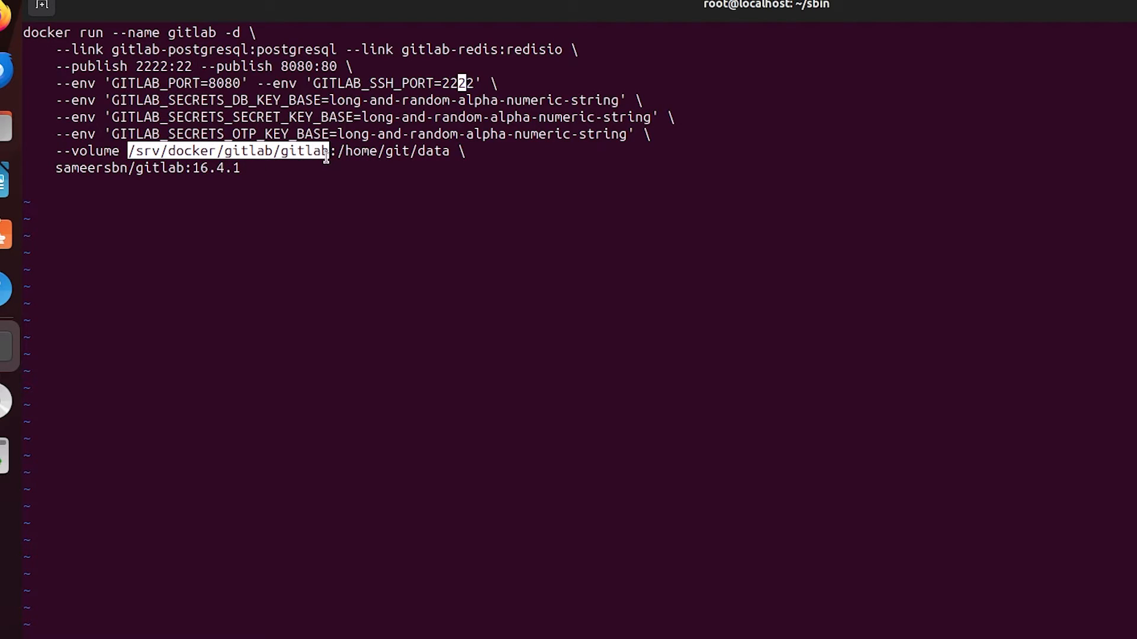
mouse_move(699, 125)
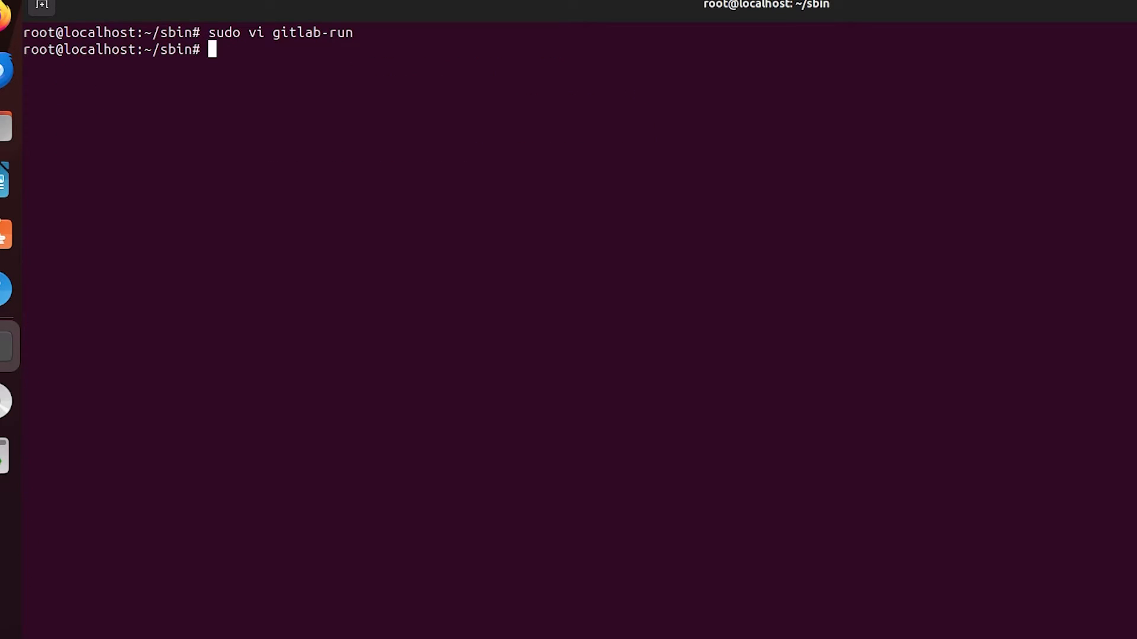
Step: Run sudo chmod +x gitlab-run and ./gitlab-run, pulling sameersbn/gitlab:16.4.1 and starting the container
text(sudo c)
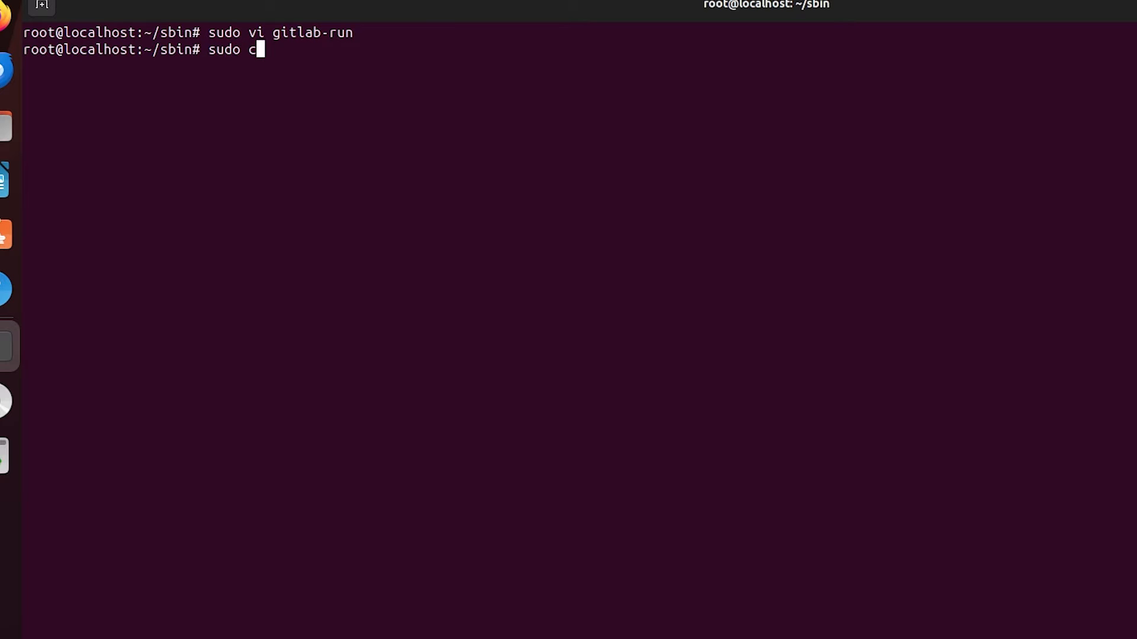
text(hmod +x)
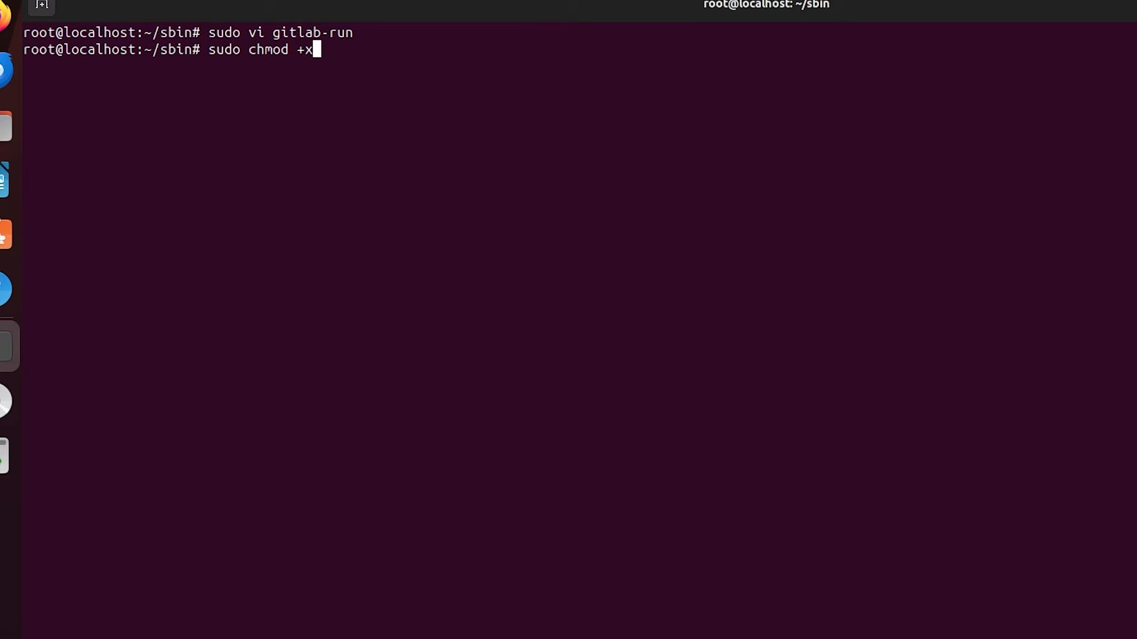
text(gitlab-run)
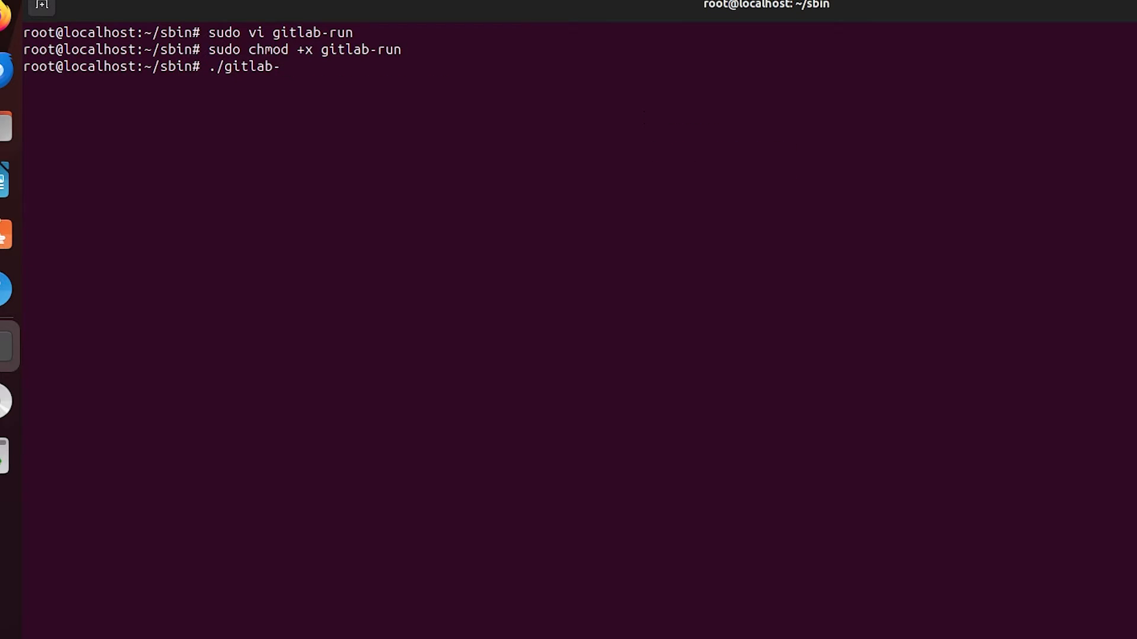
key(Return)
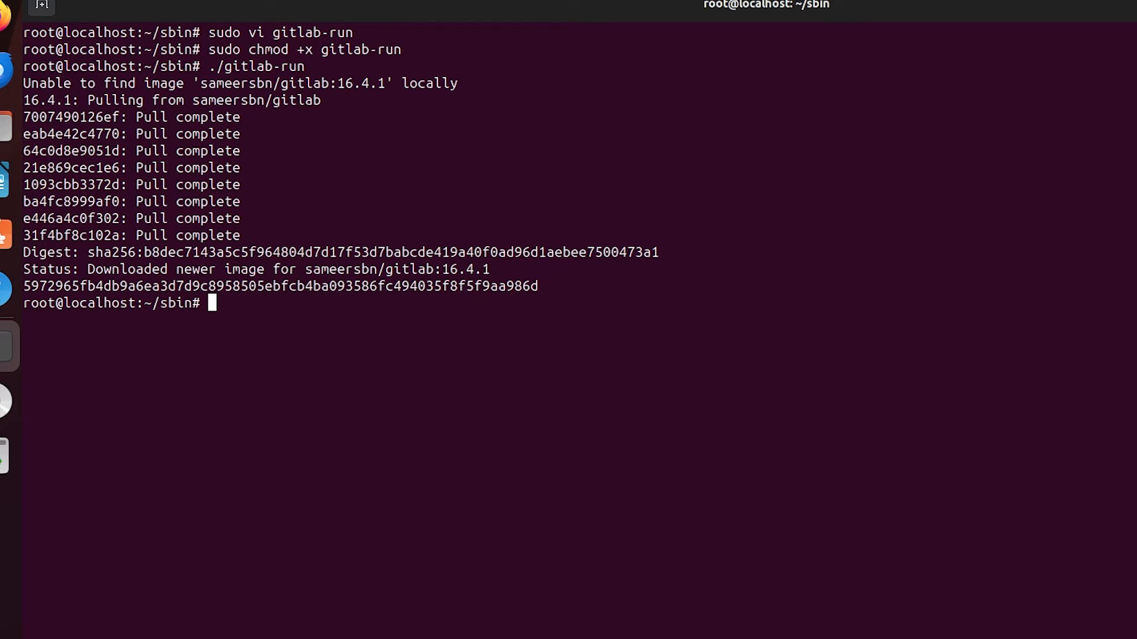
text(docker ps)
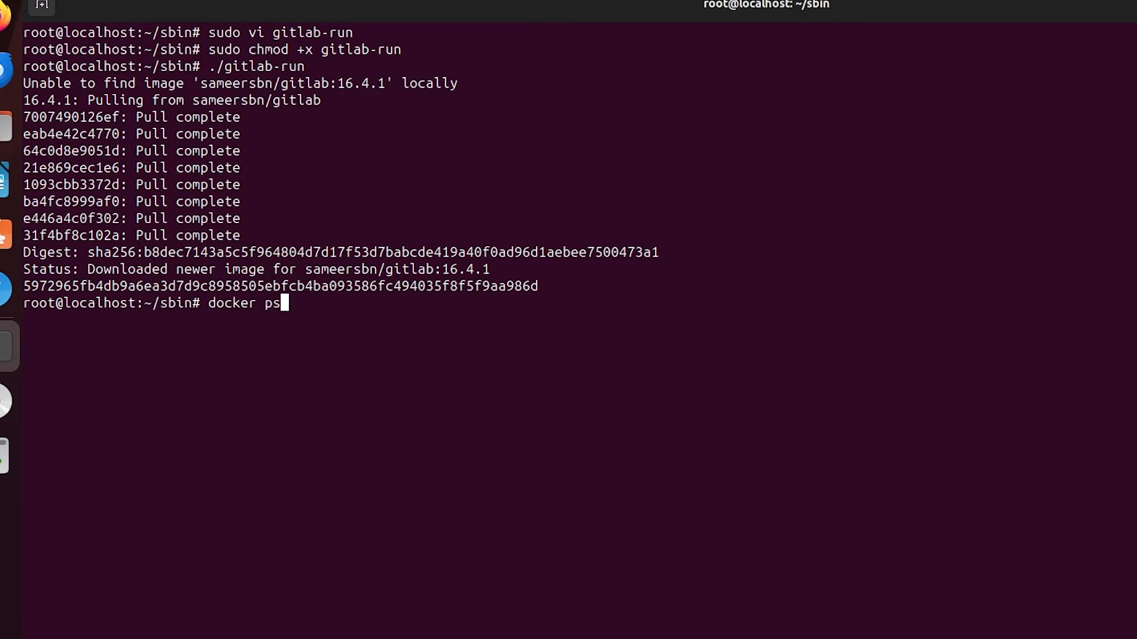
Step: List the running gitlab, gitlab-redis and gitlab-postgresql containers, then return to the Linode's page
key(Return)
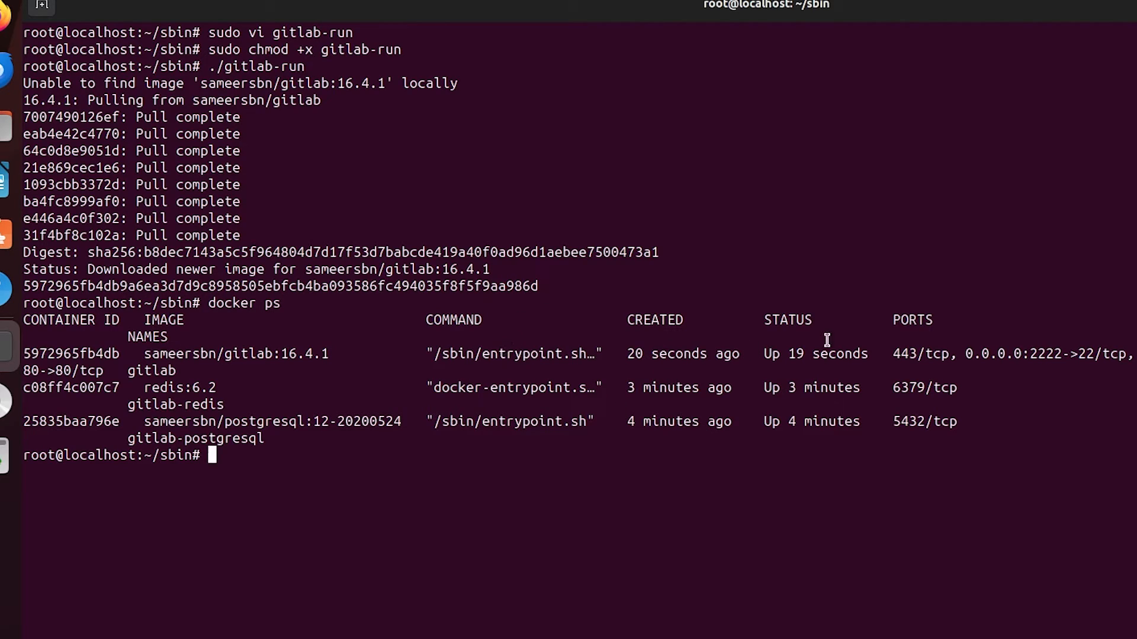
double_click(154, 371)
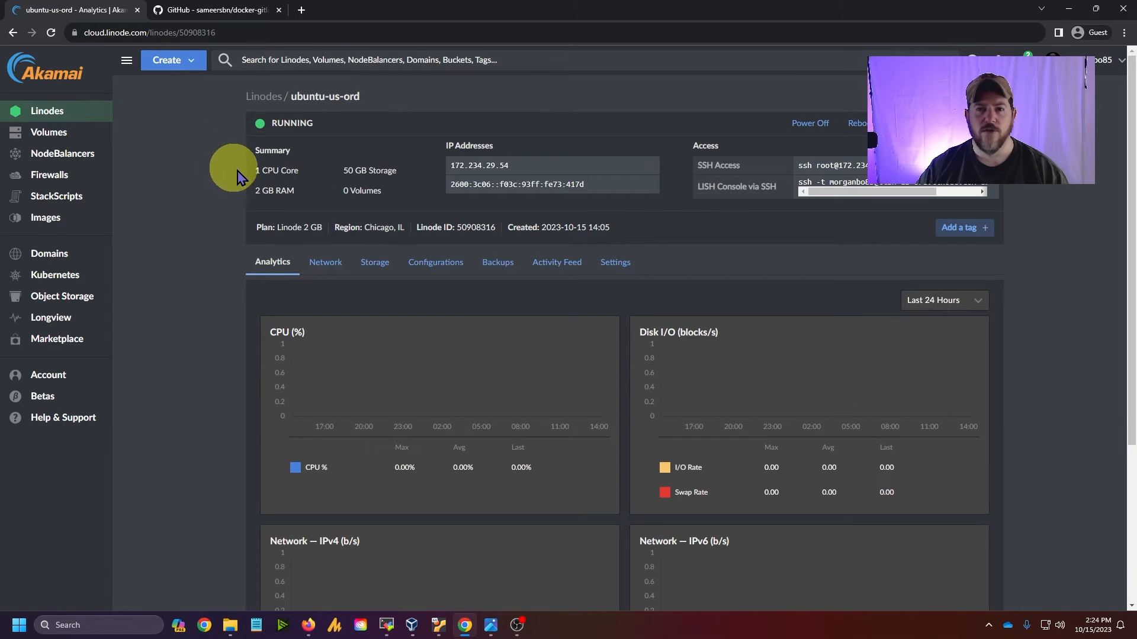
Step: Browse to the Linode's IPv4 address on port 8080, loading GitLab CE's set-password page
click(651, 166)
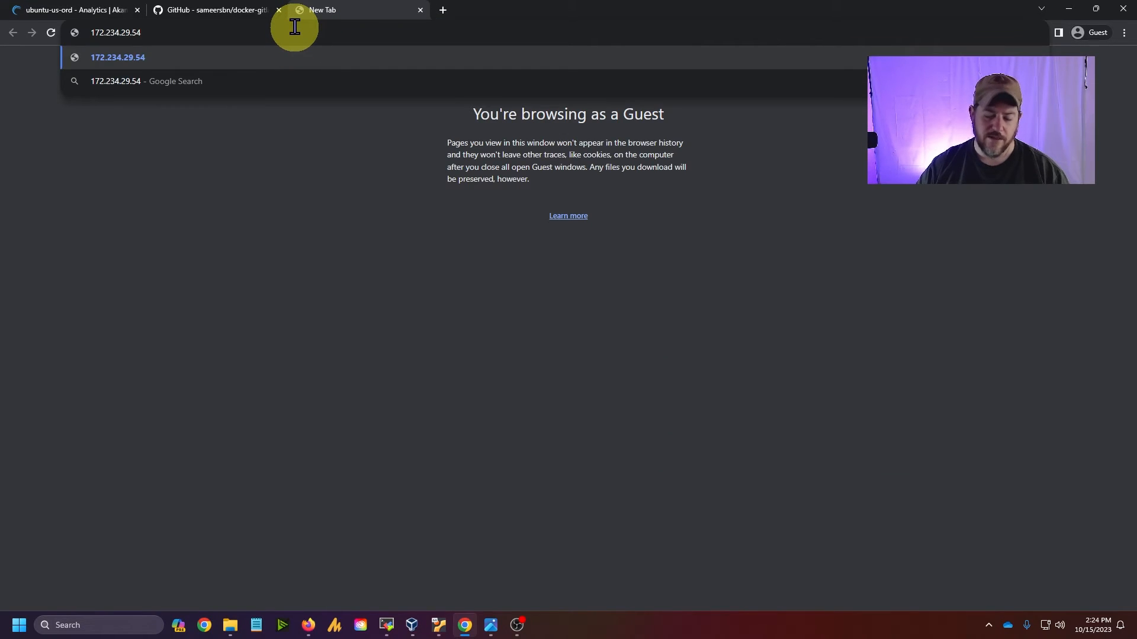
text(:)
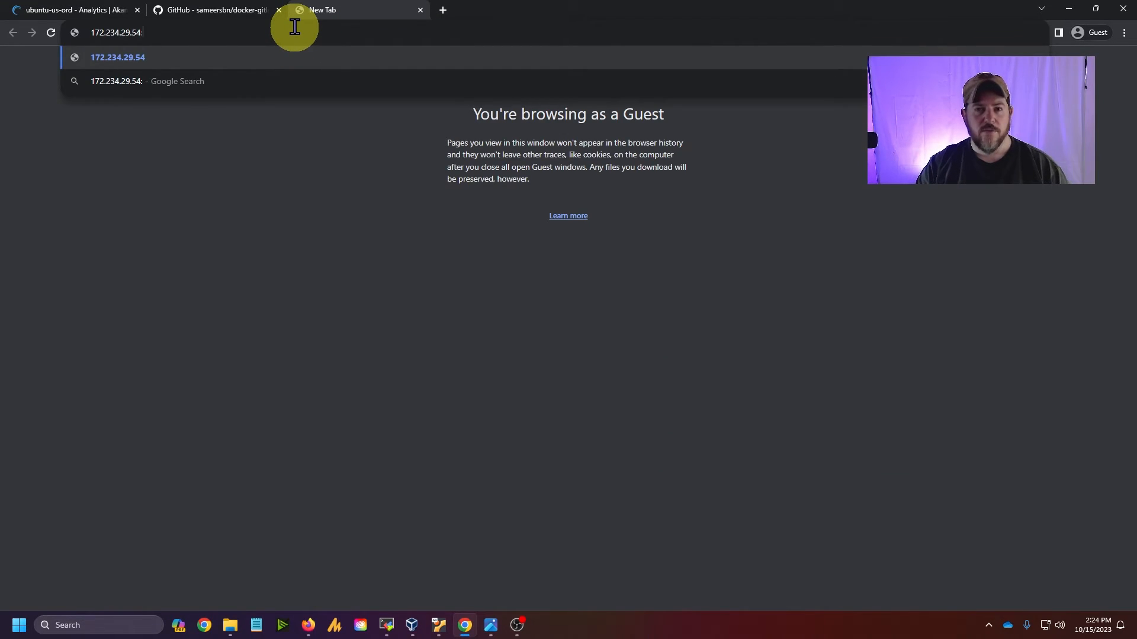
text(808)
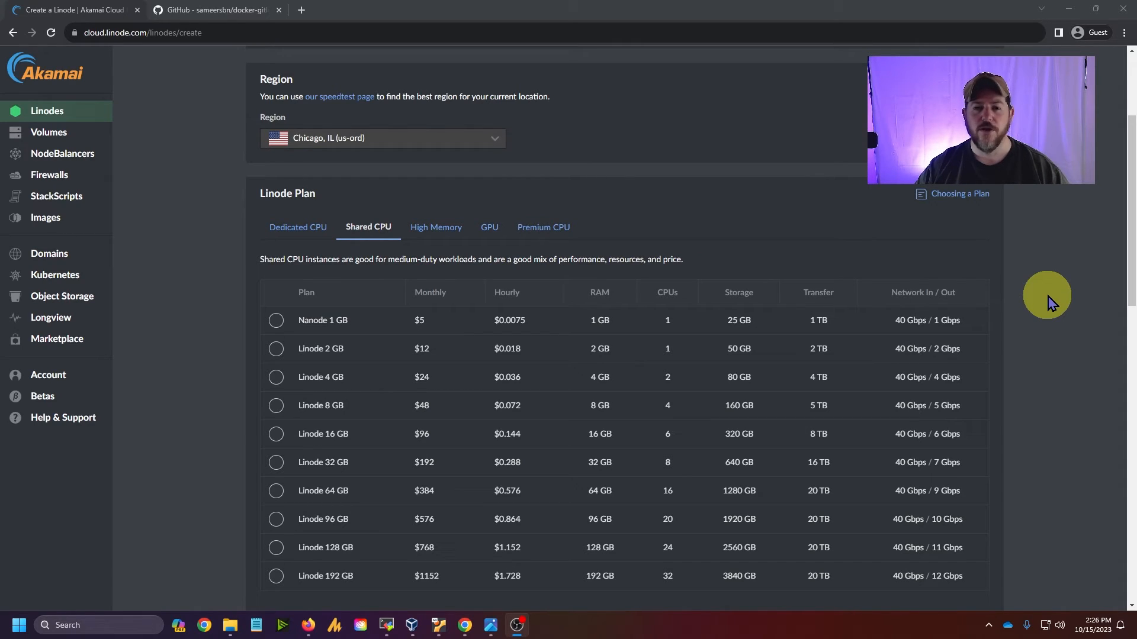
mouse_move(737, 218)
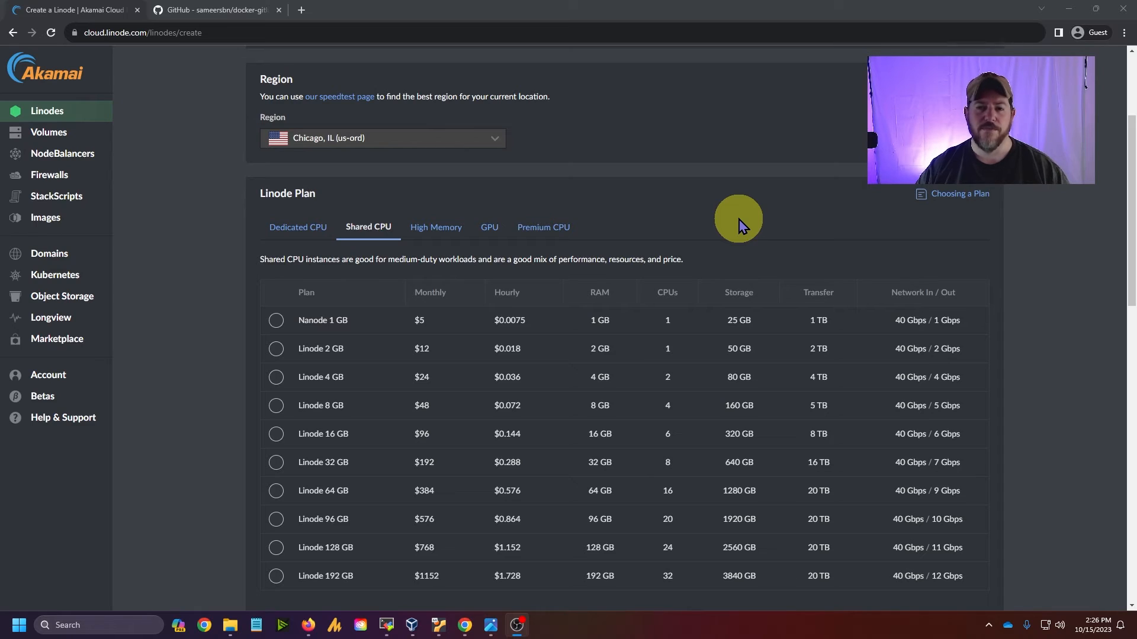
mouse_move(276, 381)
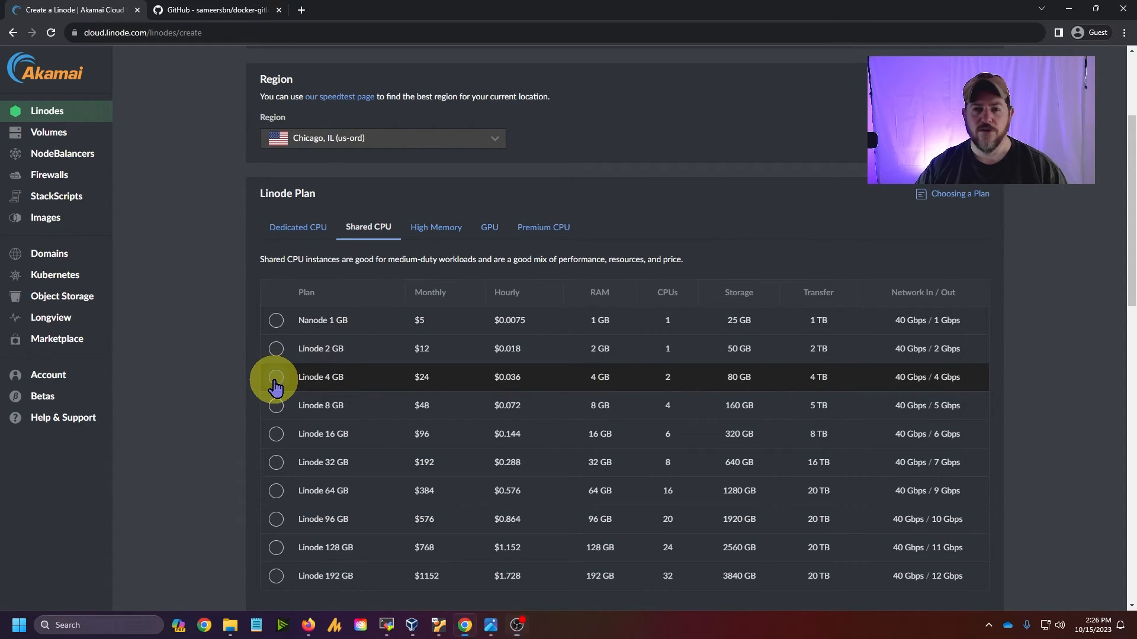
click(276, 376)
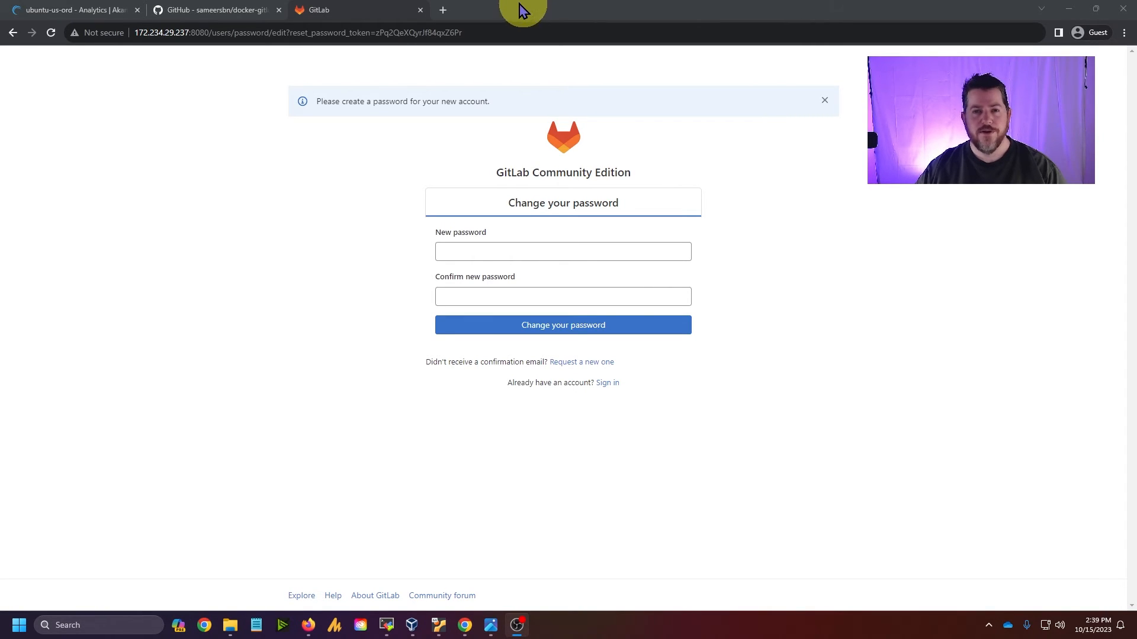
mouse_move(552, 277)
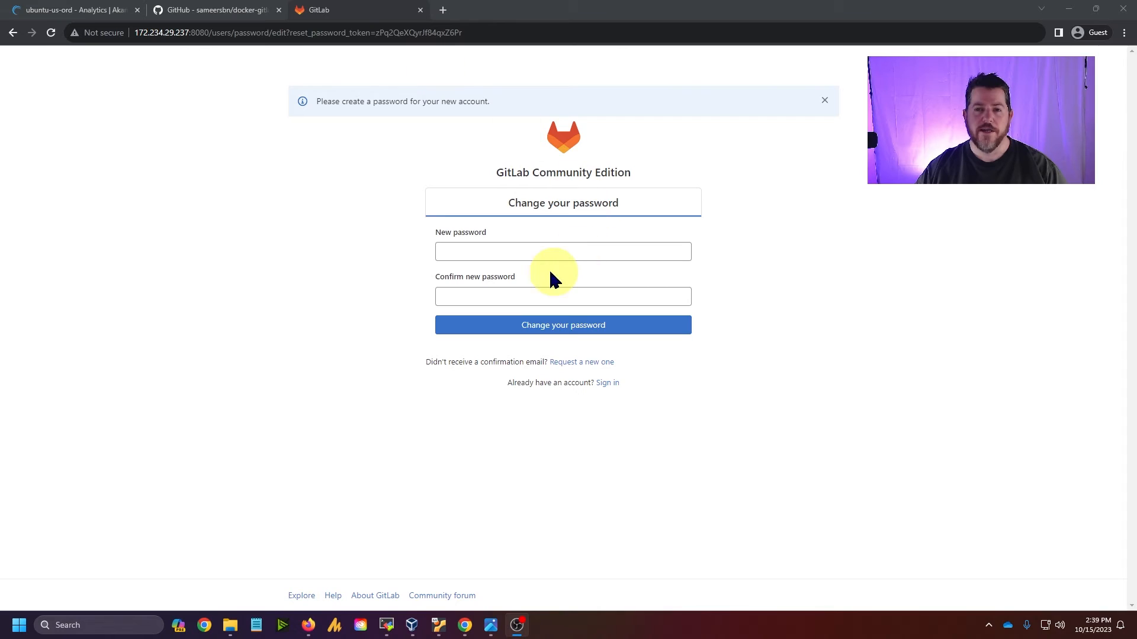
mouse_move(796, 180)
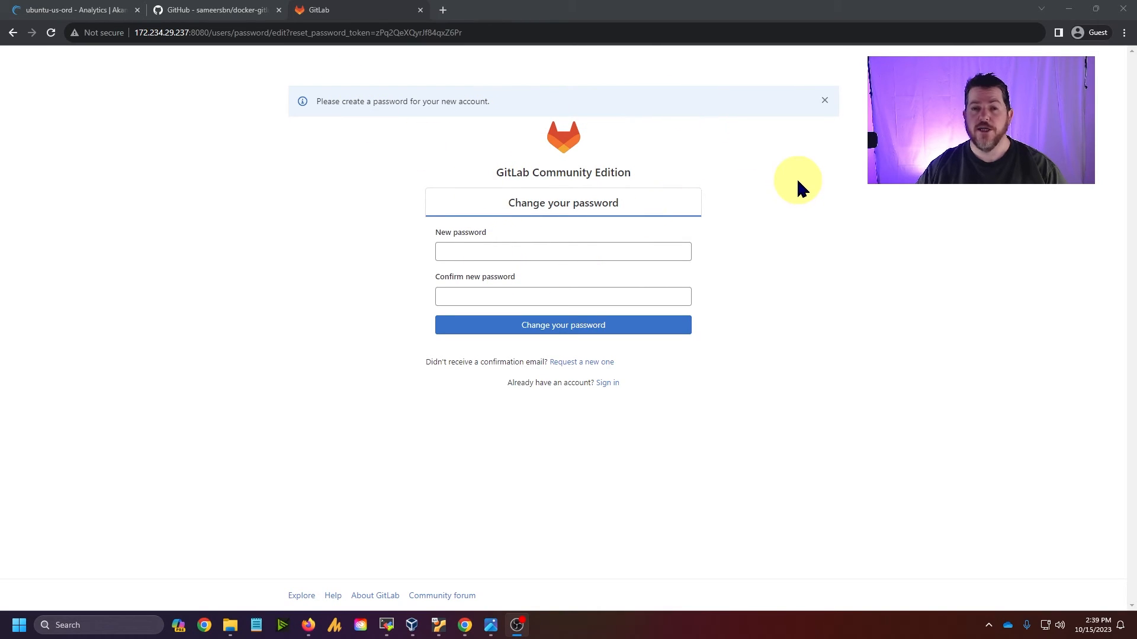
Step: Set a new root password, then sign in as root with that password
click(563, 251)
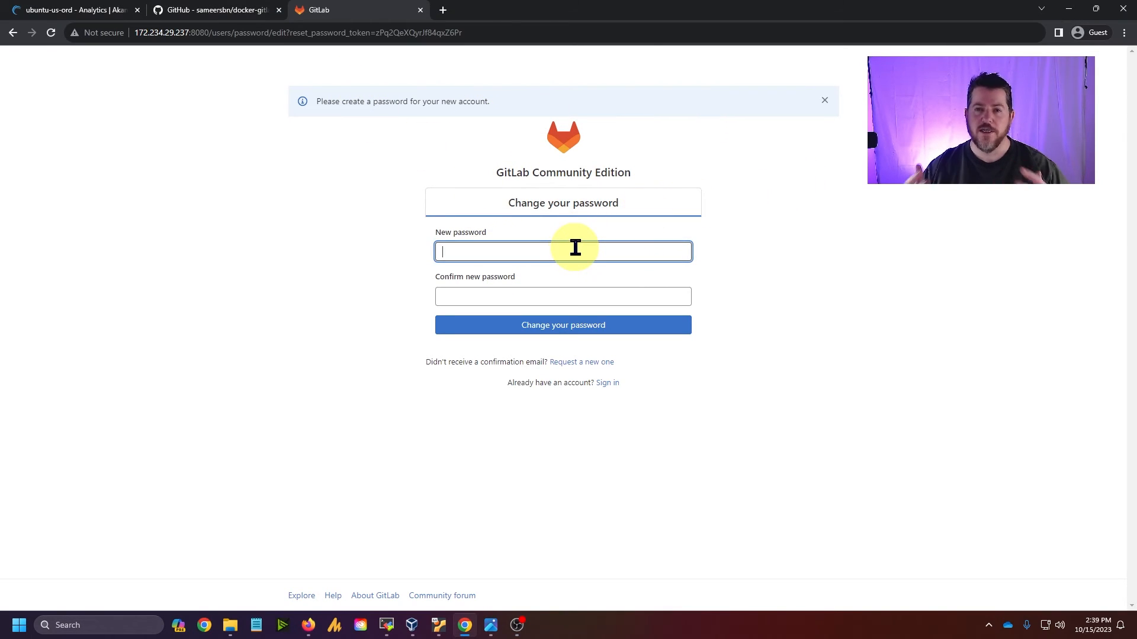
click(563, 325)
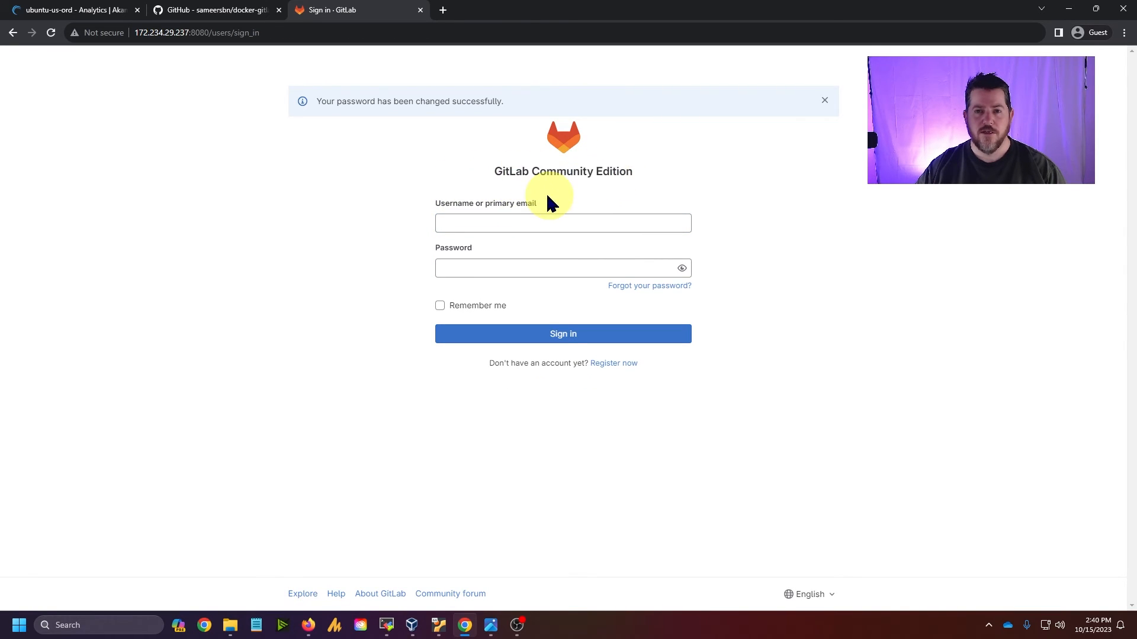
click(563, 223)
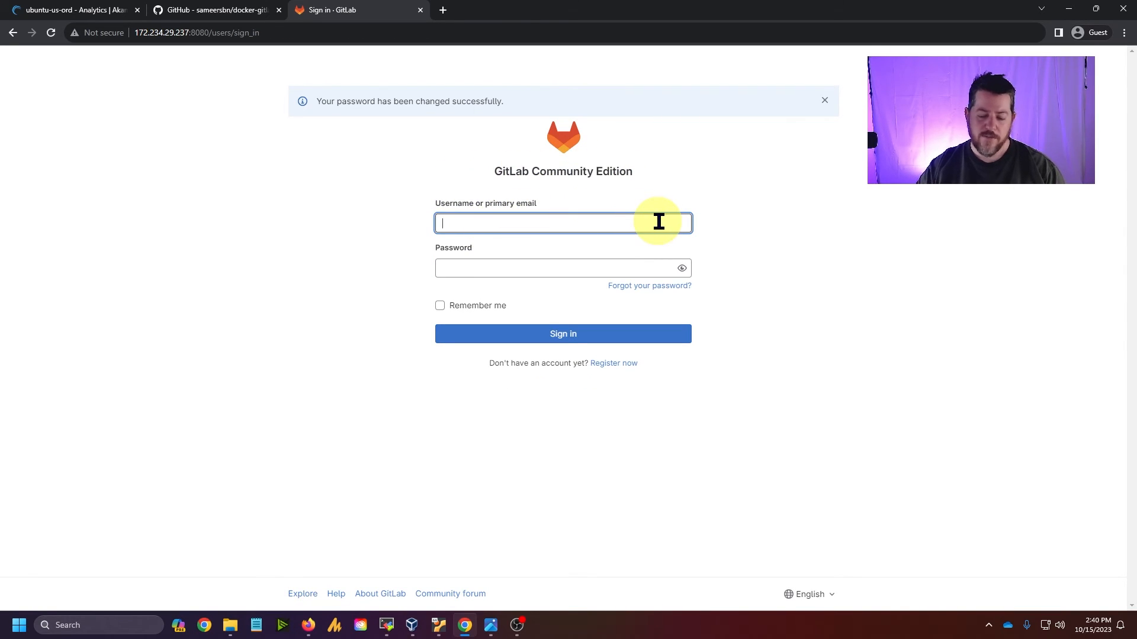
text(root)
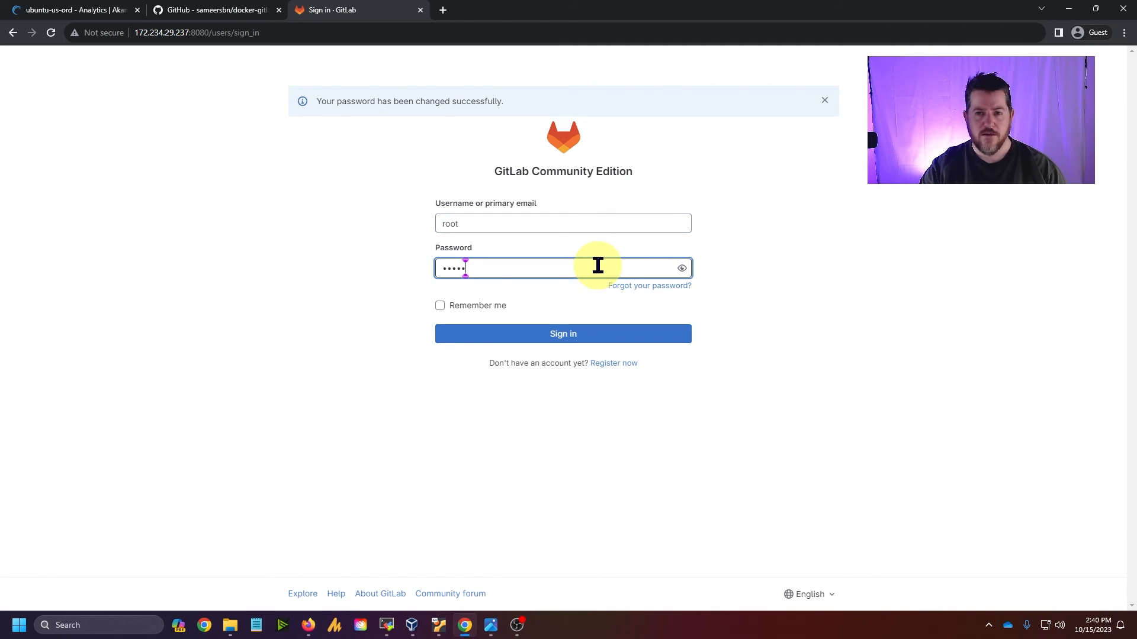
click(563, 334)
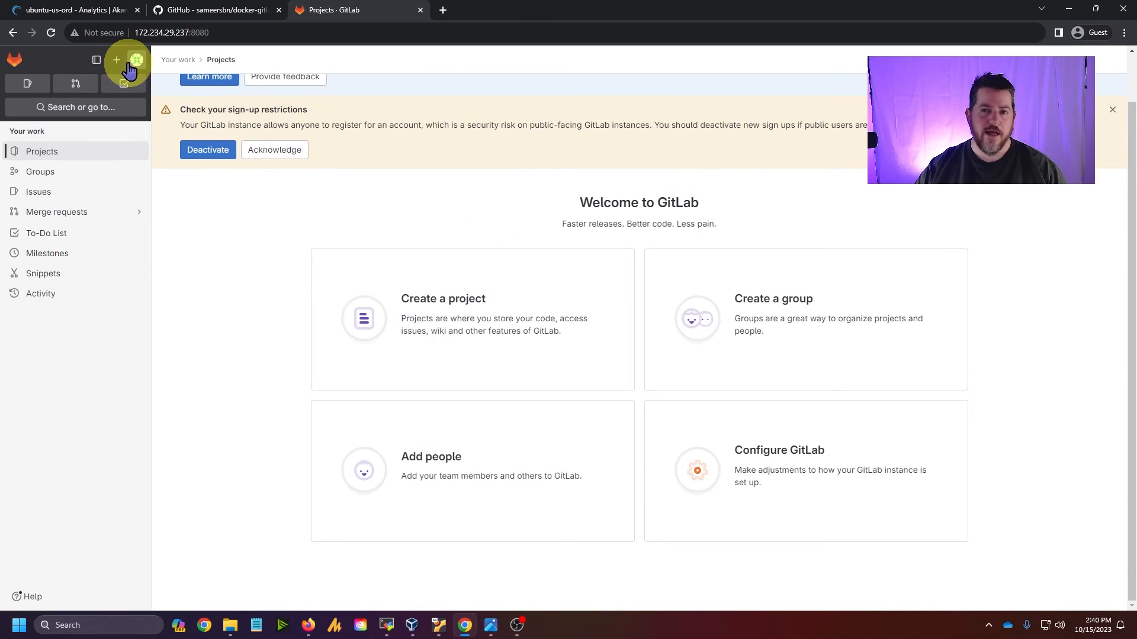
click(135, 60)
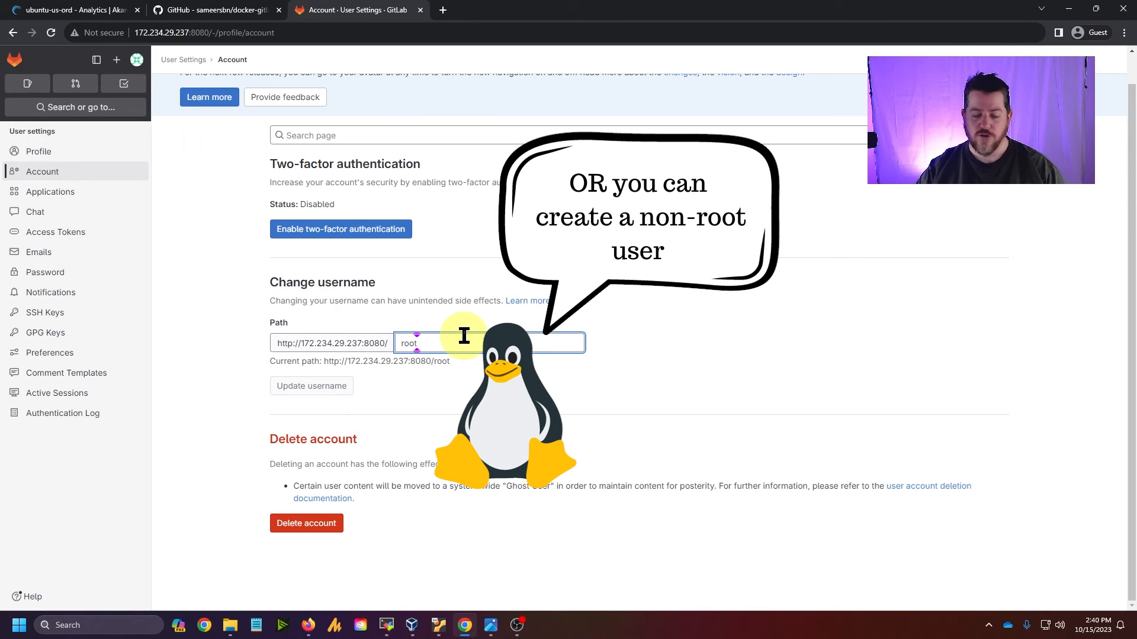
key(ctrl+a)
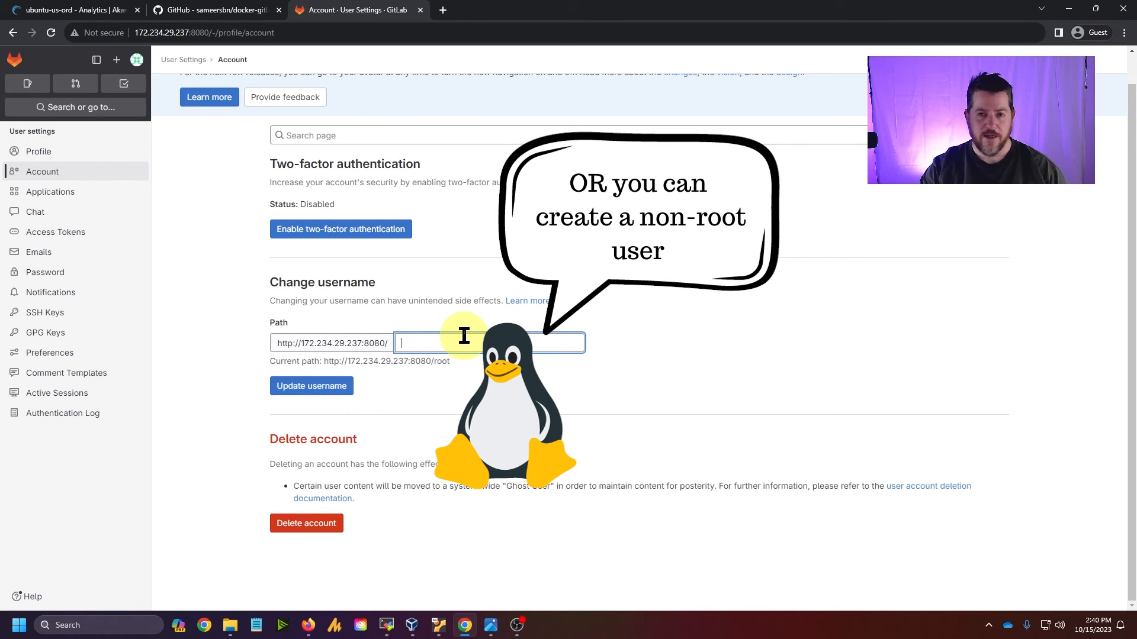
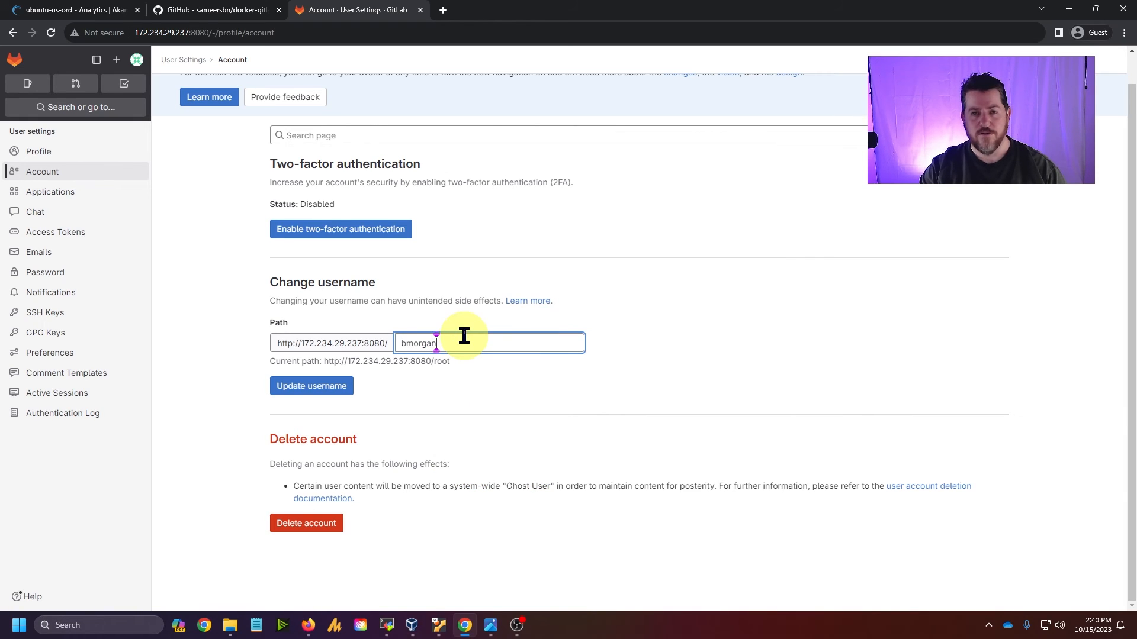
click(310, 386)
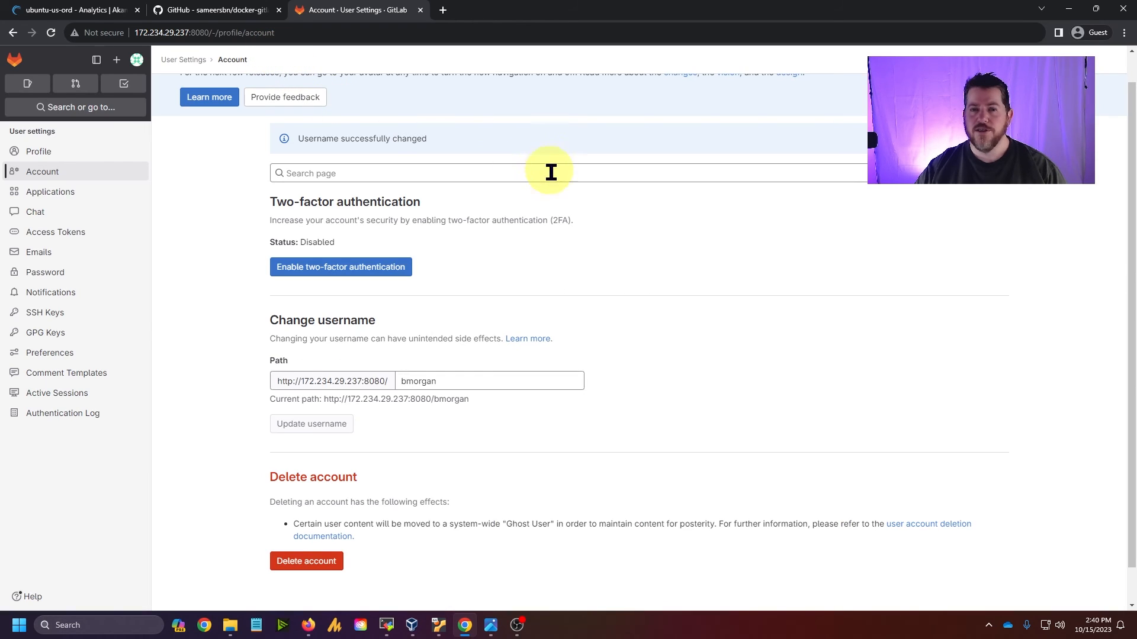
mouse_move(40, 81)
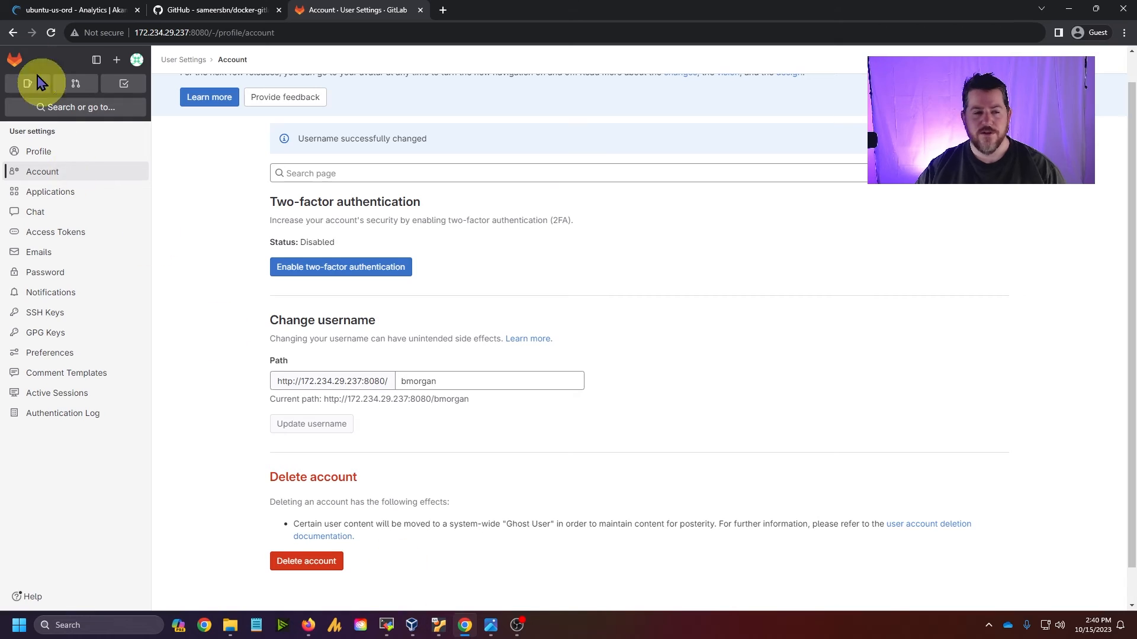
Step: Scroll the docker-gitlab README down to its Linking to PostgreSQL Container section
click(211, 9)
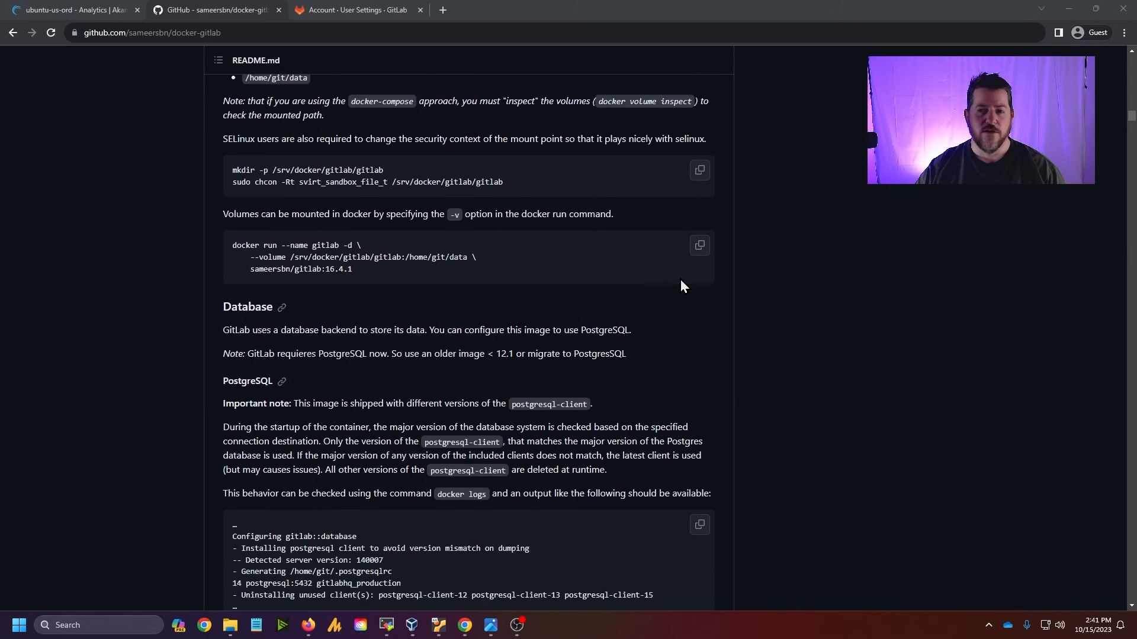
scroll(down, 3)
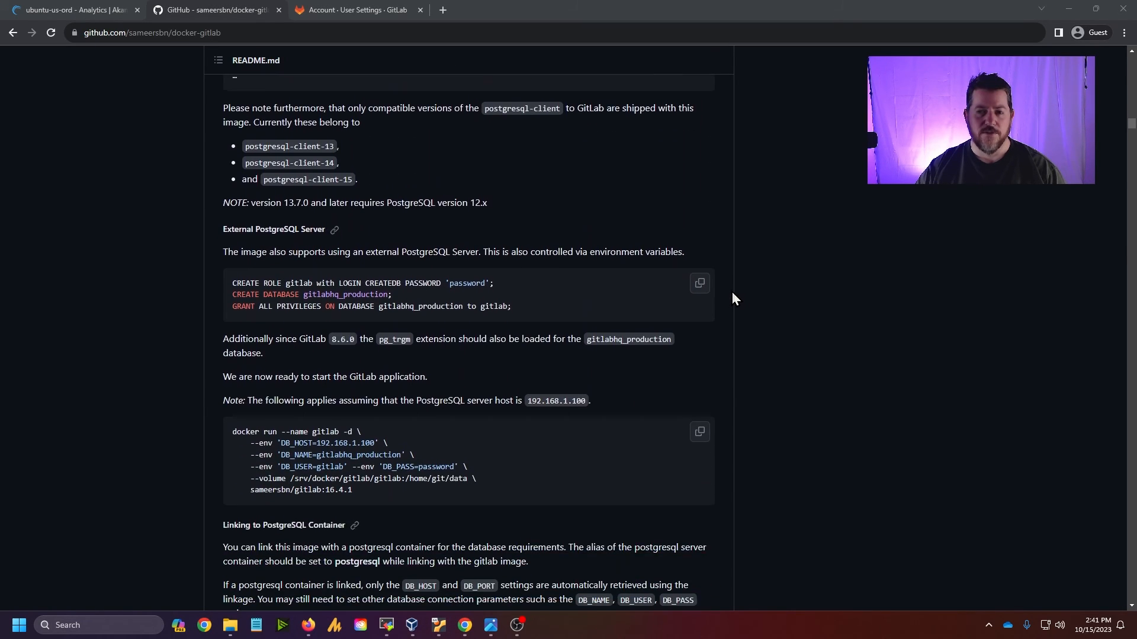
scroll(down, 3)
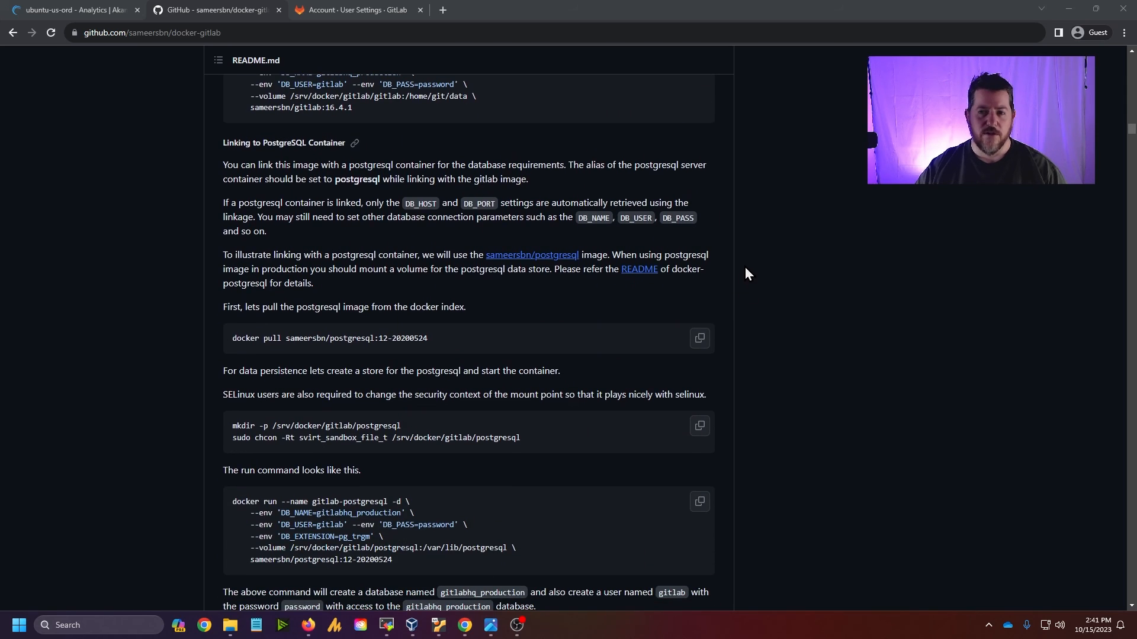
mouse_move(788, 258)
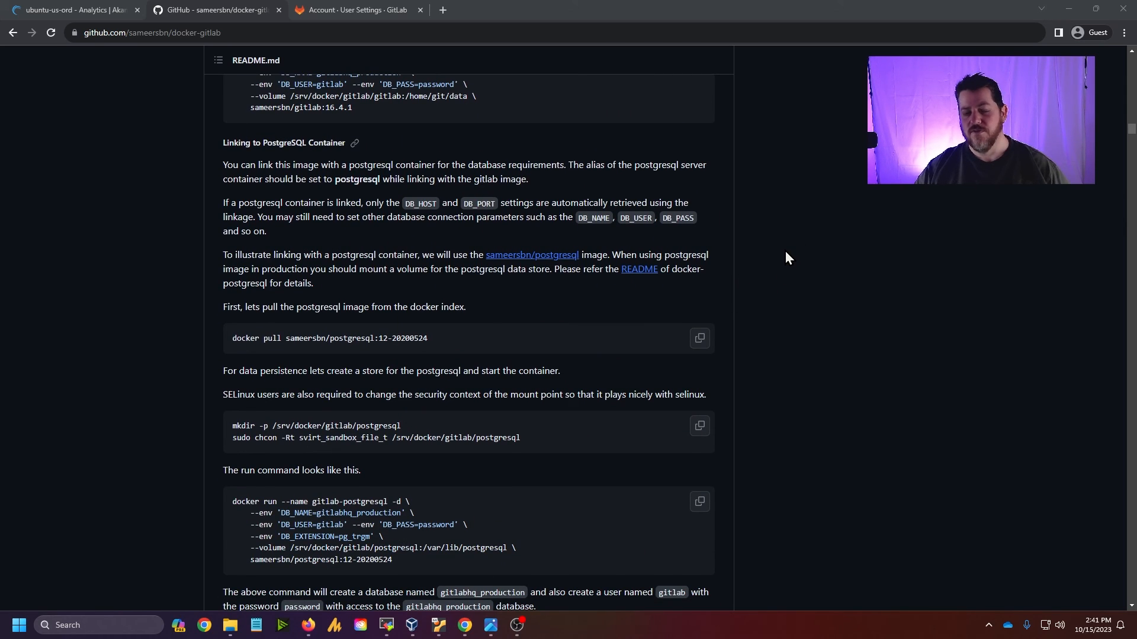